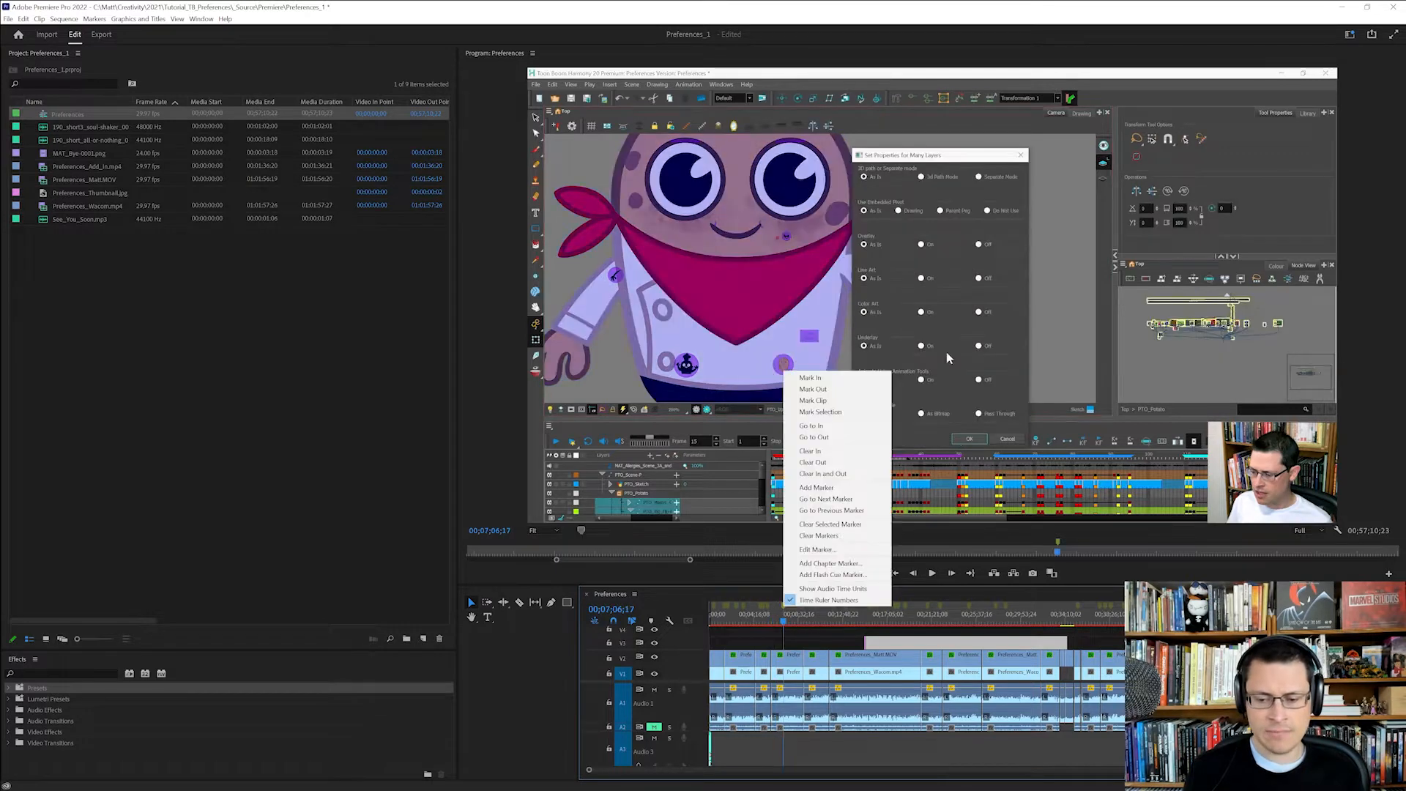
pyautogui.moveTo(818, 535)
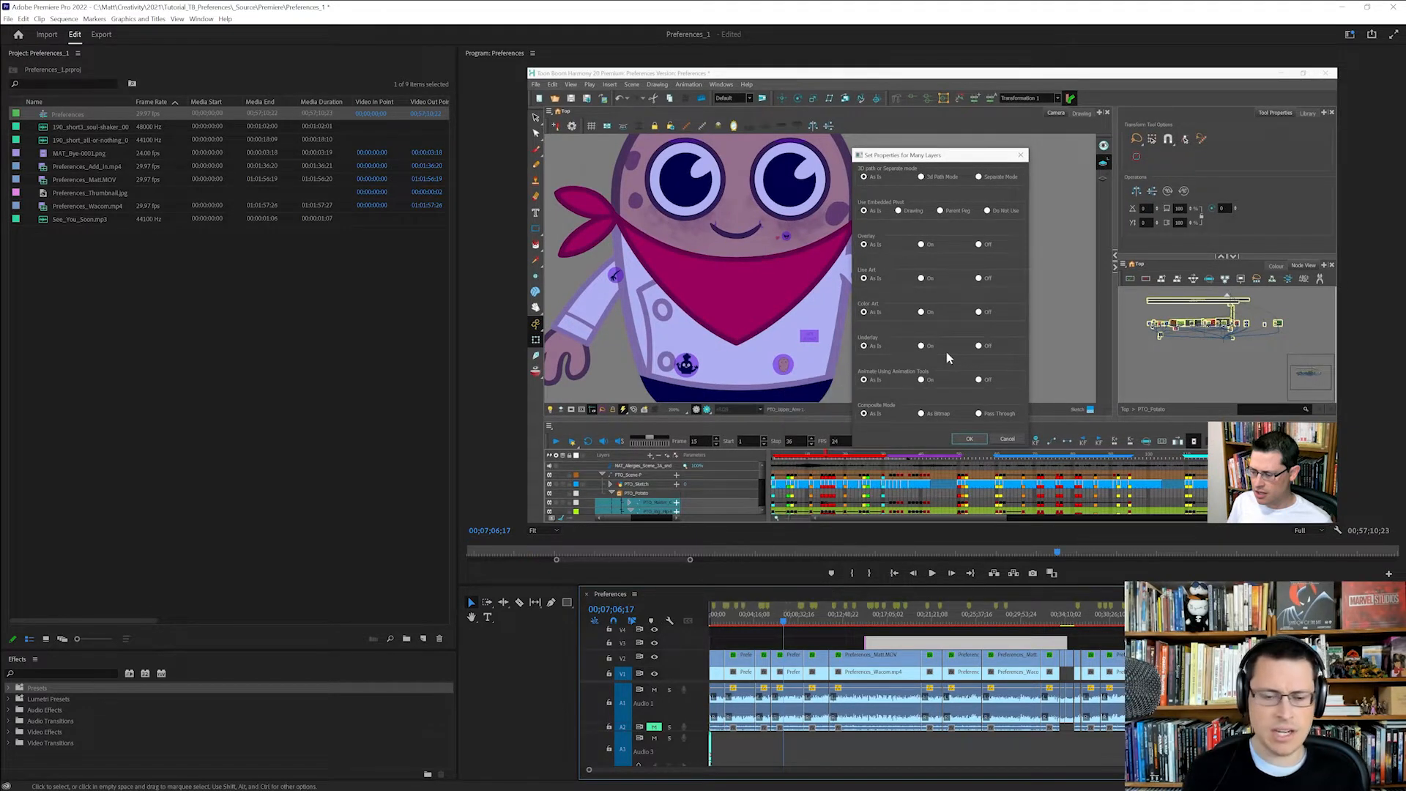
# Show Premiere's Markers panel and scroll through the sequence's named markers
pyautogui.click(177, 20)
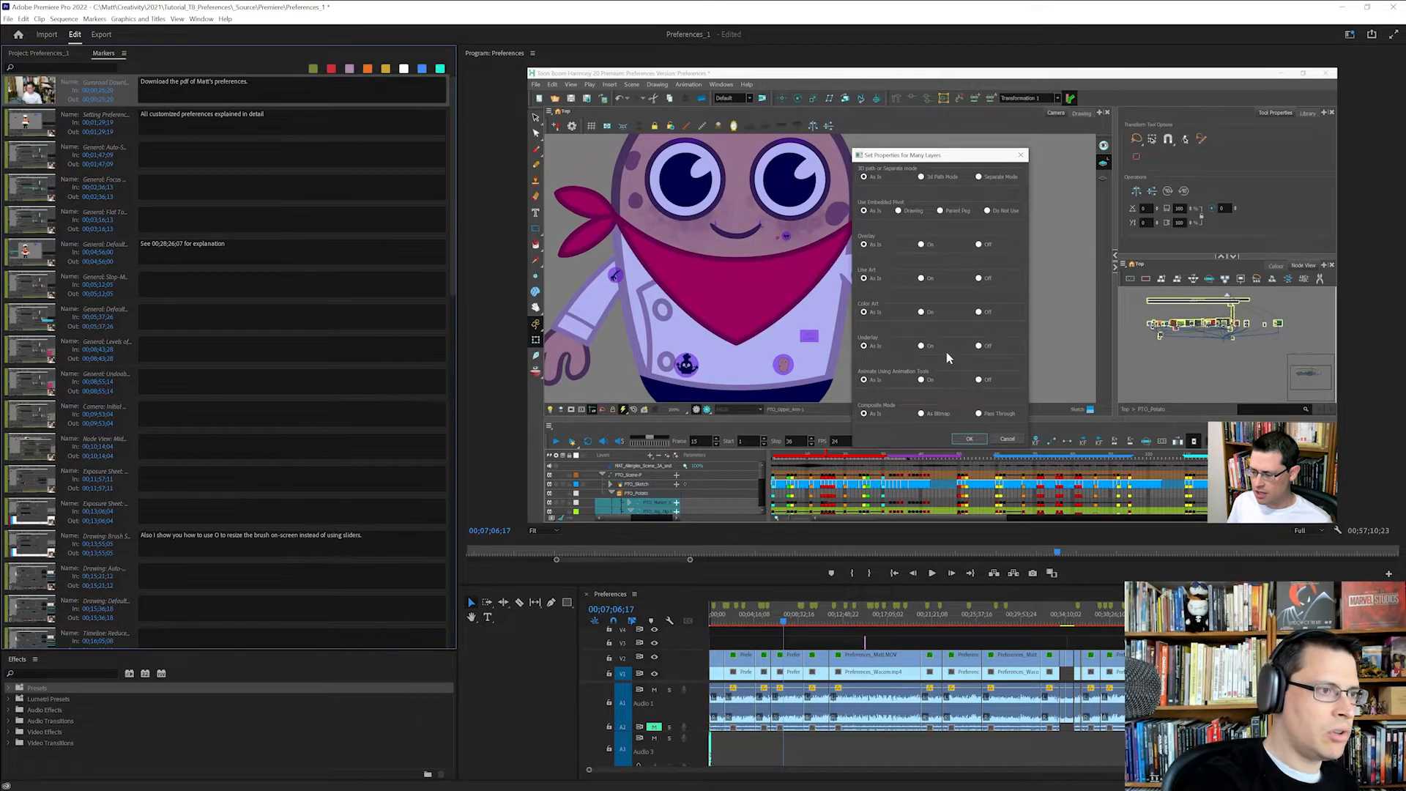
pyautogui.scroll(-3)
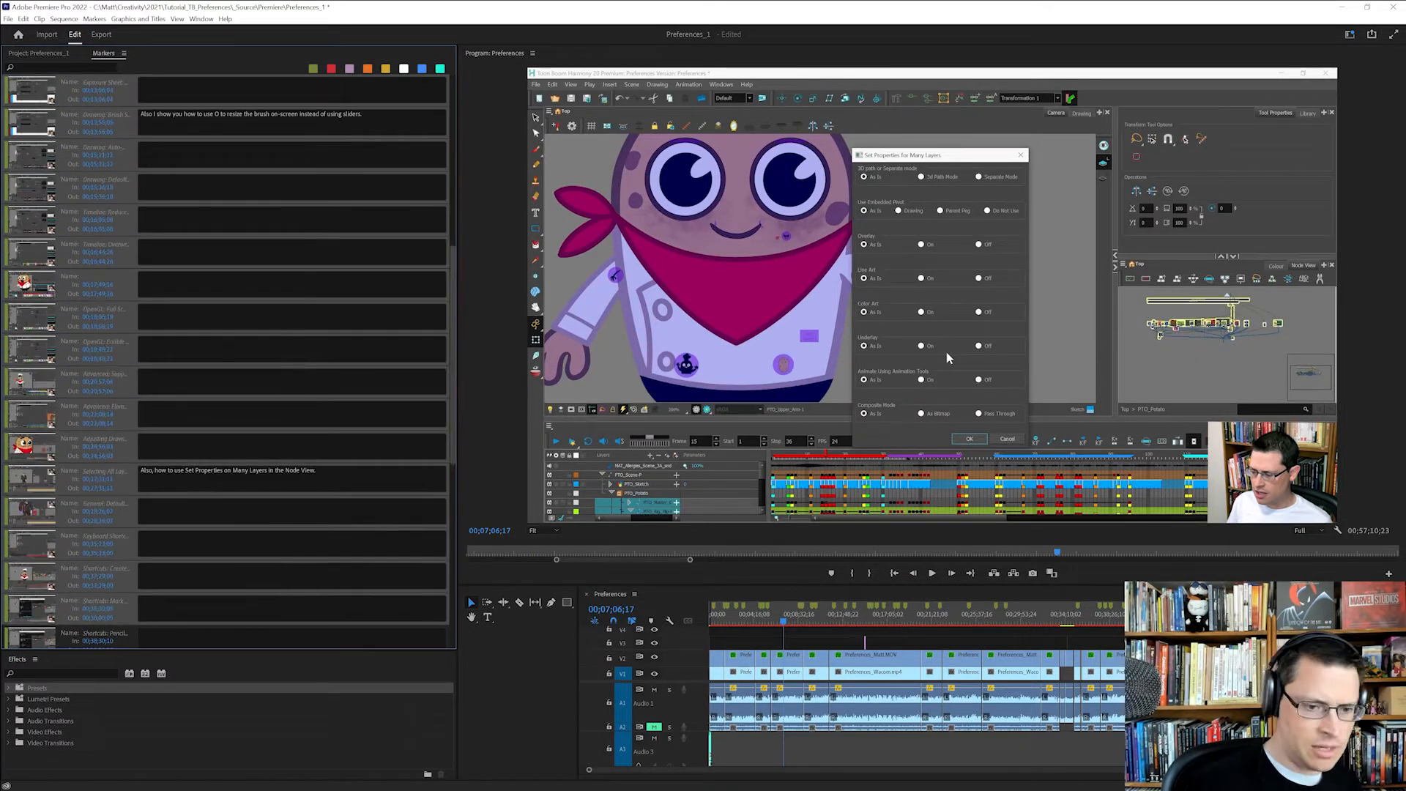
pyautogui.scroll(-3)
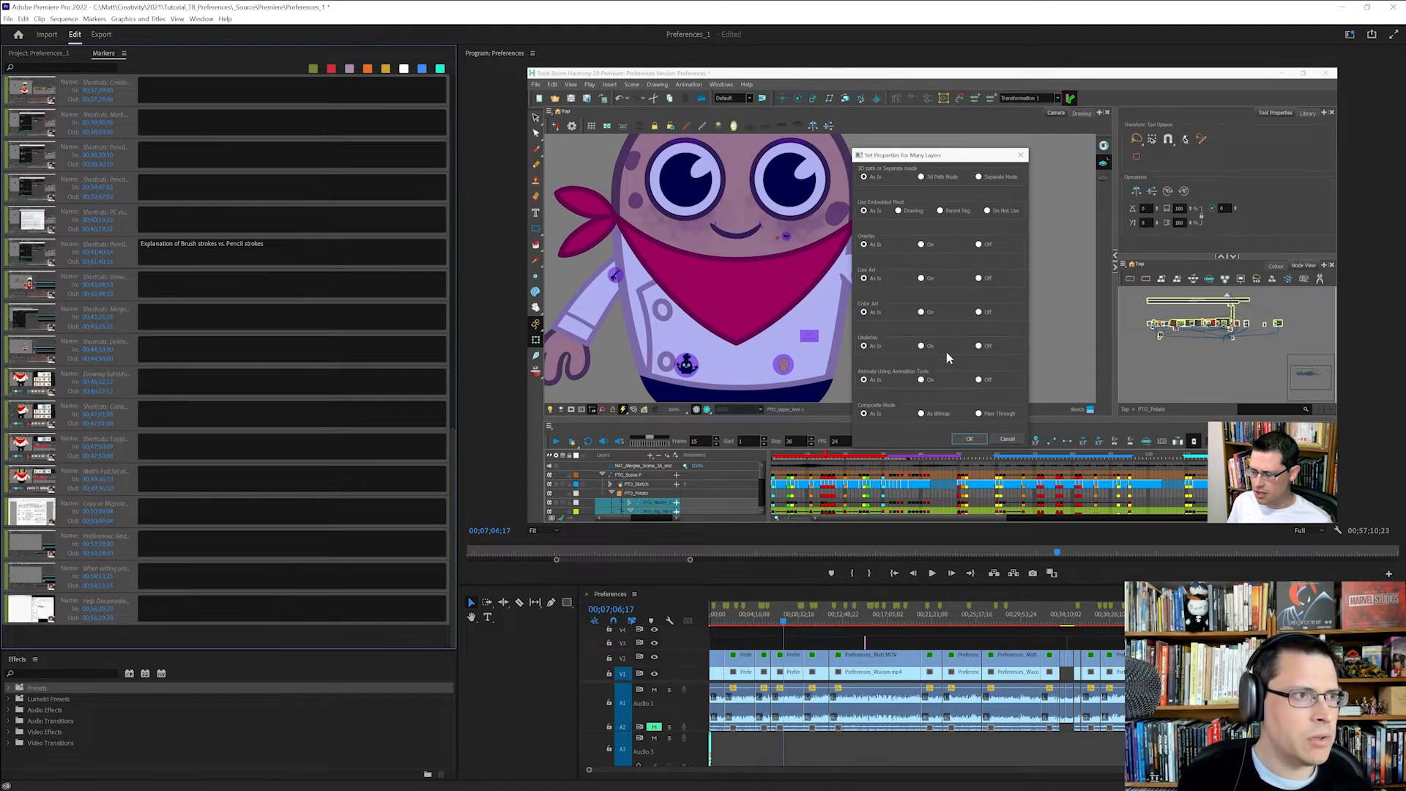
# Export the sequence markers as a CSV file named Preferences_Timestamps
pyautogui.click(8, 19)
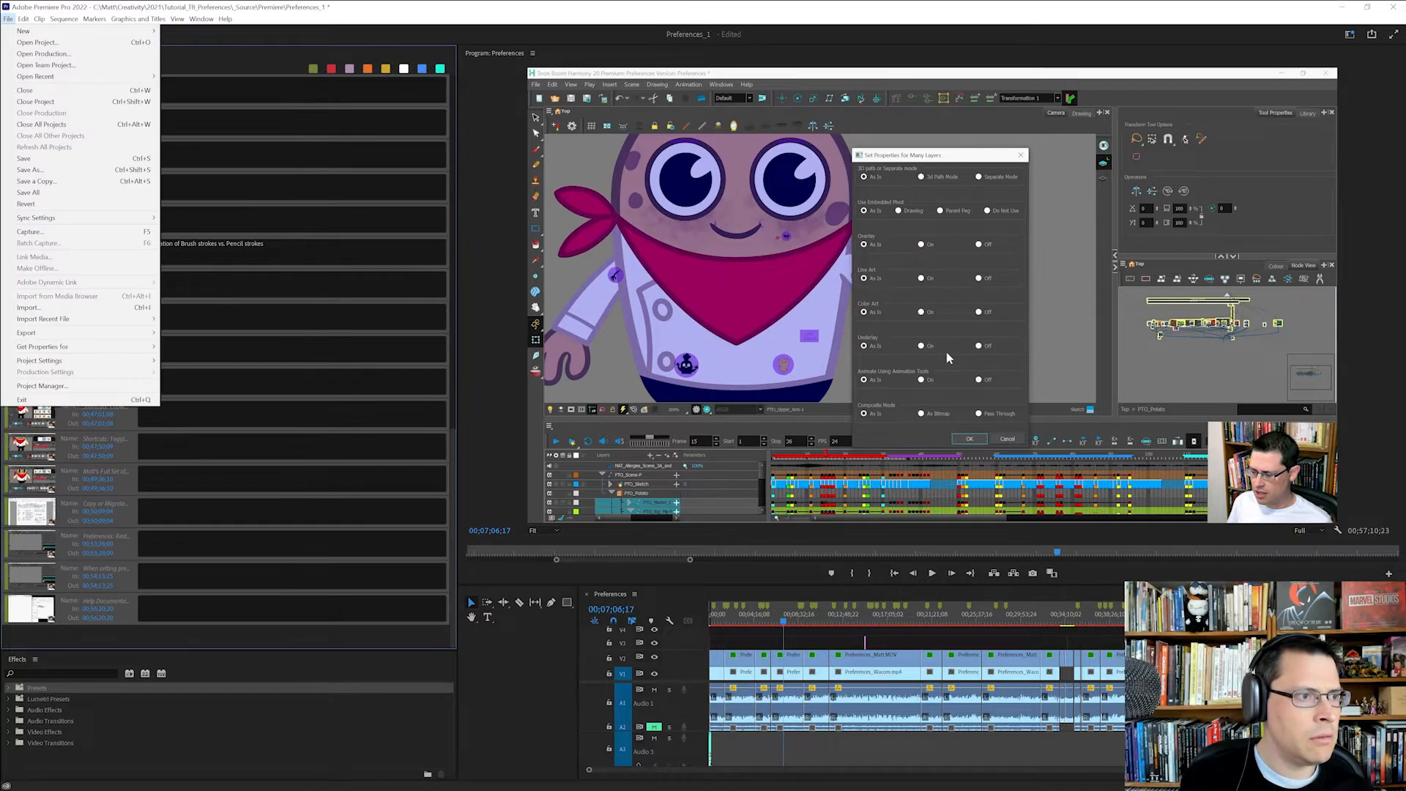
pyautogui.click(27, 332)
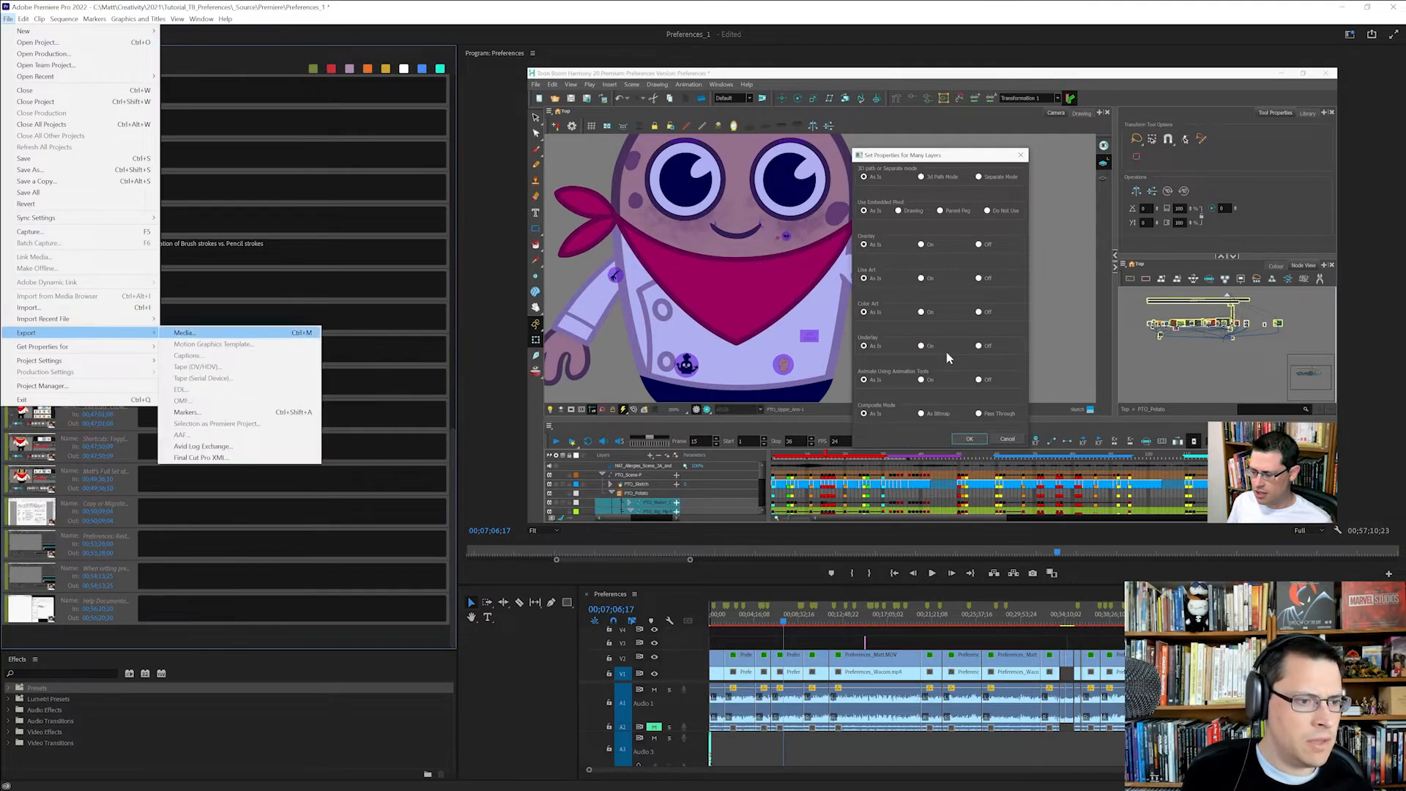
pyautogui.click(187, 411)
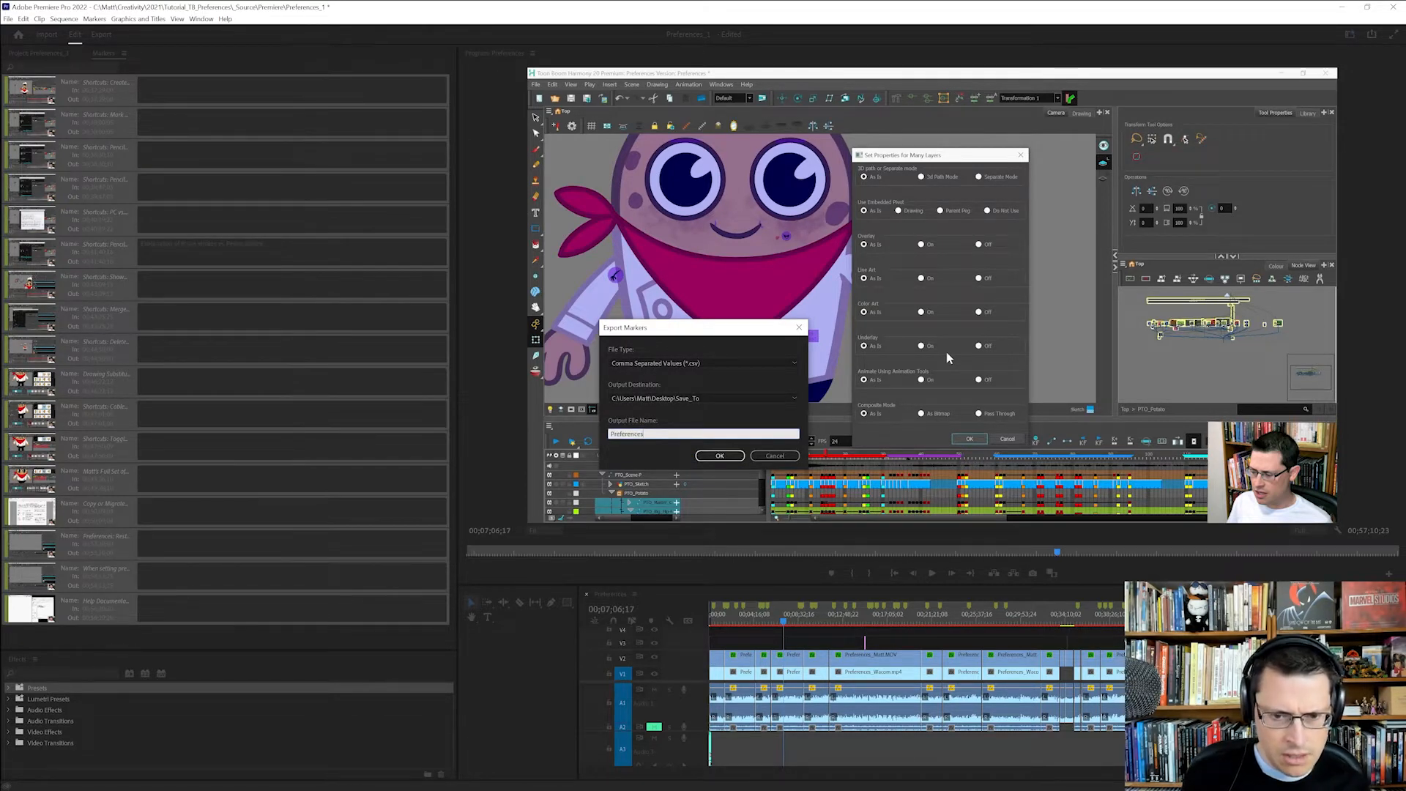
pyautogui.write('_Timesta')
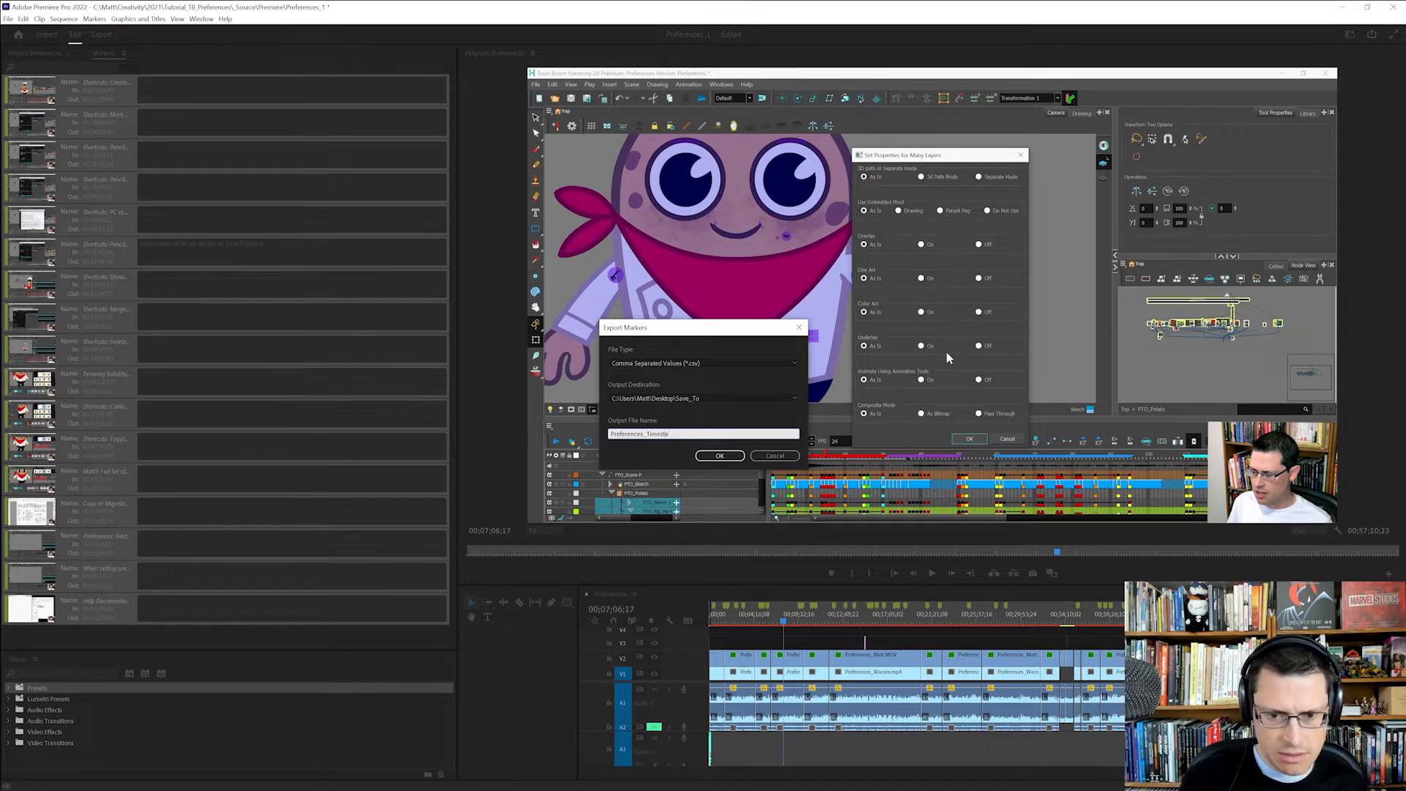
pyautogui.click(719, 455)
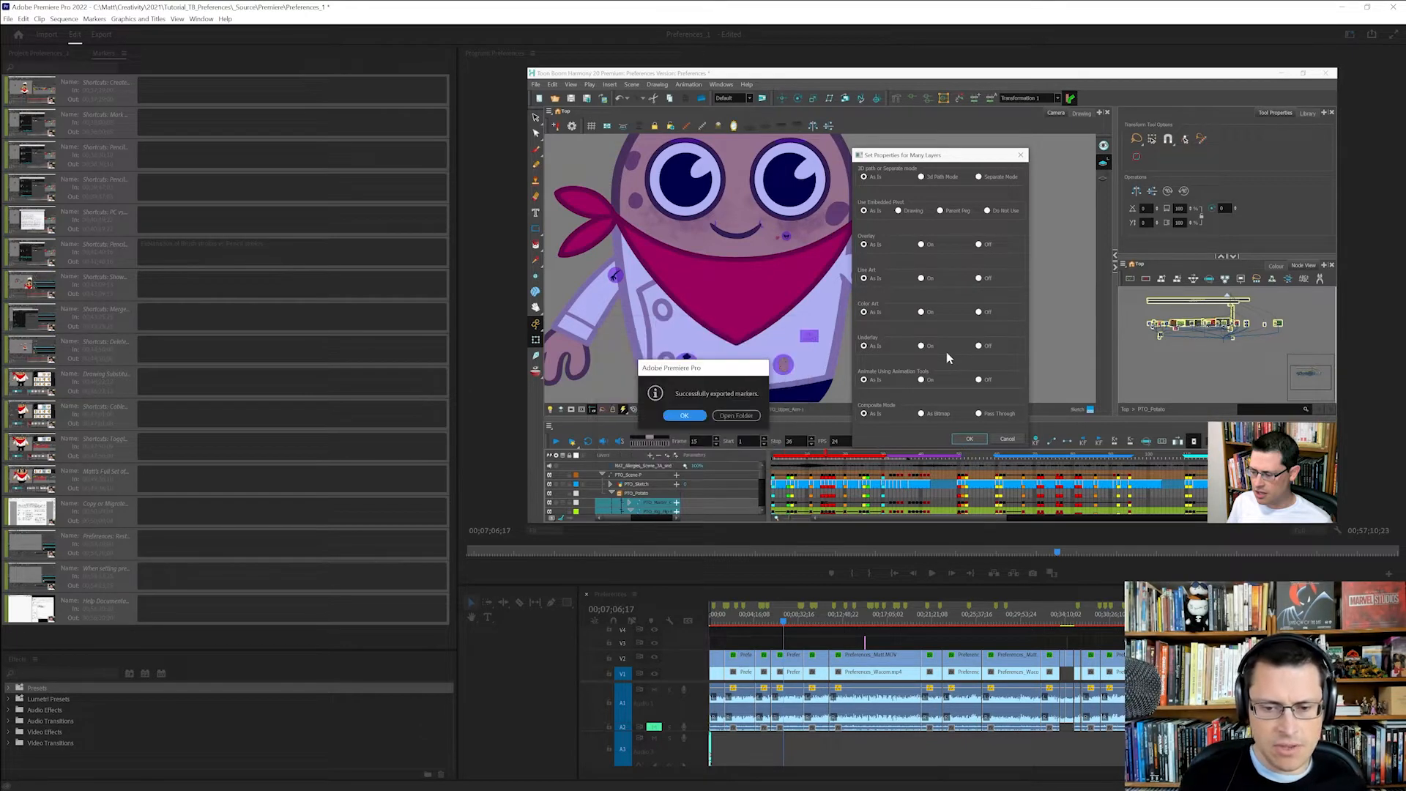
# Find Preferences_Timestamps in its folder, preview it, and open it in Excel
pyautogui.click(683, 415)
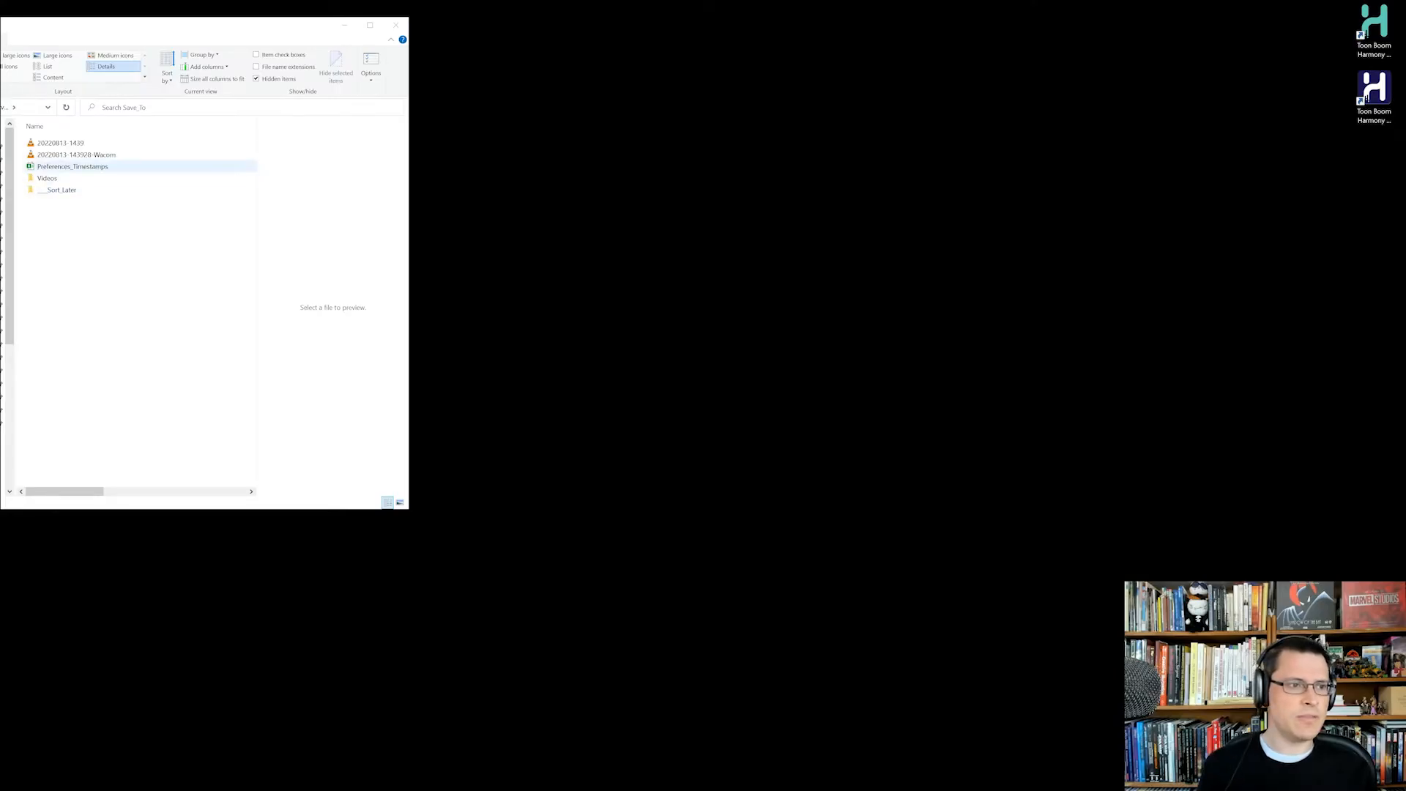
pyautogui.click(72, 177)
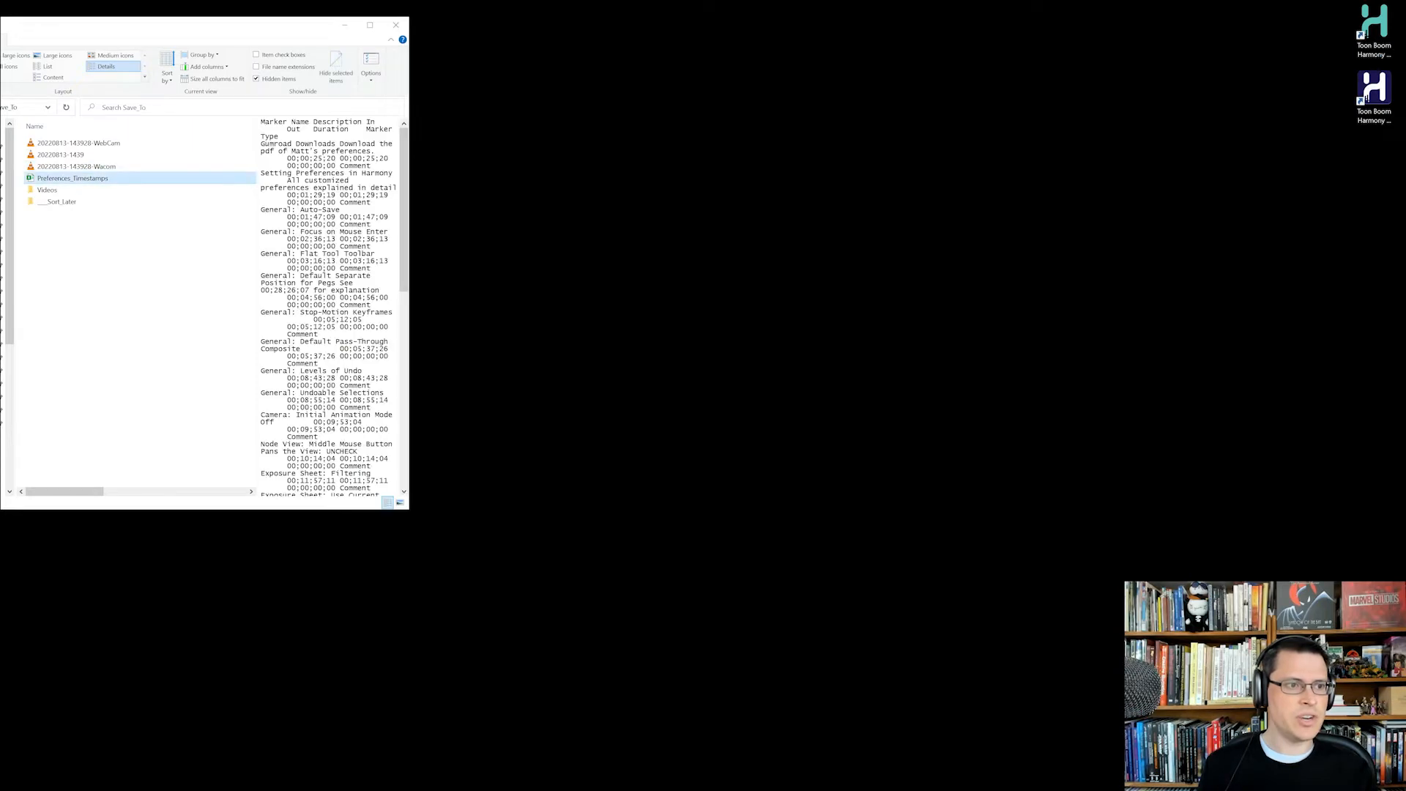
pyautogui.doubleClick(72, 177)
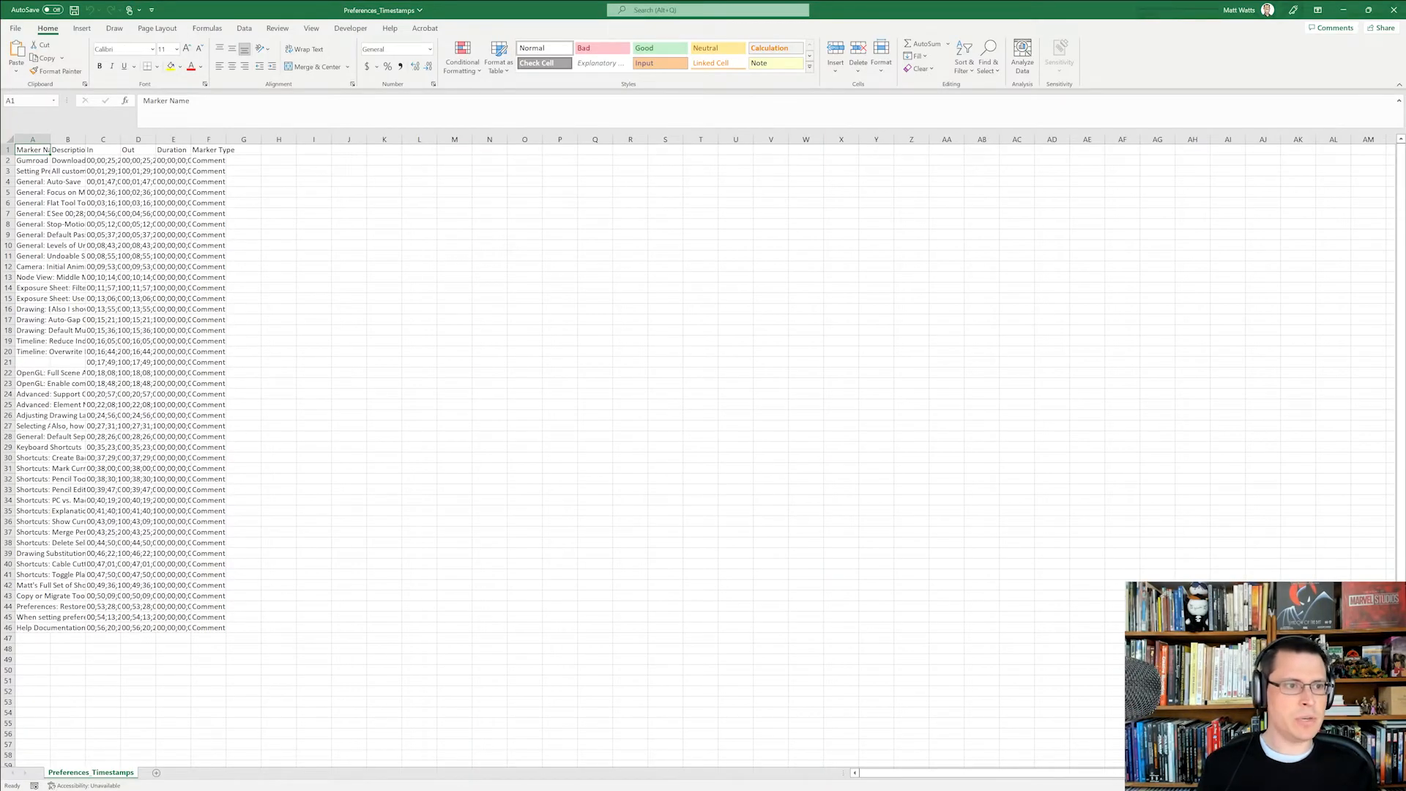
# Delete the unnamed marker in row 21, leaving 44 named markers
pyautogui.click(67, 361)
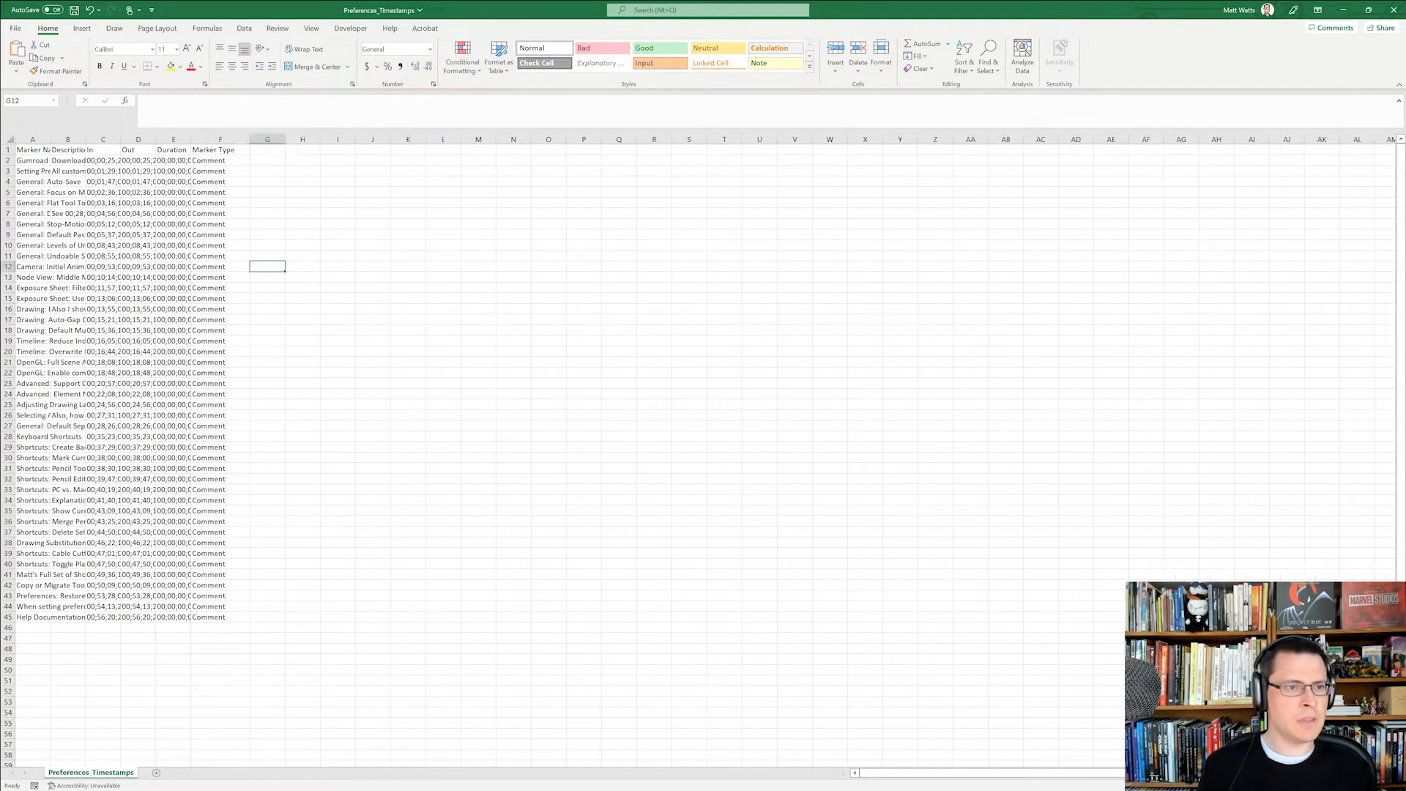
pyautogui.click(266, 159)
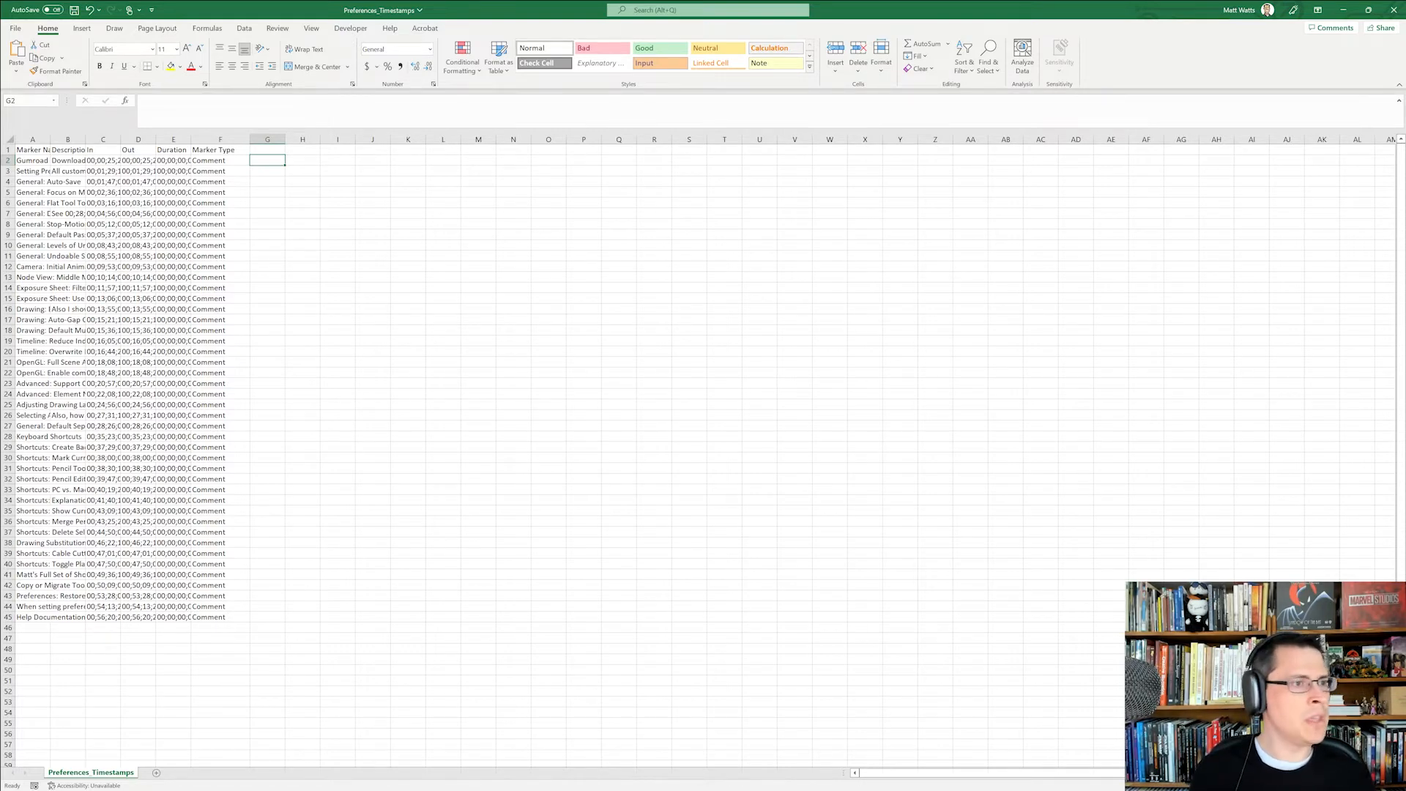
# Save the marker sheet as a new CSV, Preferences_Timestamps_for_Youtube
pyautogui.click(15, 27)
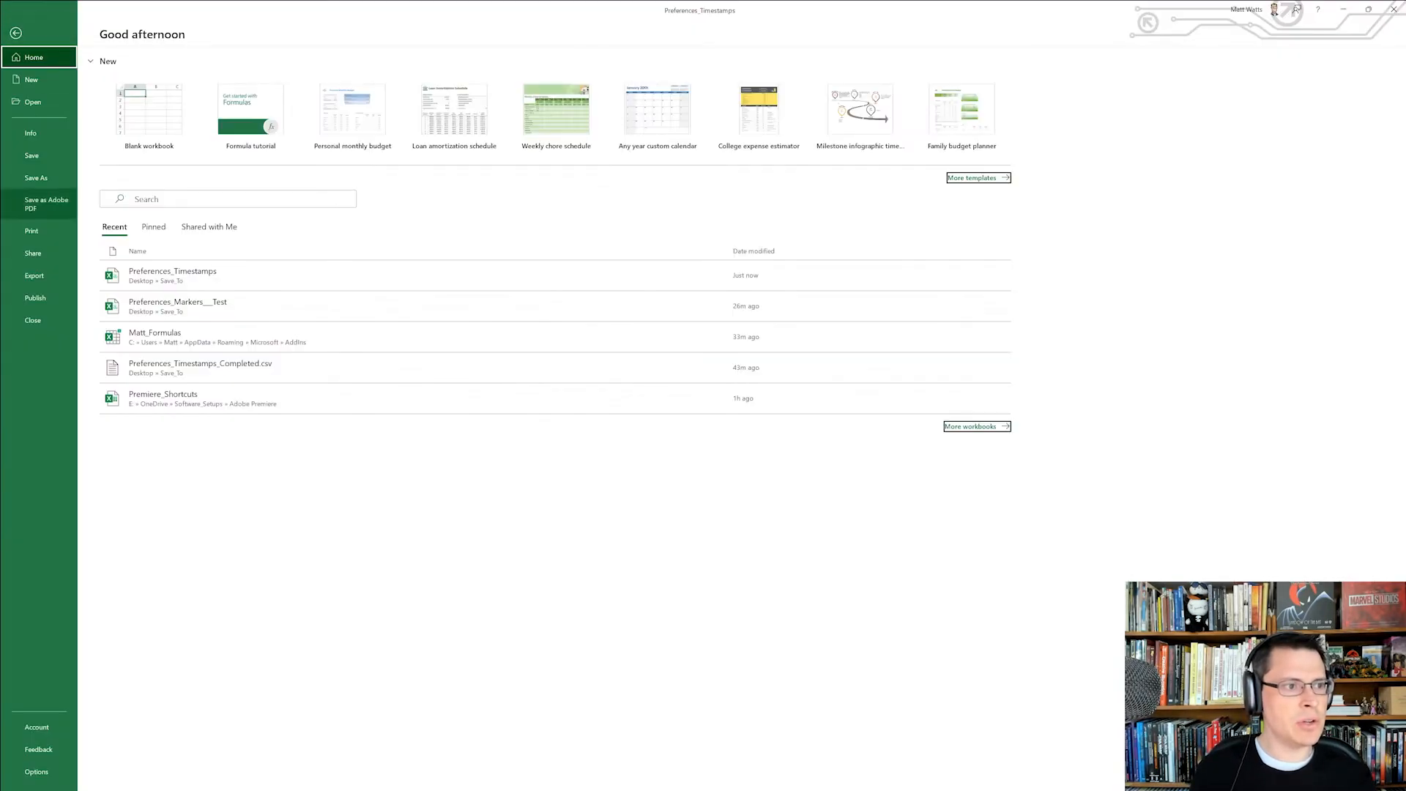
pyautogui.click(35, 177)
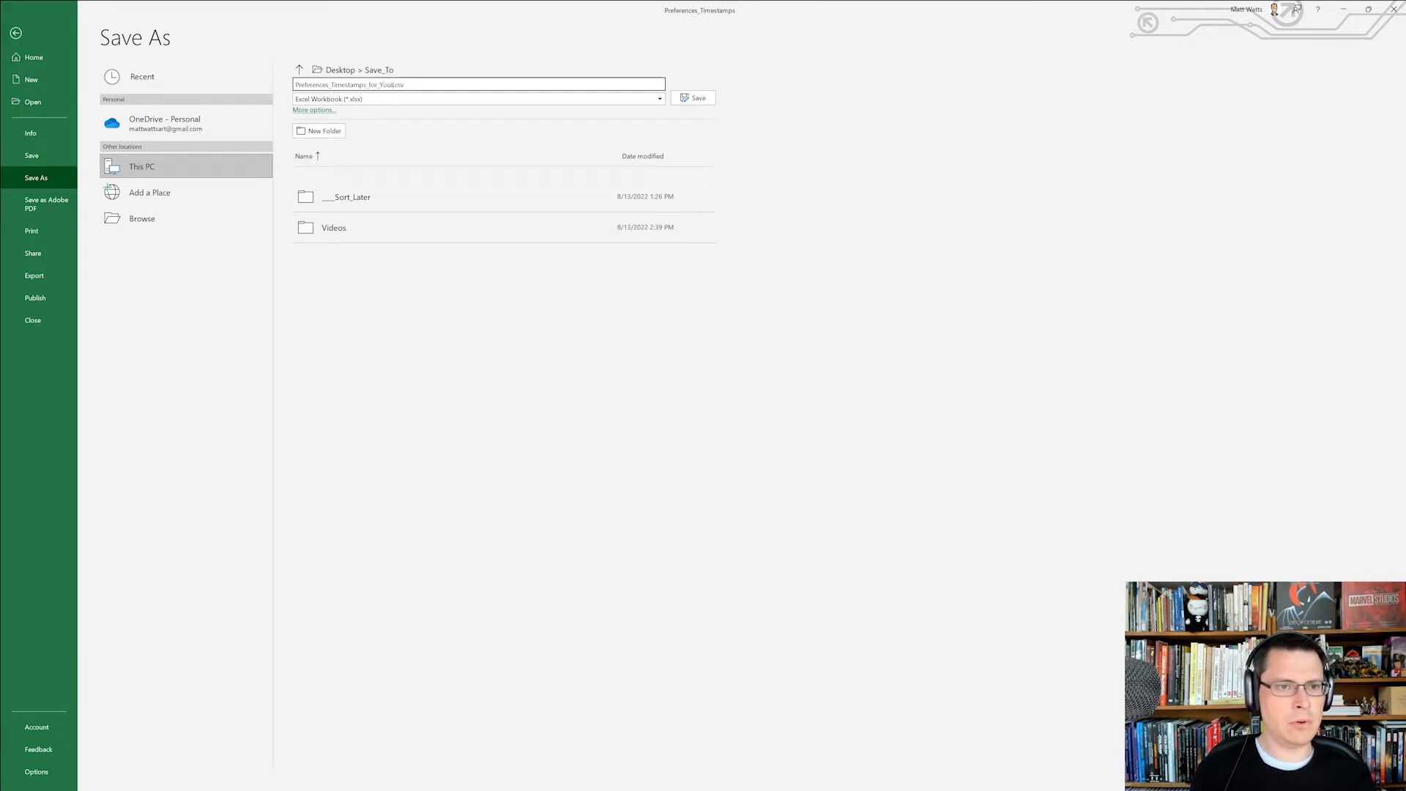
pyautogui.click(691, 98)
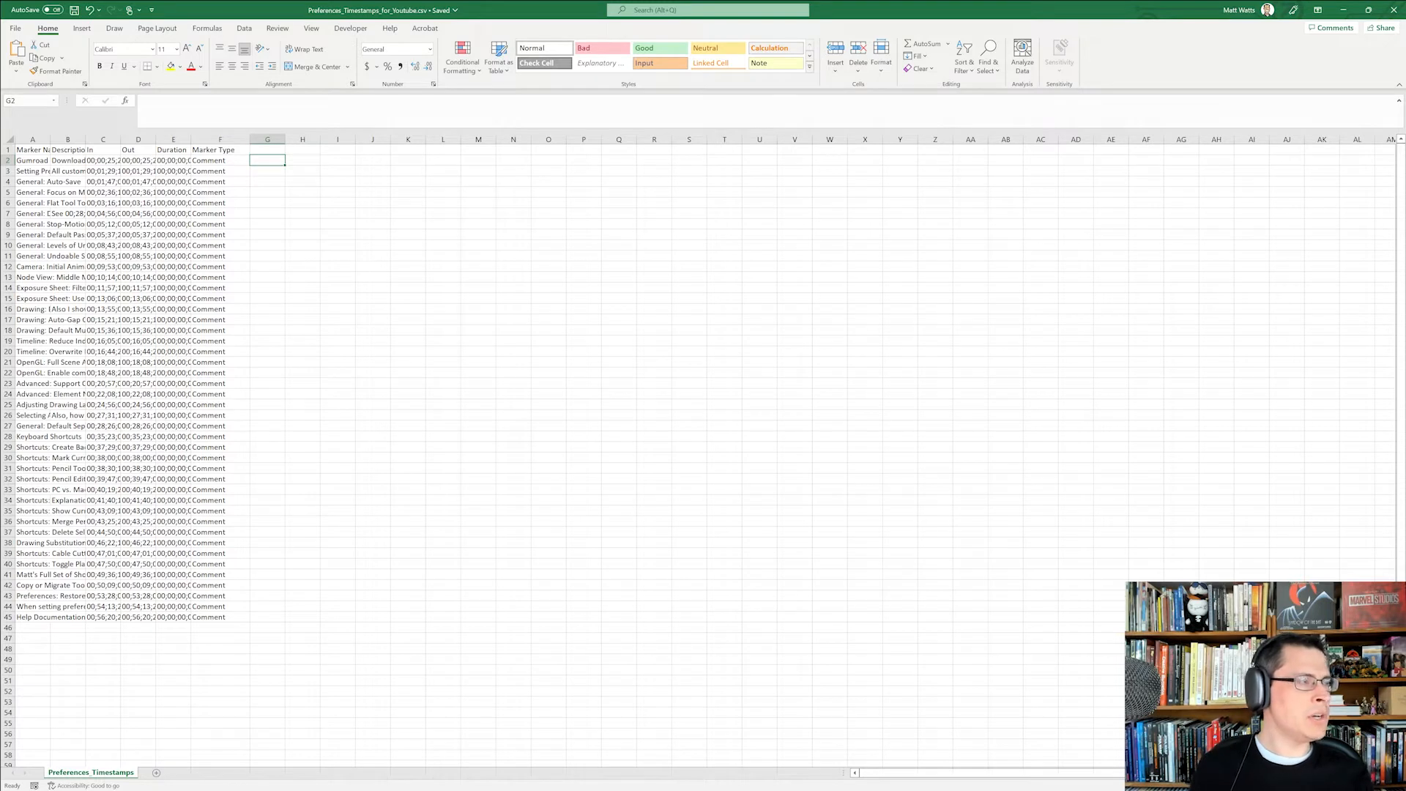
# Autofit columns A–C and enter =SUBSTITUTE(C2,";",":") in G2
pyautogui.click(103, 160)
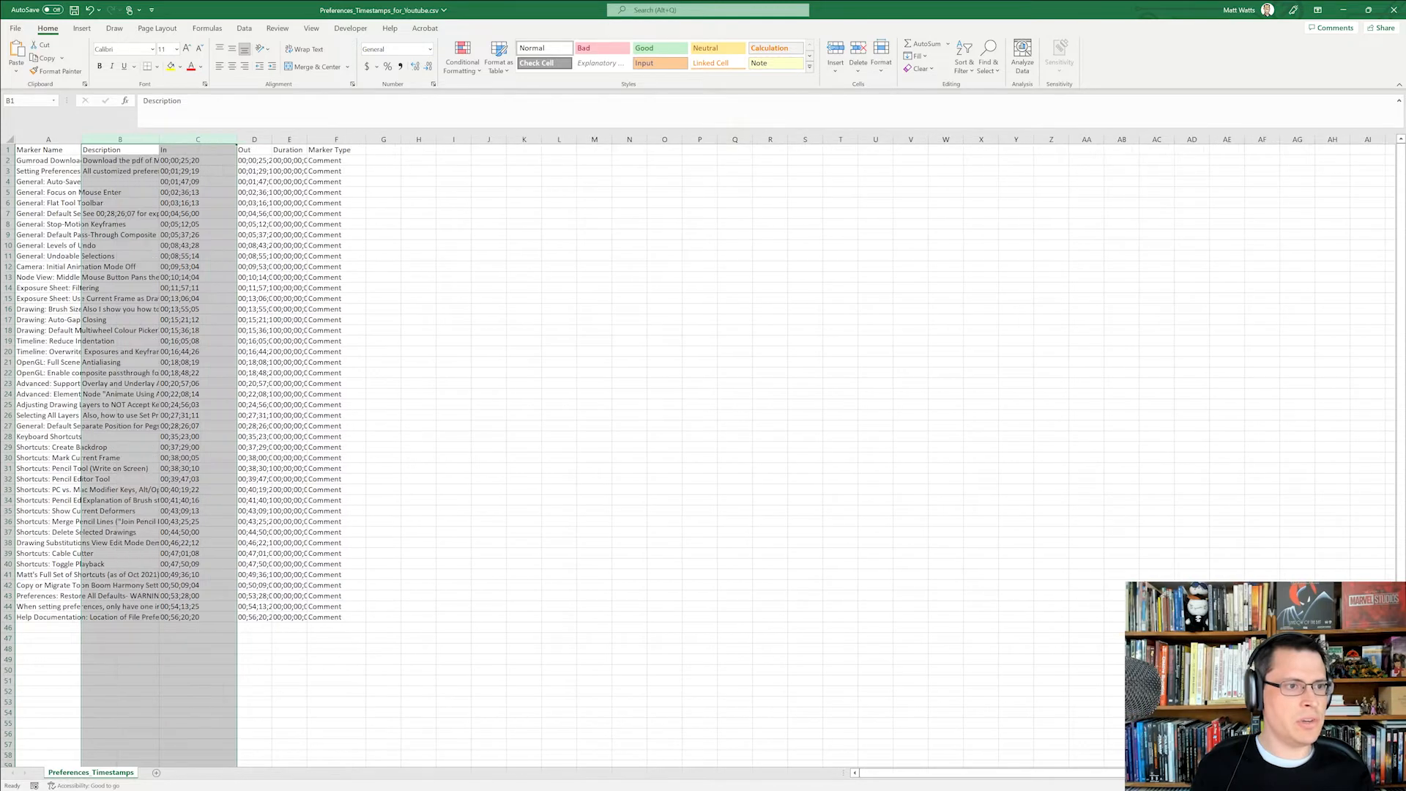
pyautogui.click(383, 191)
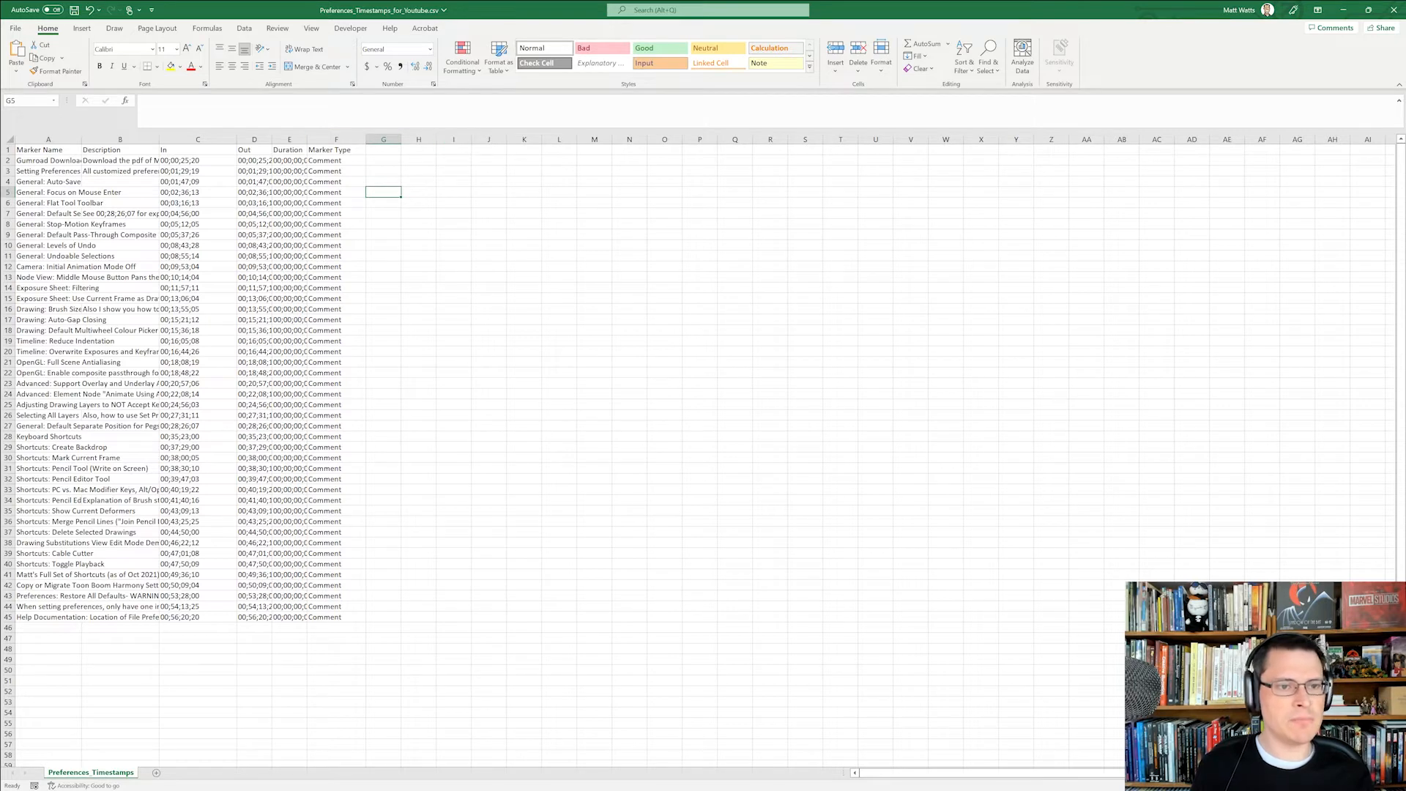
pyautogui.click(383, 159)
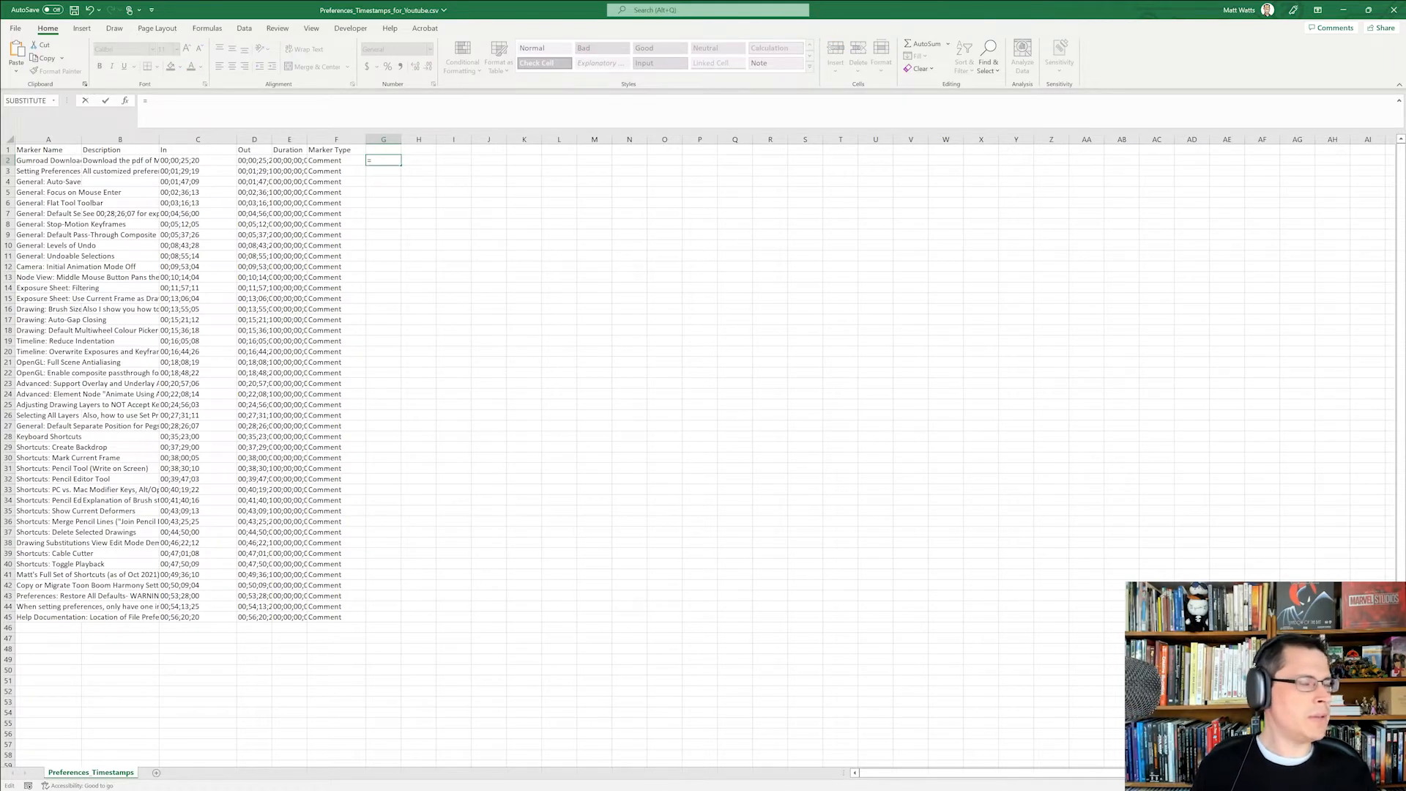
pyautogui.write('=SUBSTITUTE(C2')
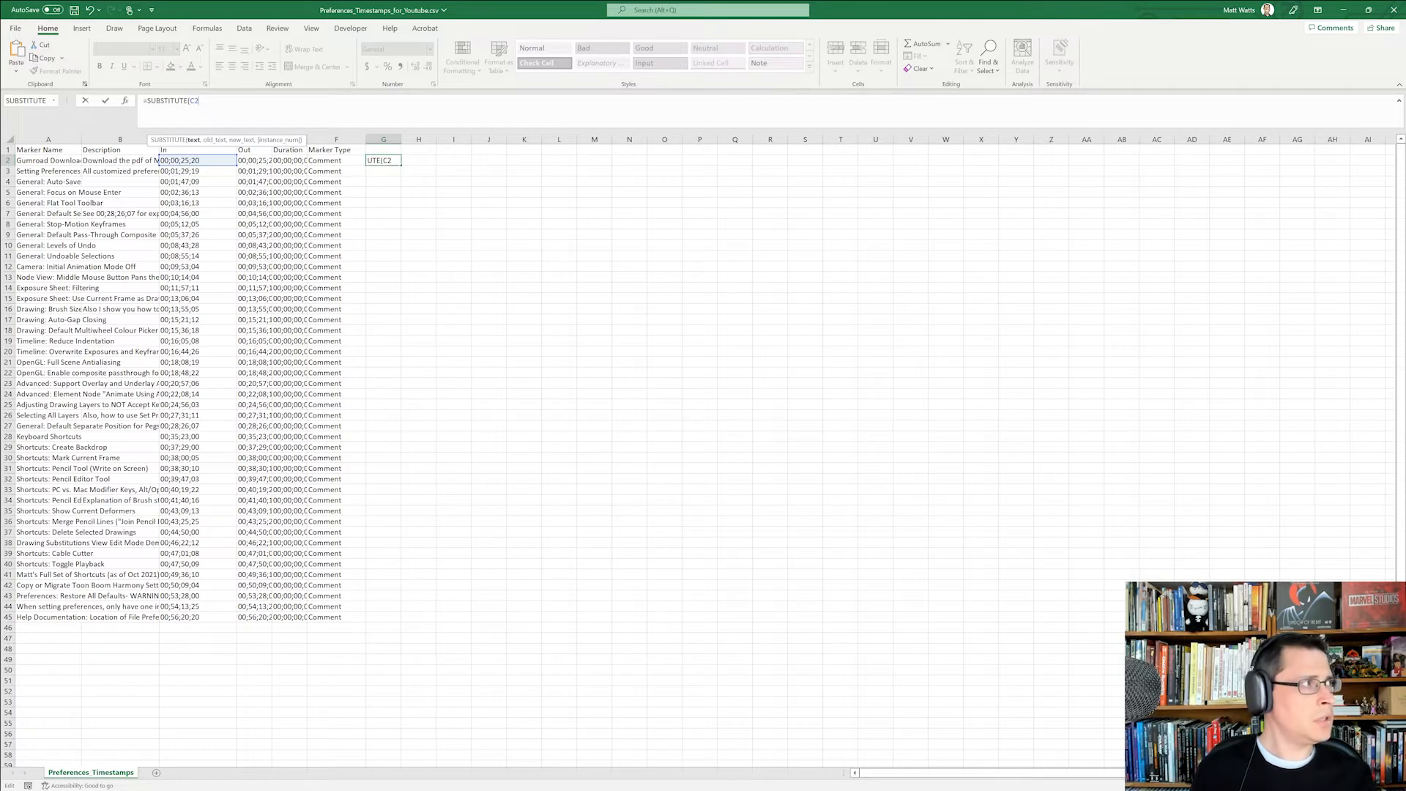
pyautogui.write(',";",",')
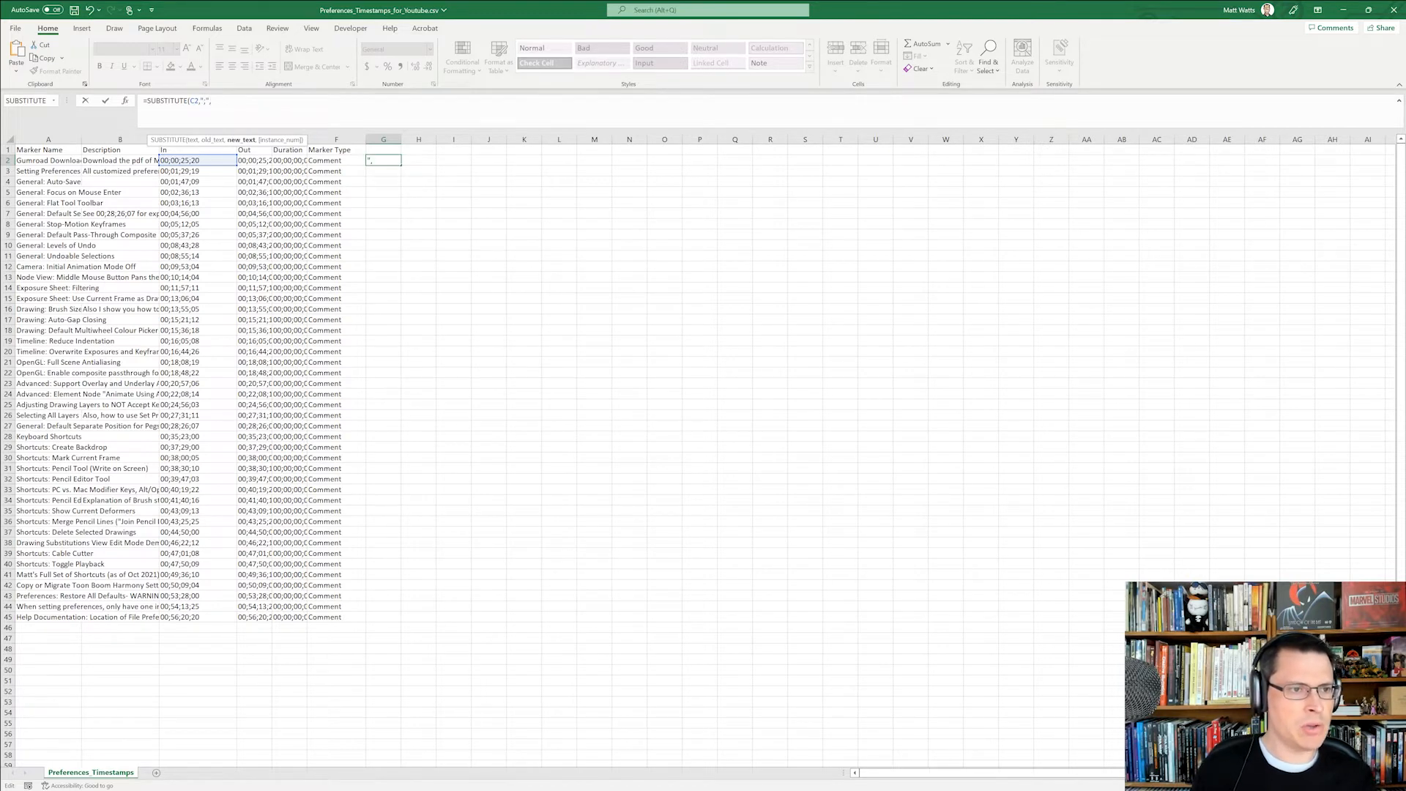
pyautogui.write(':"')
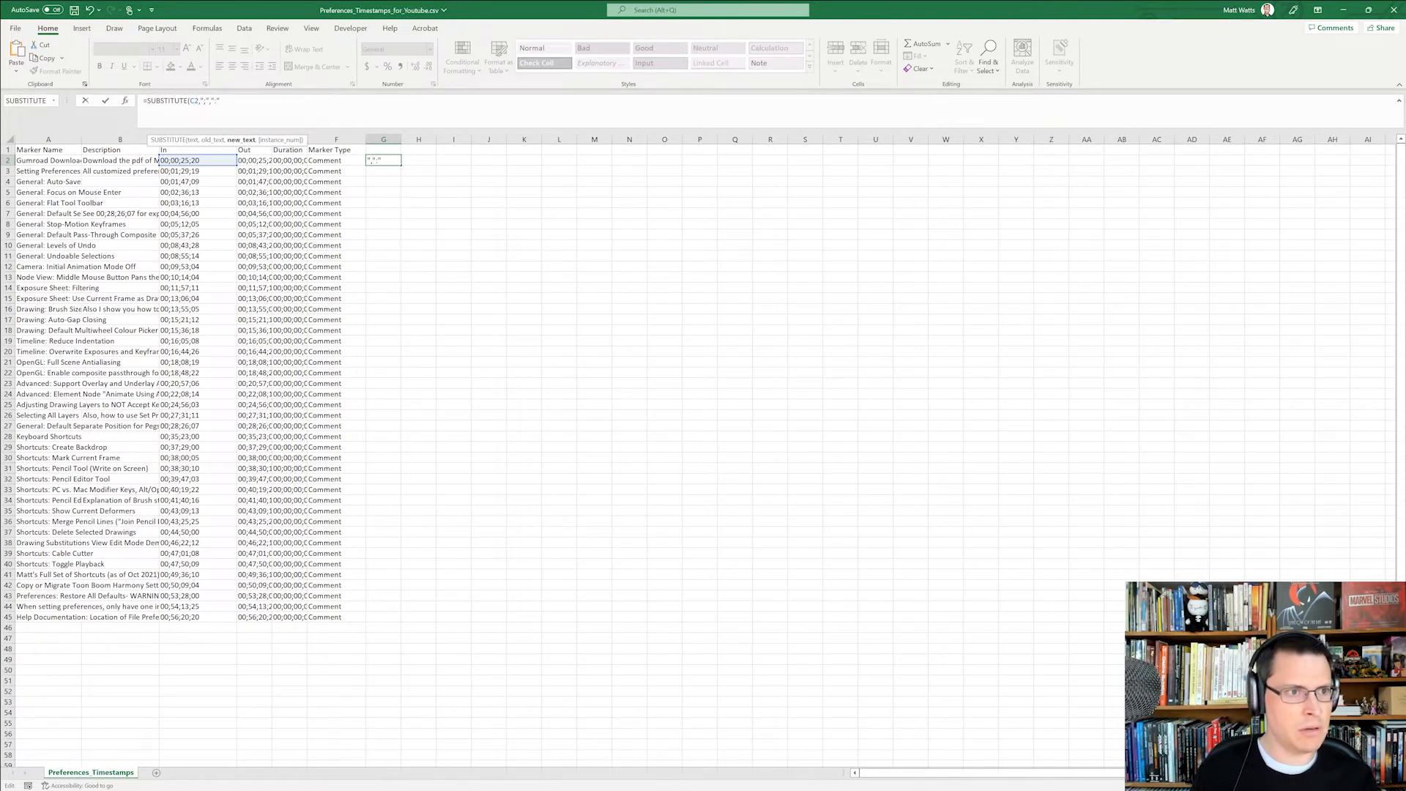
pyautogui.press('Return')
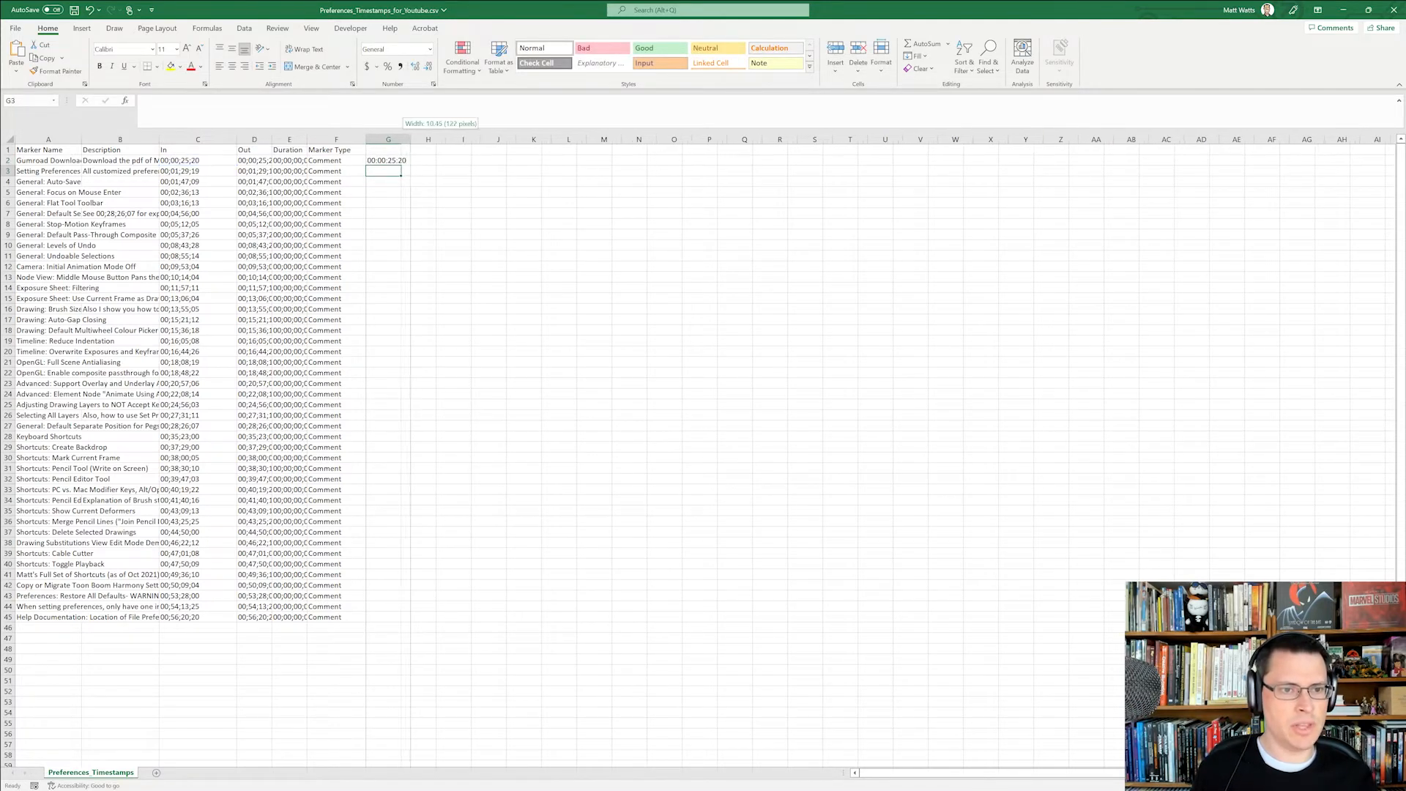
pyautogui.click(387, 159)
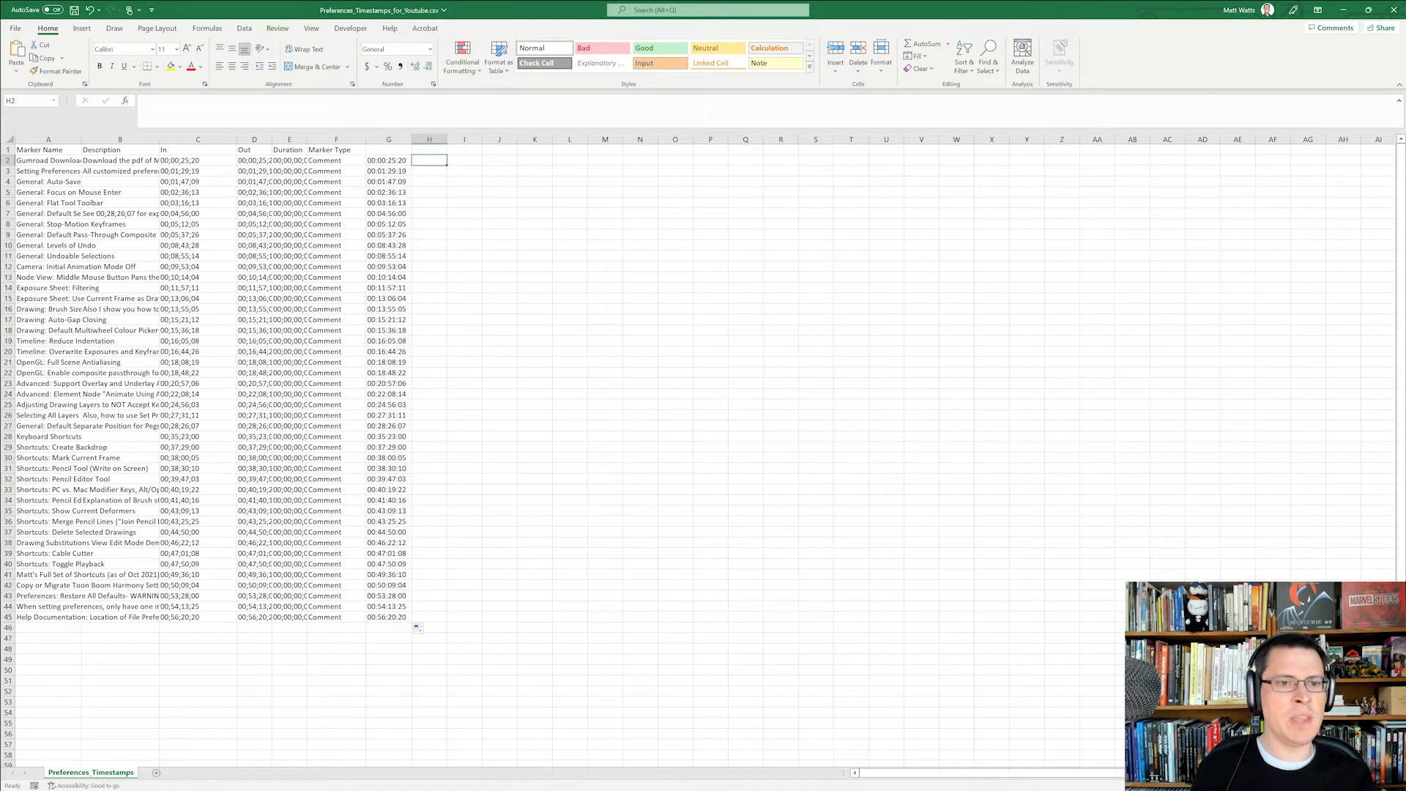
# Enter =LEFT(G2,LEN(G2)-3) in H2 to trim the timestamp's frame digits
pyautogui.click(465, 160)
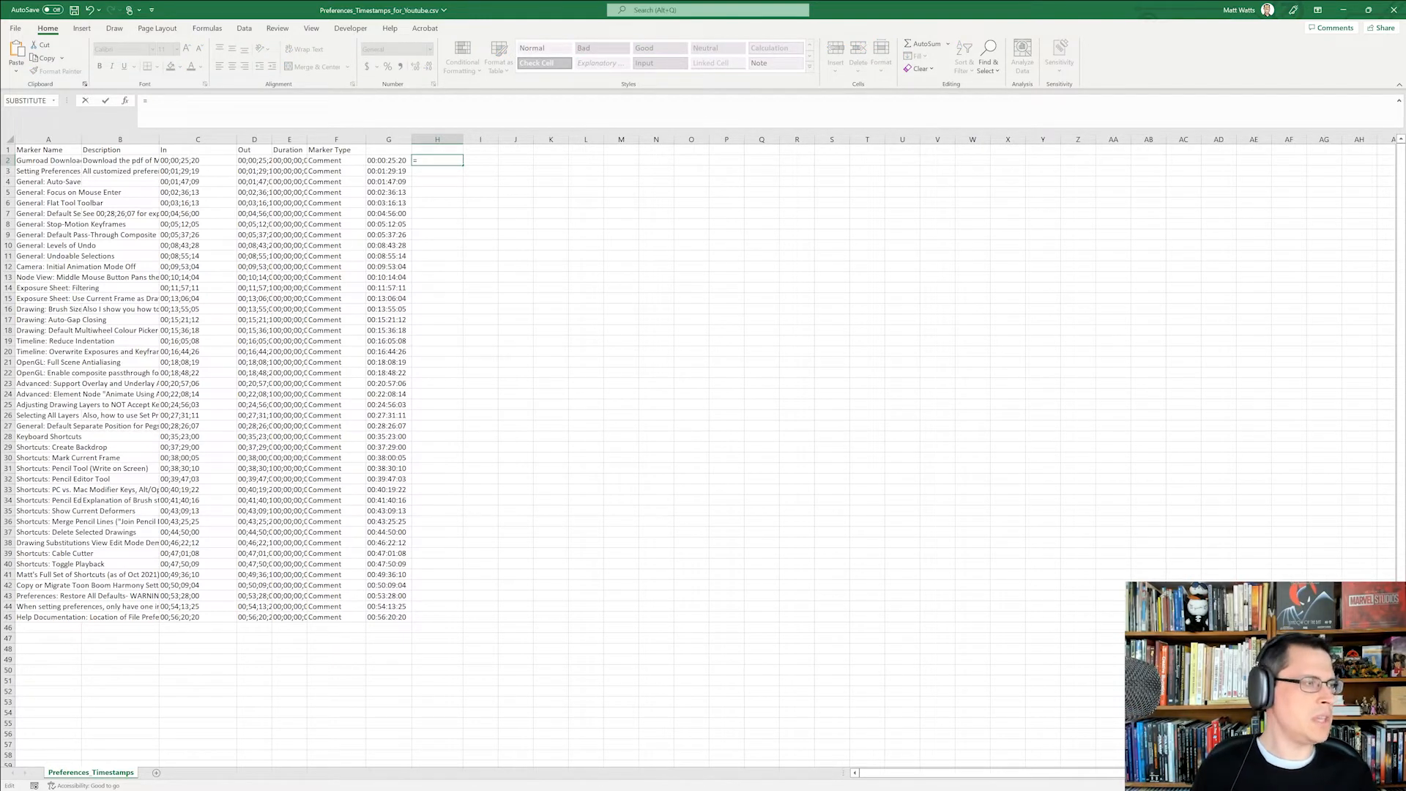
pyautogui.write('=LEFT')
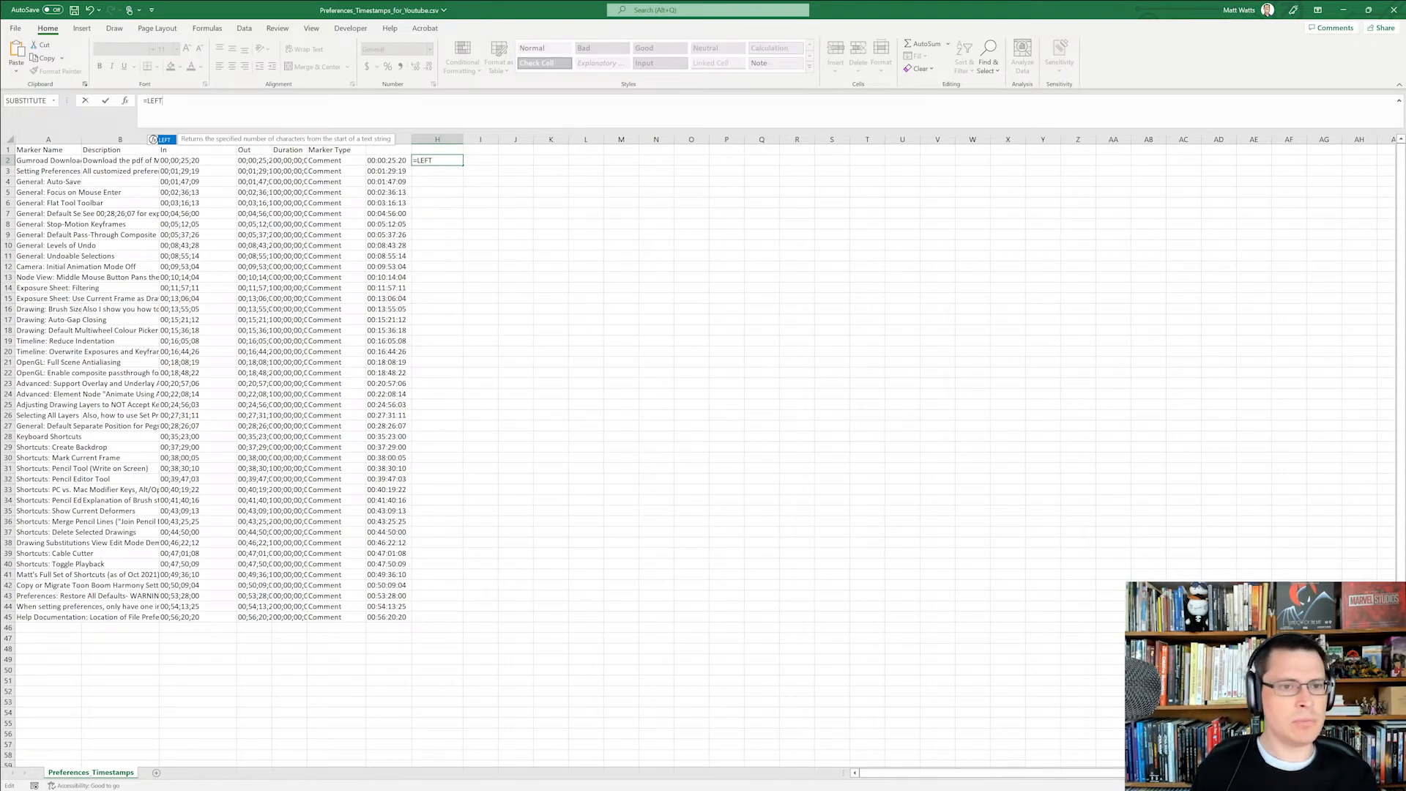
pyautogui.write('(')
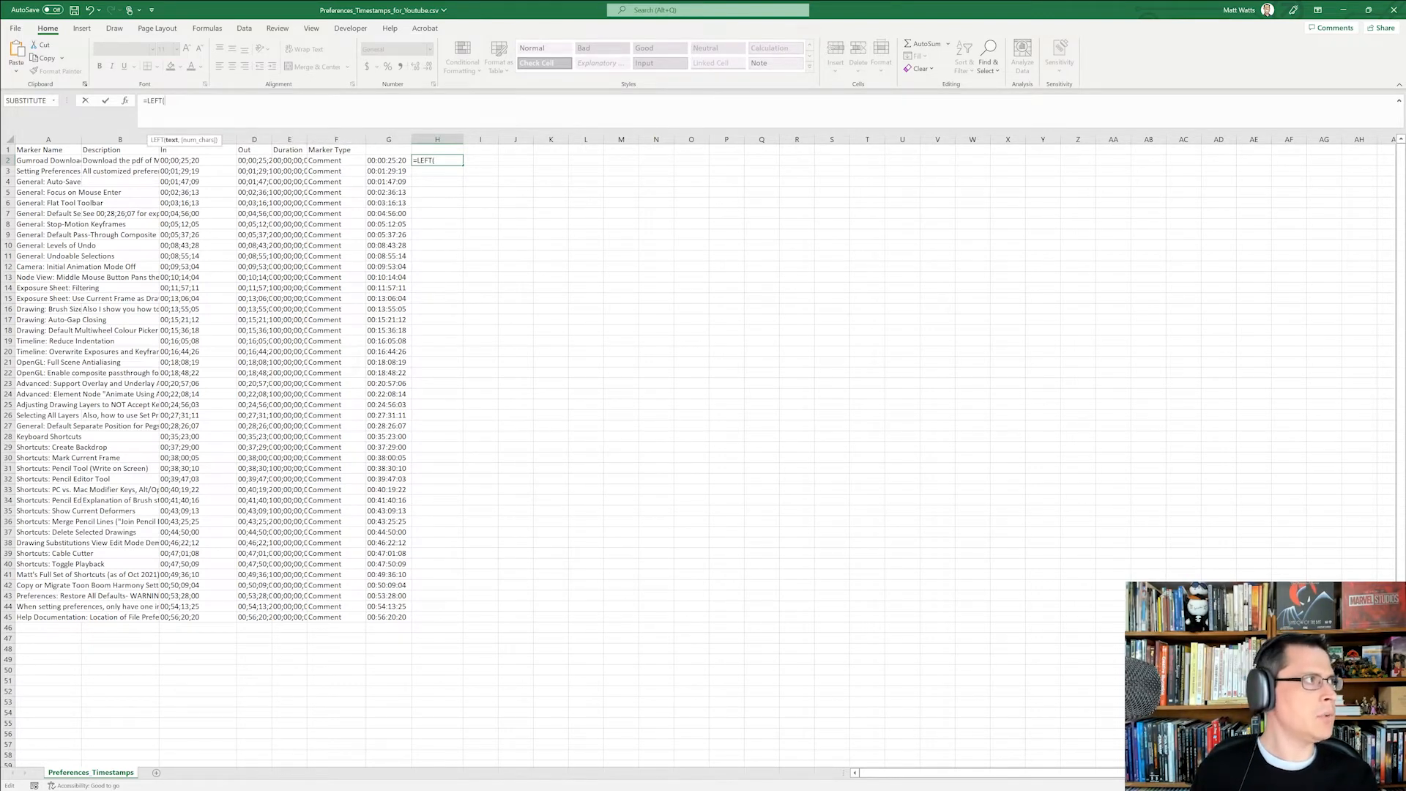
pyautogui.write('G2,')
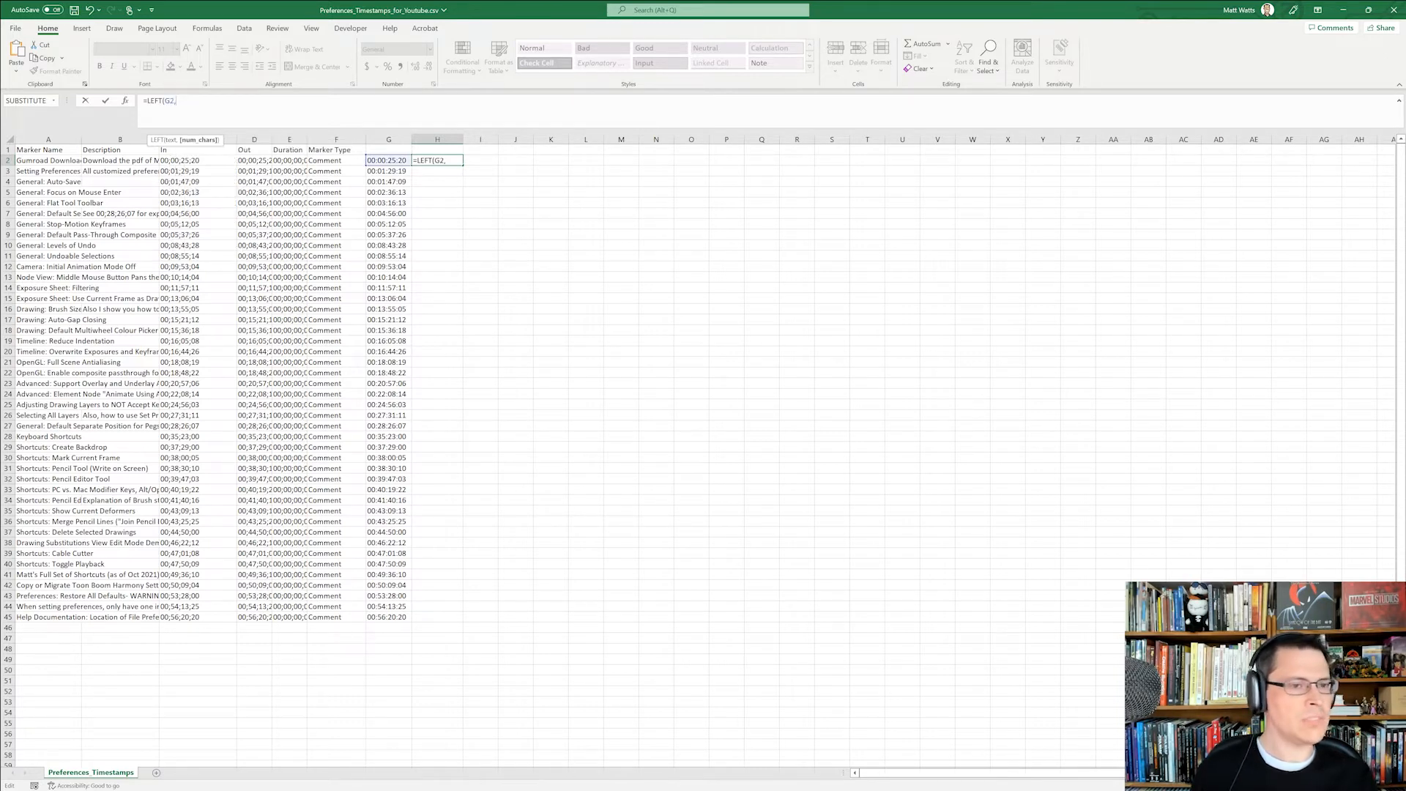
pyautogui.write('LEN')
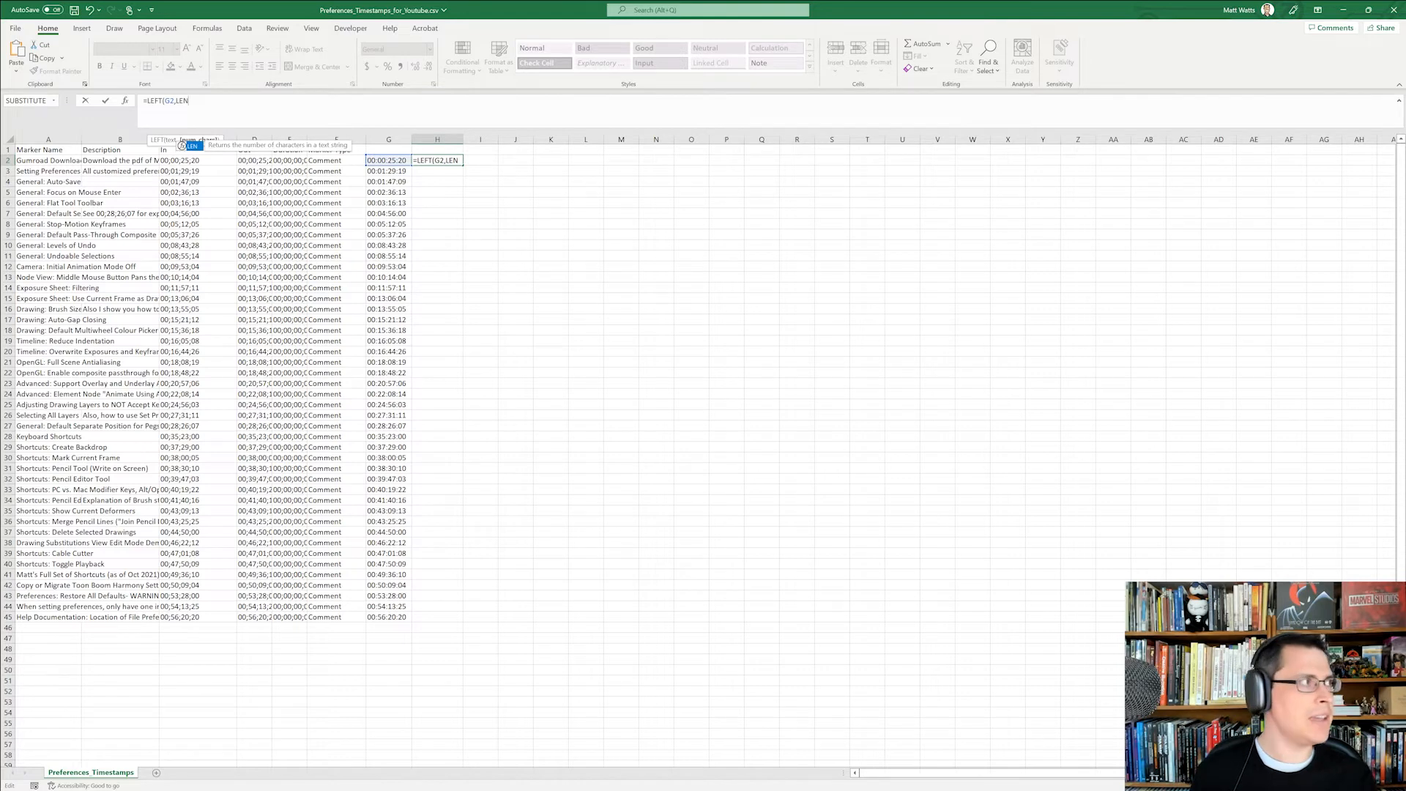
pyautogui.write('(G2')
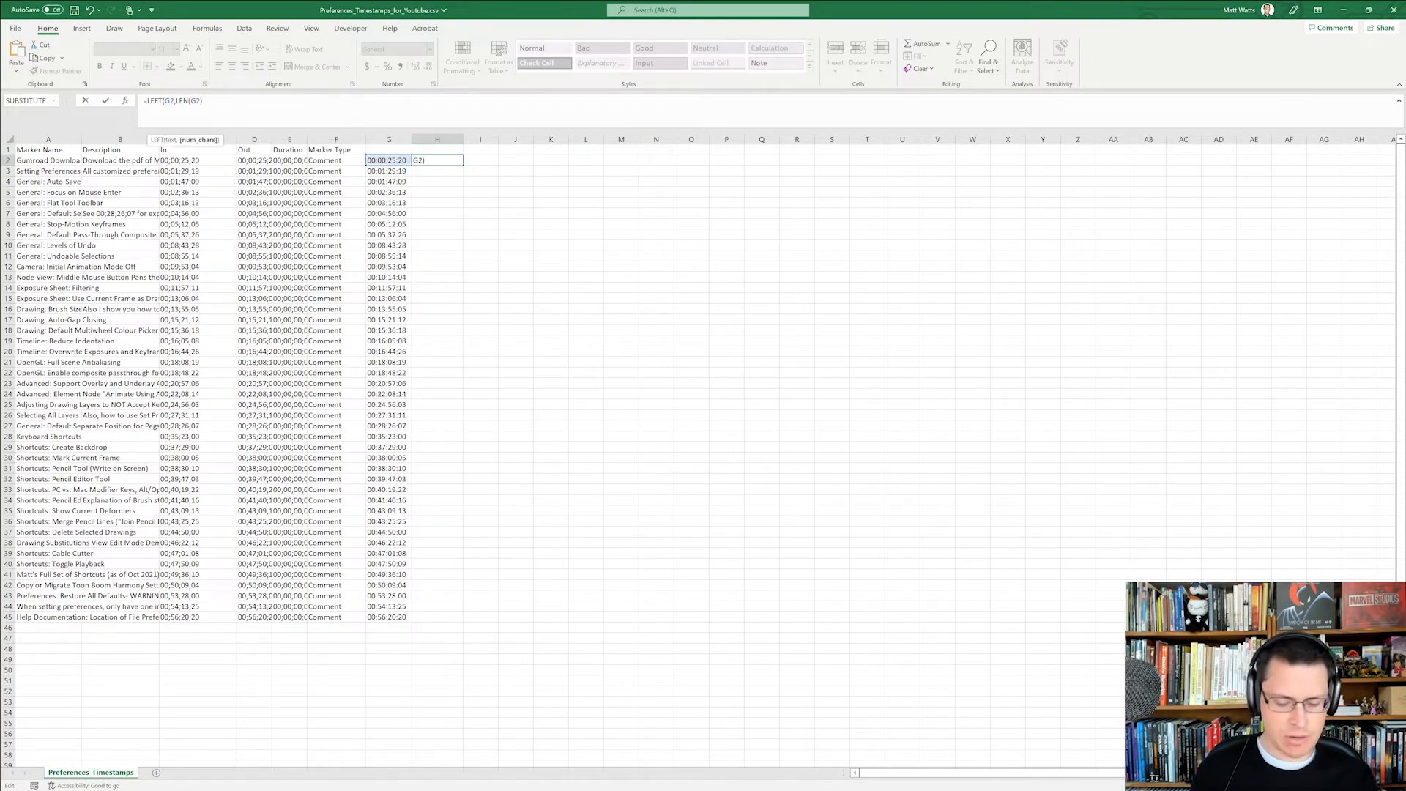
pyautogui.write('-3')
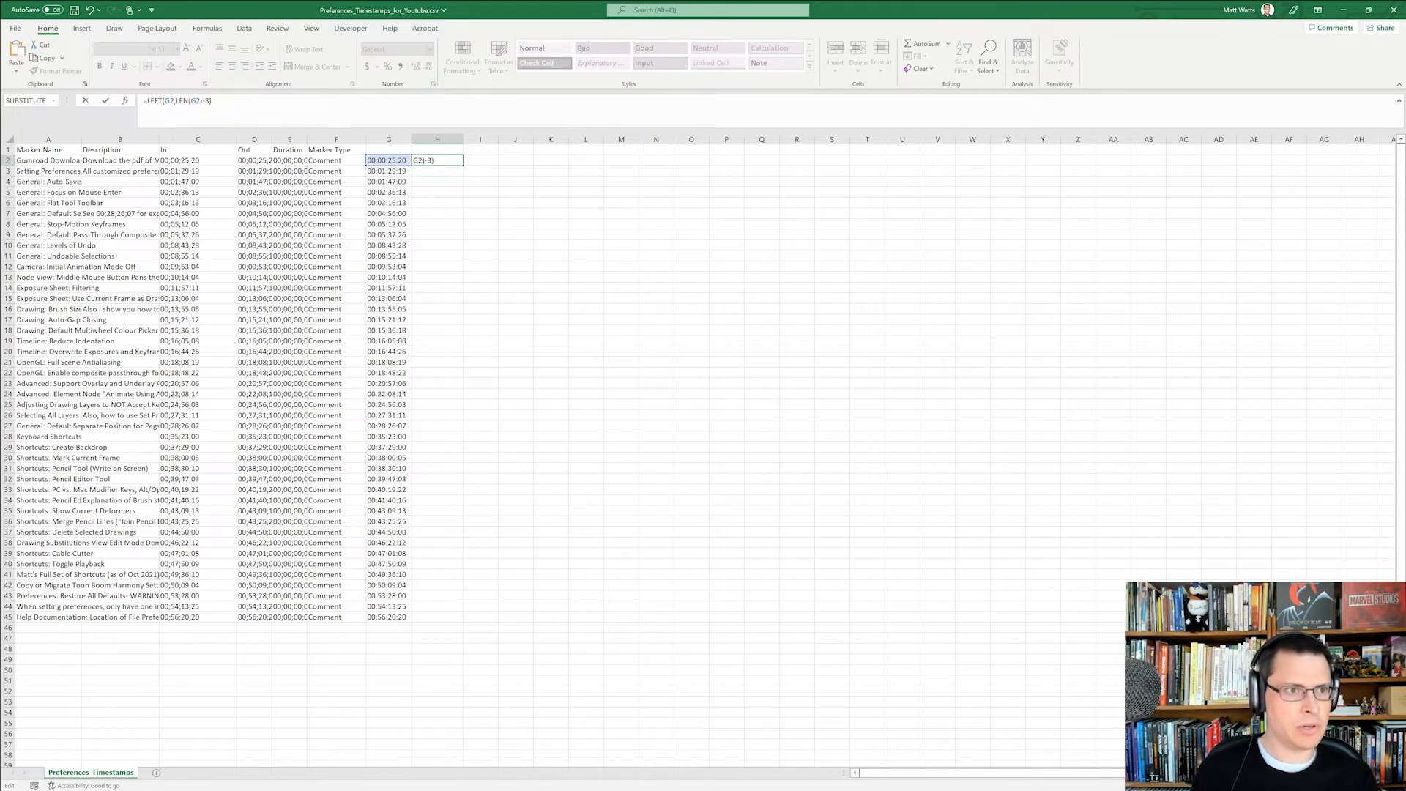
pyautogui.press('Return')
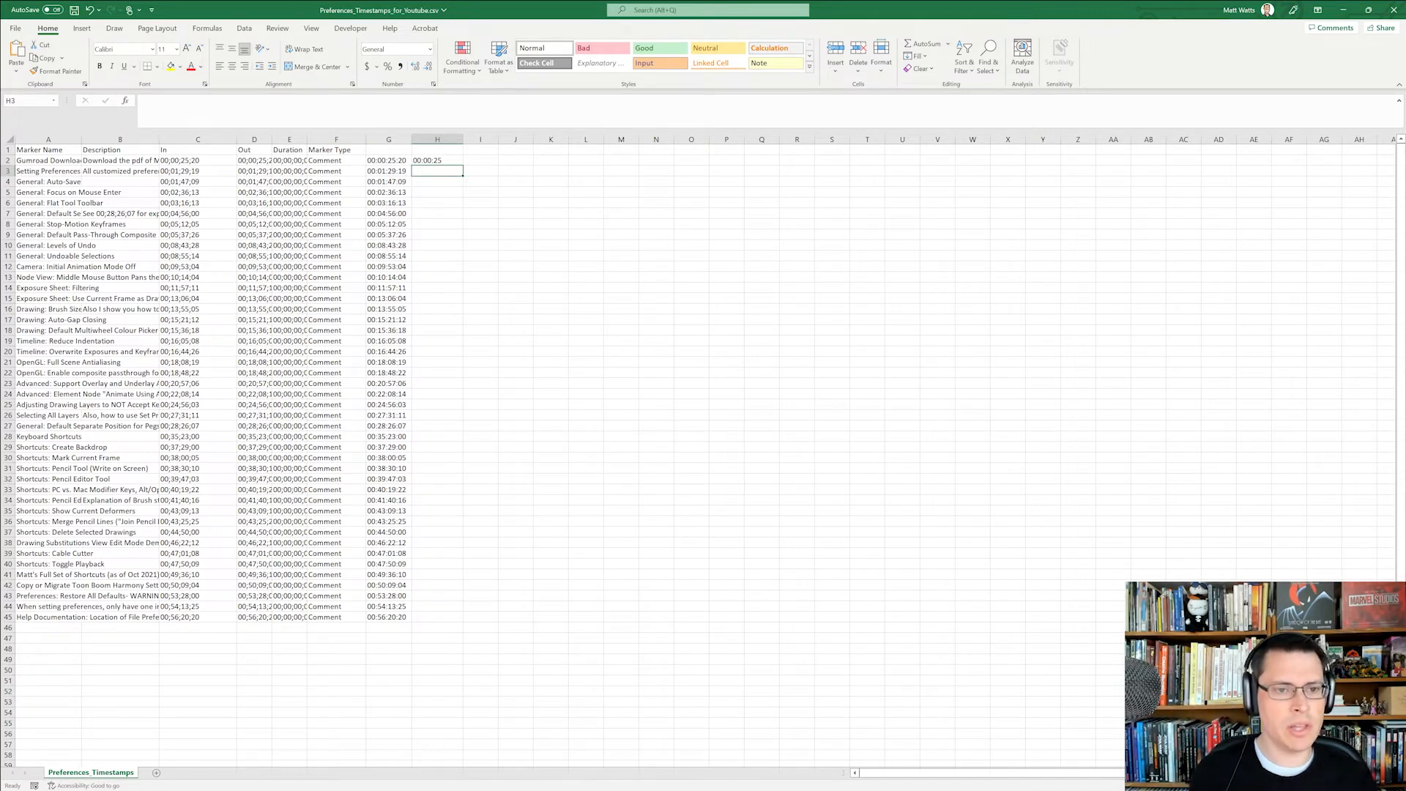
pyautogui.click(436, 160)
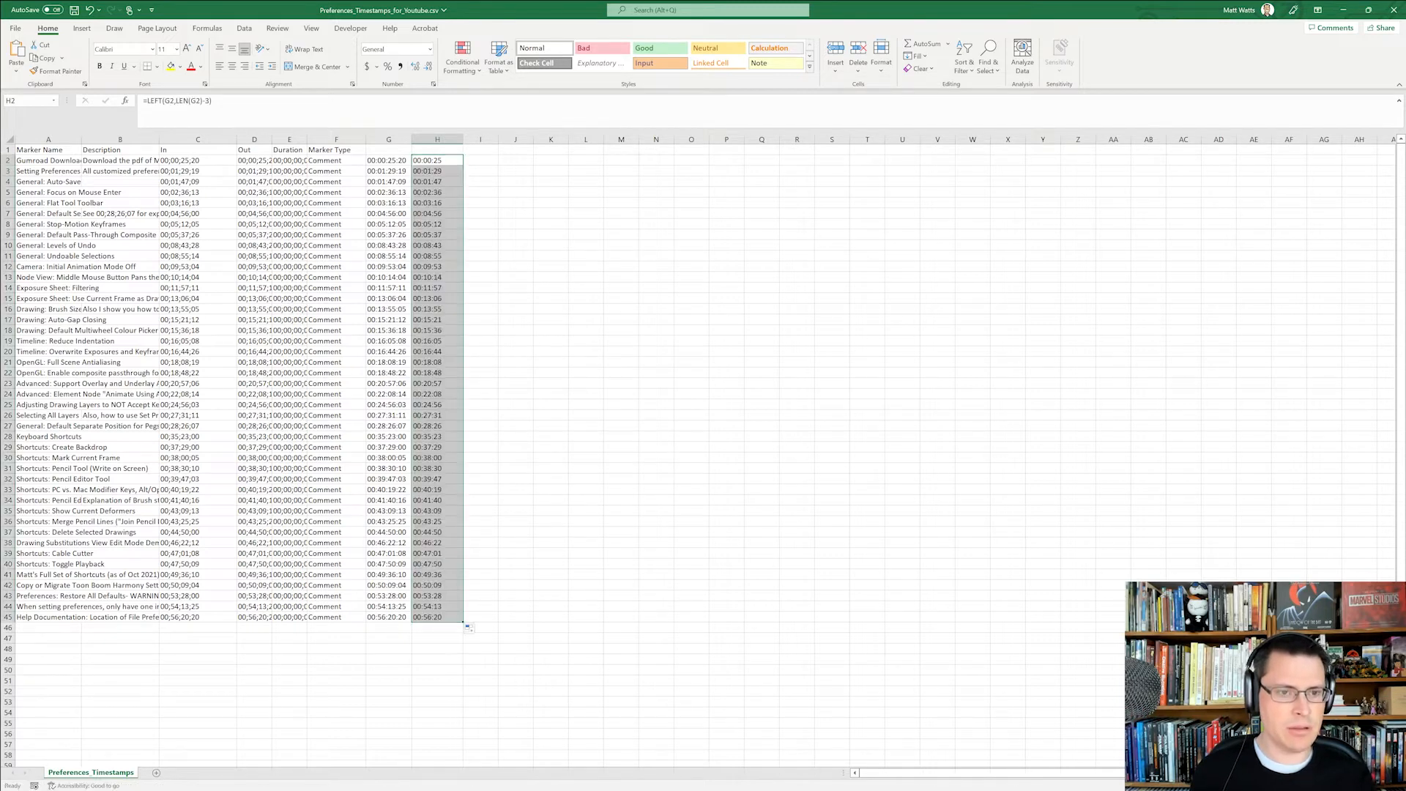
# Build the I2 chapter line joining H2, a dash, A2, a period and B2
pyautogui.click(480, 160)
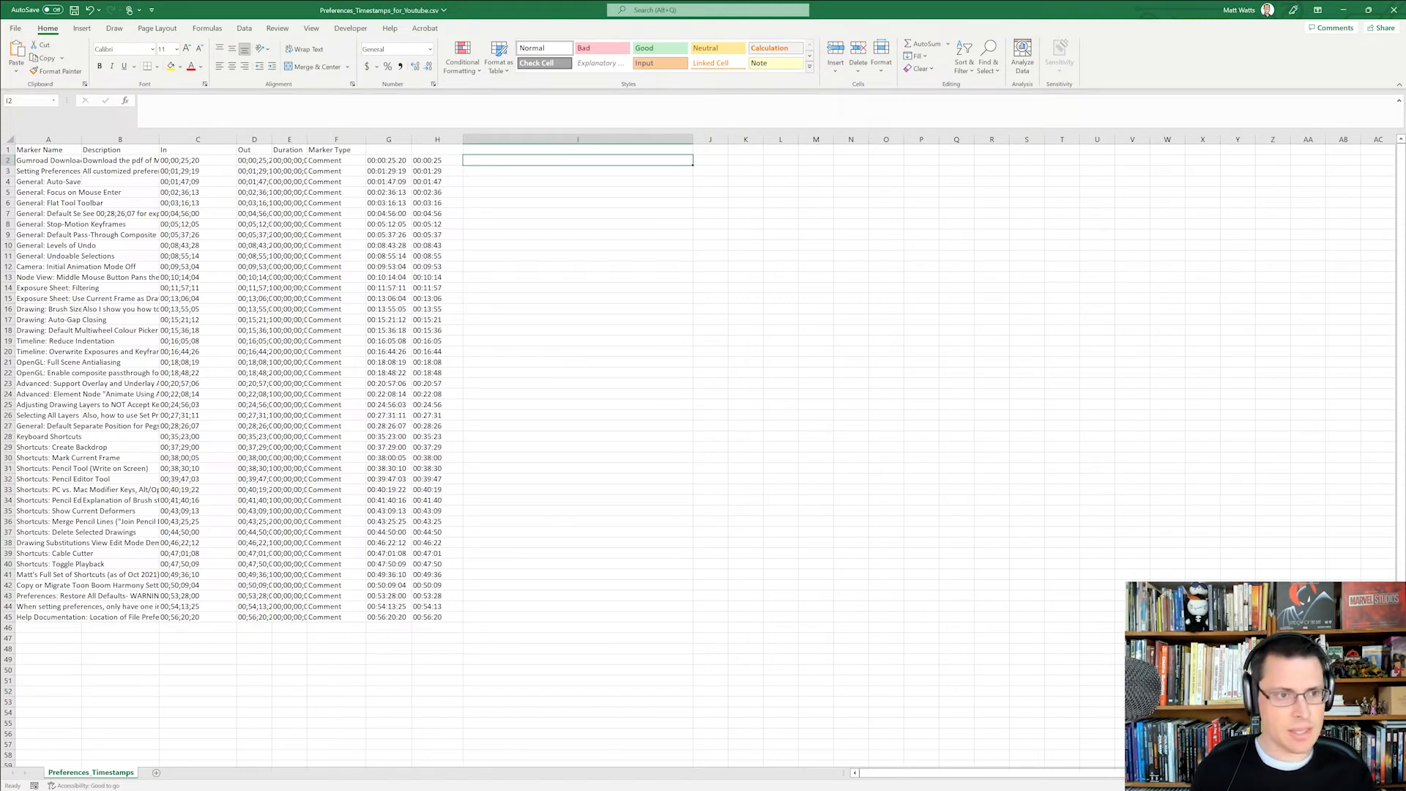
pyautogui.write('=H2')
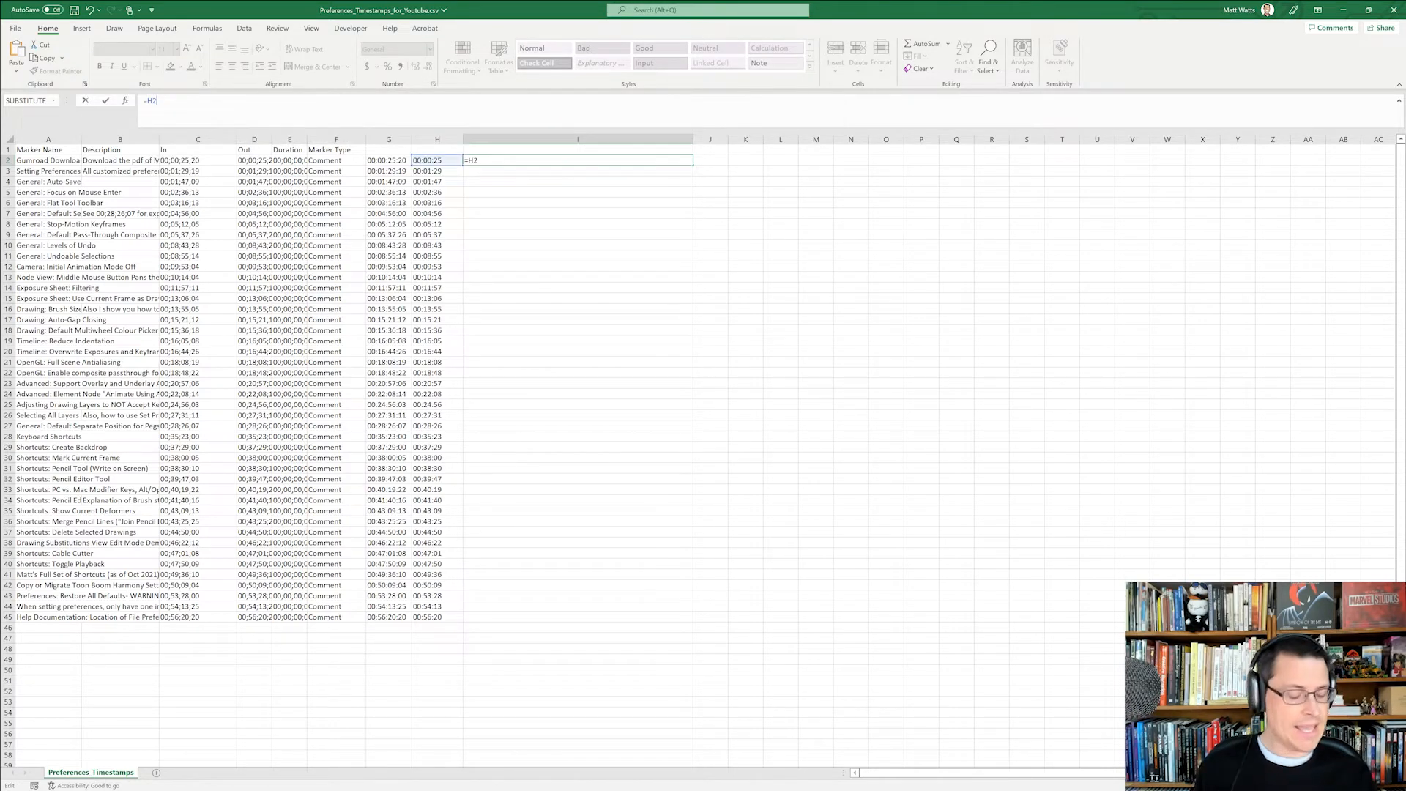
pyautogui.write('&')
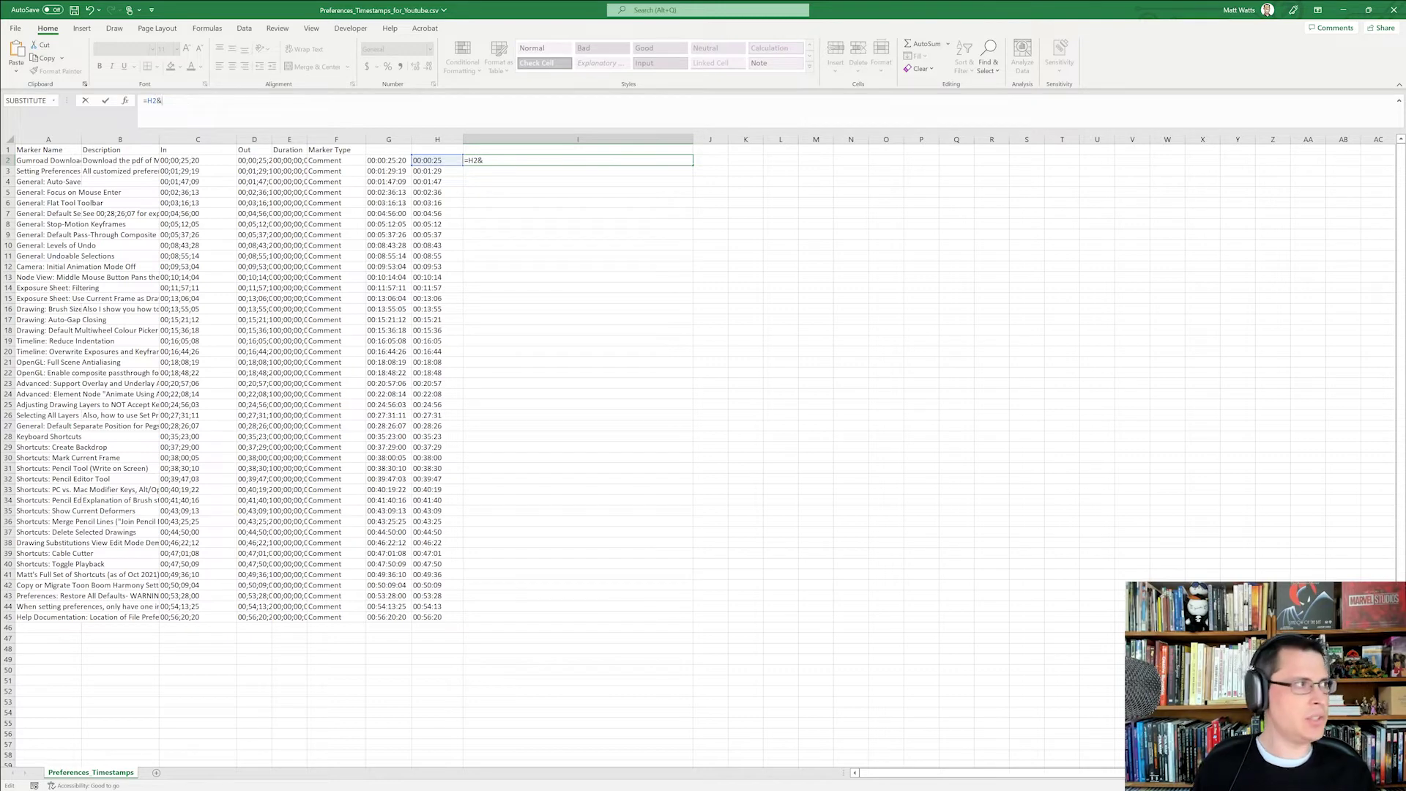
pyautogui.write('"- "&')
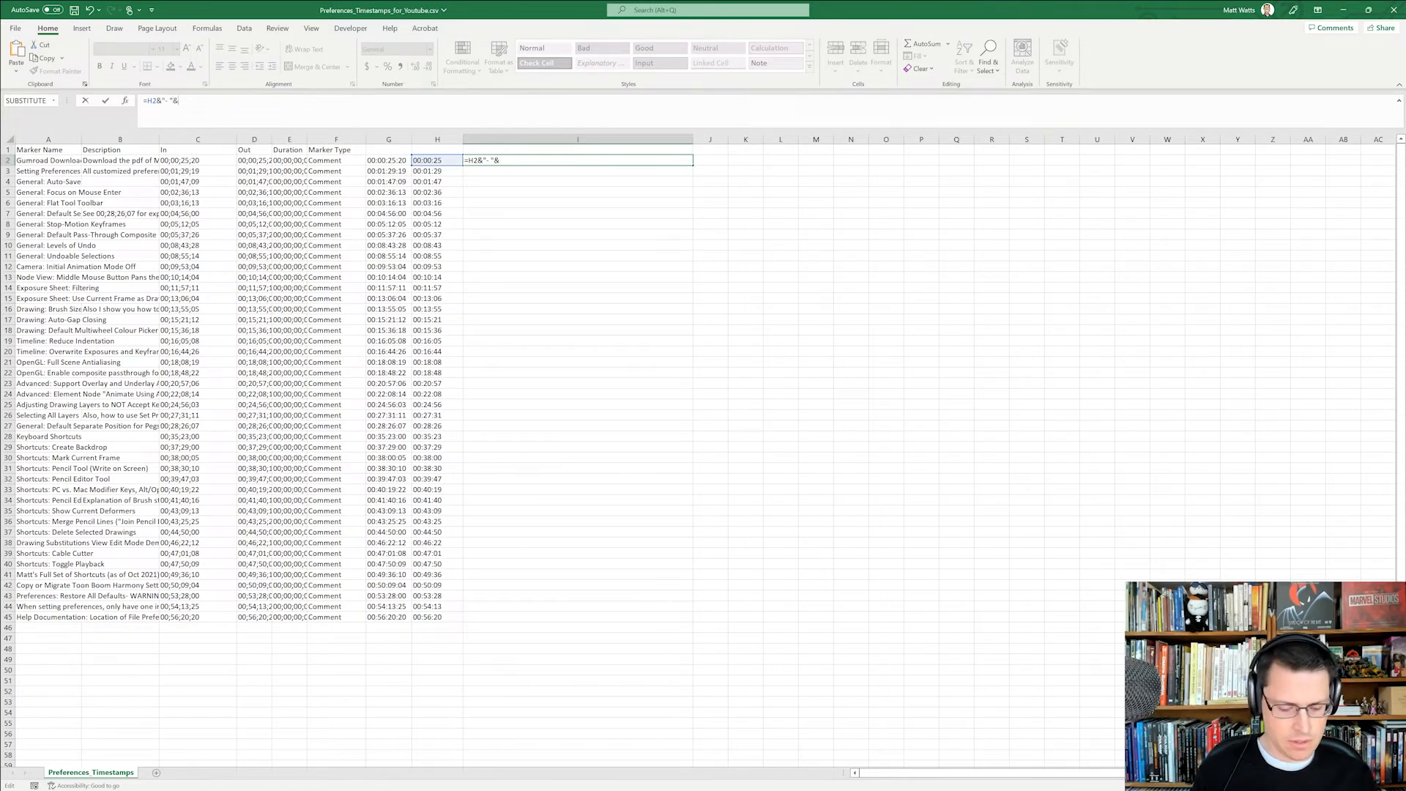
pyautogui.write('A2')
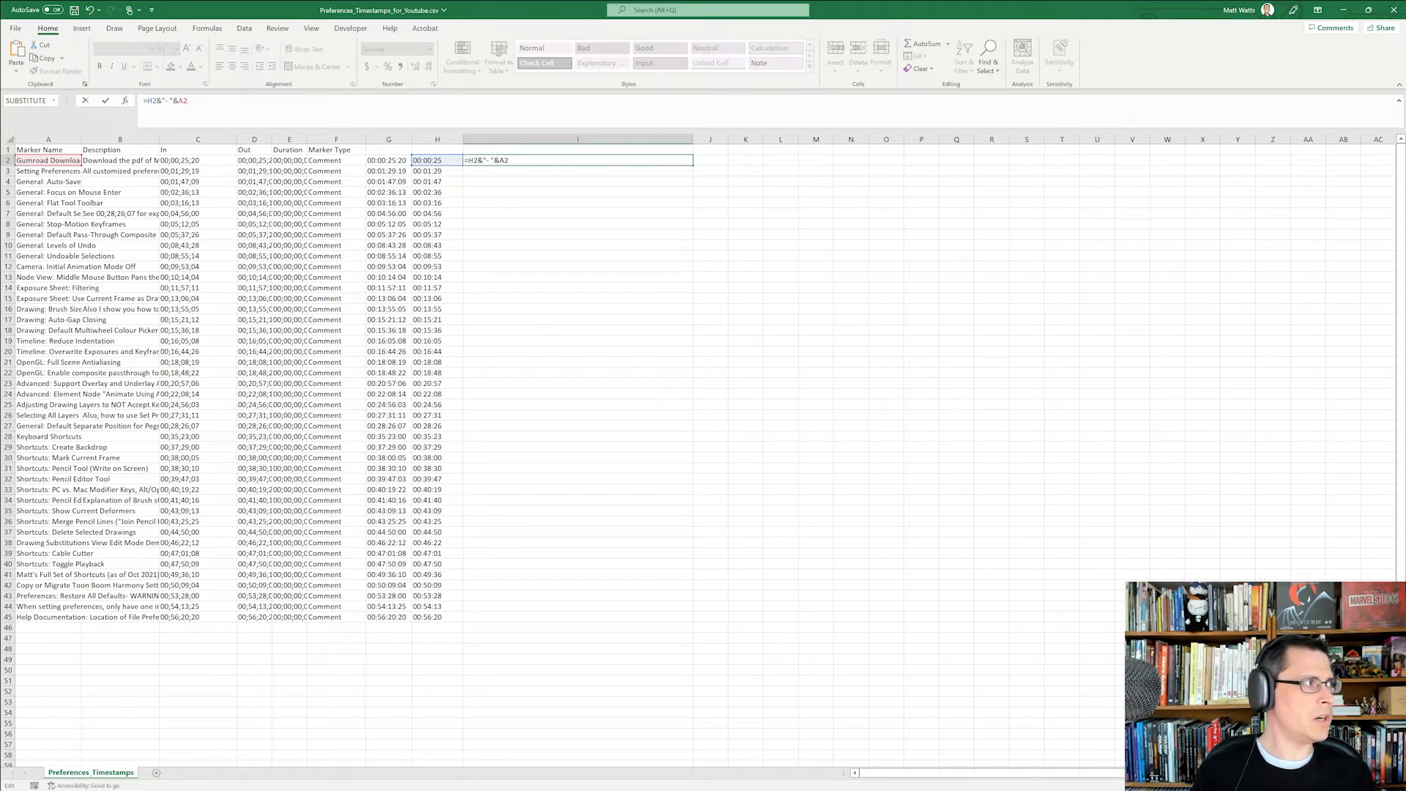
pyautogui.write('&')
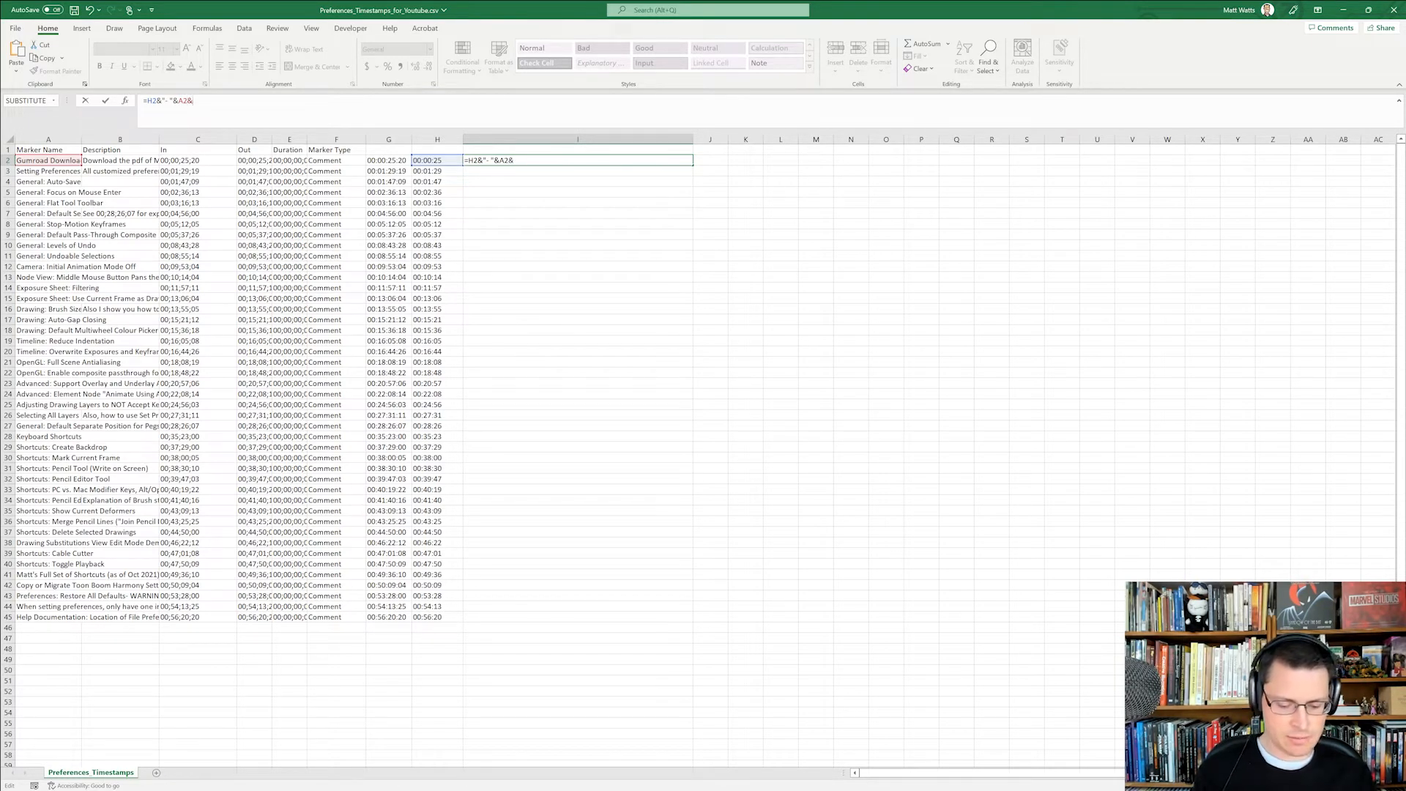
pyautogui.write('".')
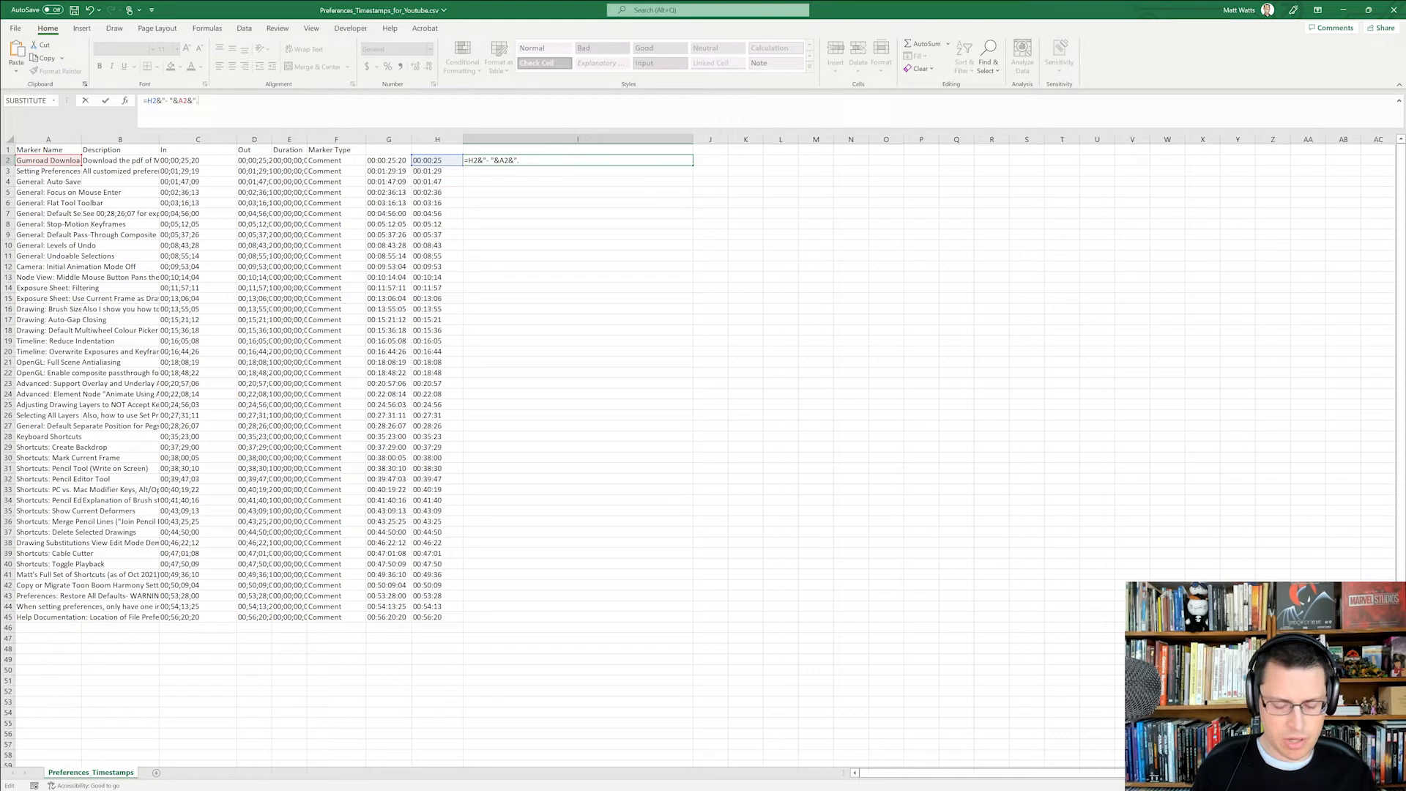
pyautogui.write('.')
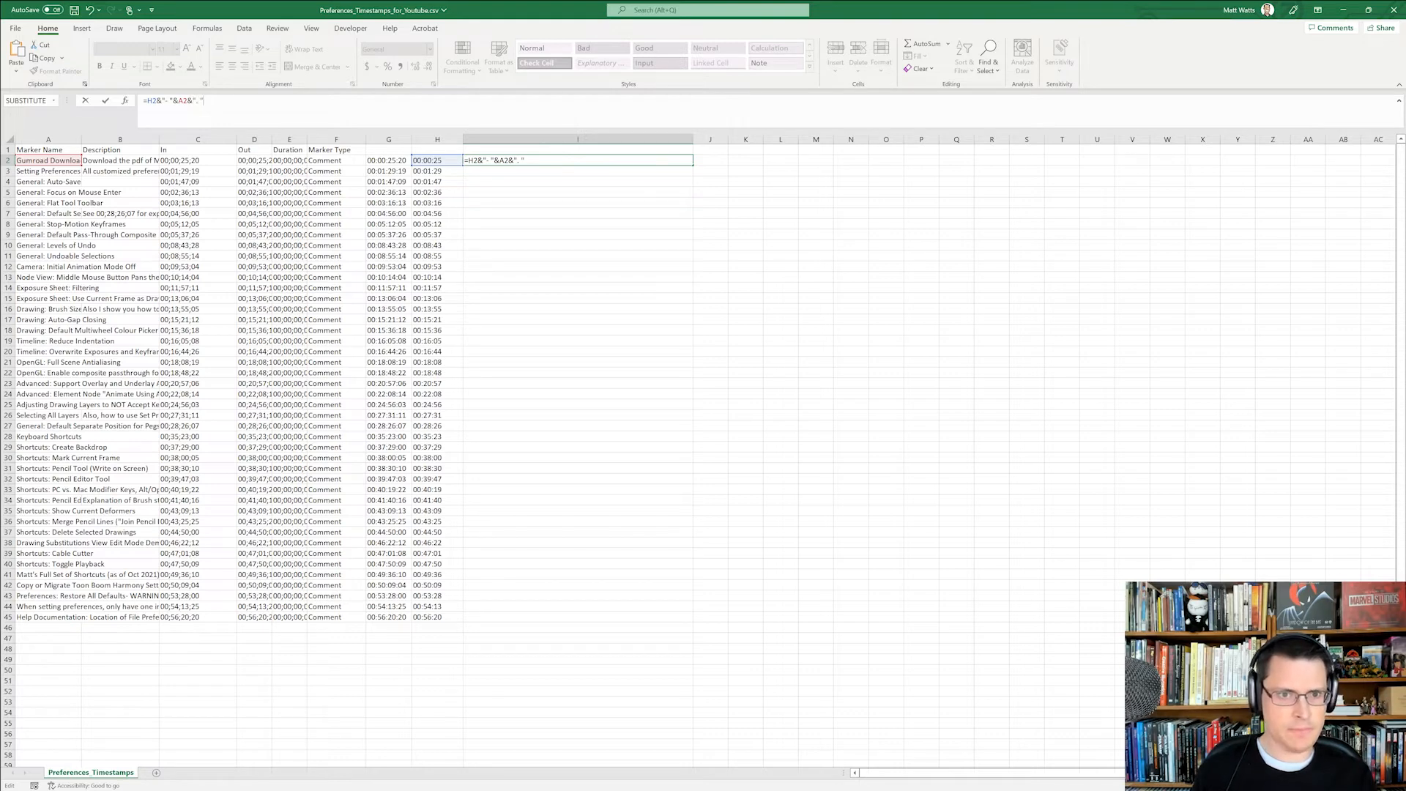
pyautogui.write('&')
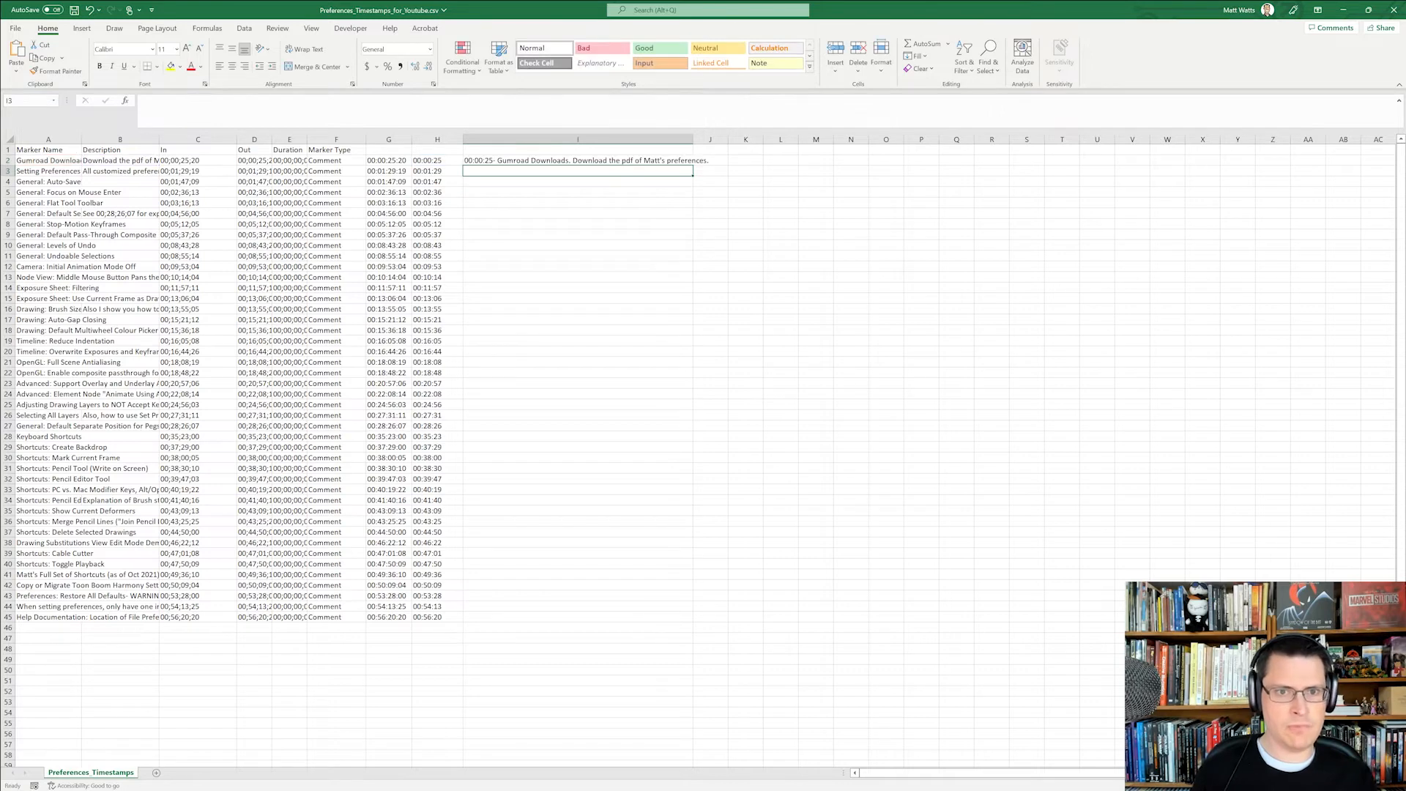
pyautogui.click(577, 161)
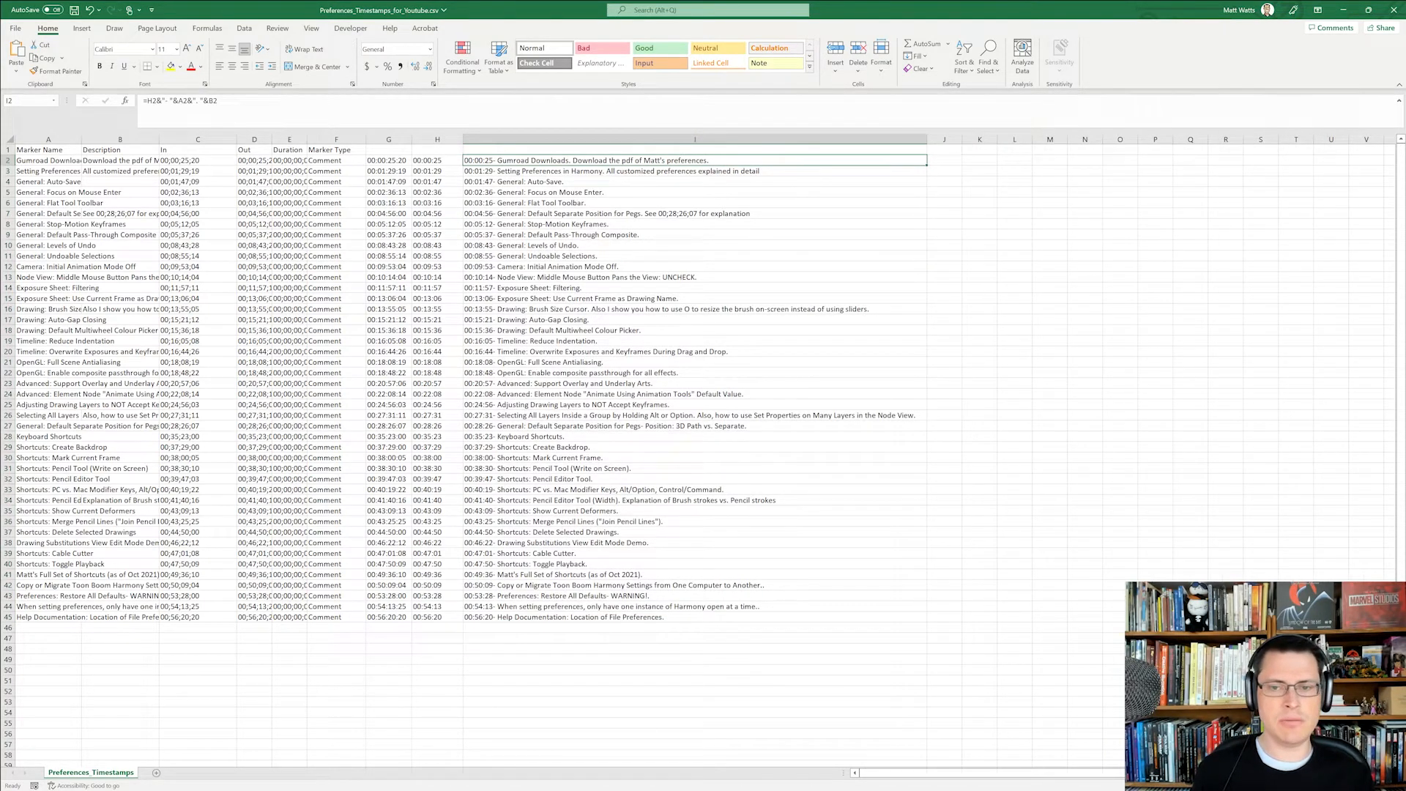
# Fill chapter lines down column I and copy I2's formula into J2
pyautogui.click(943, 159)
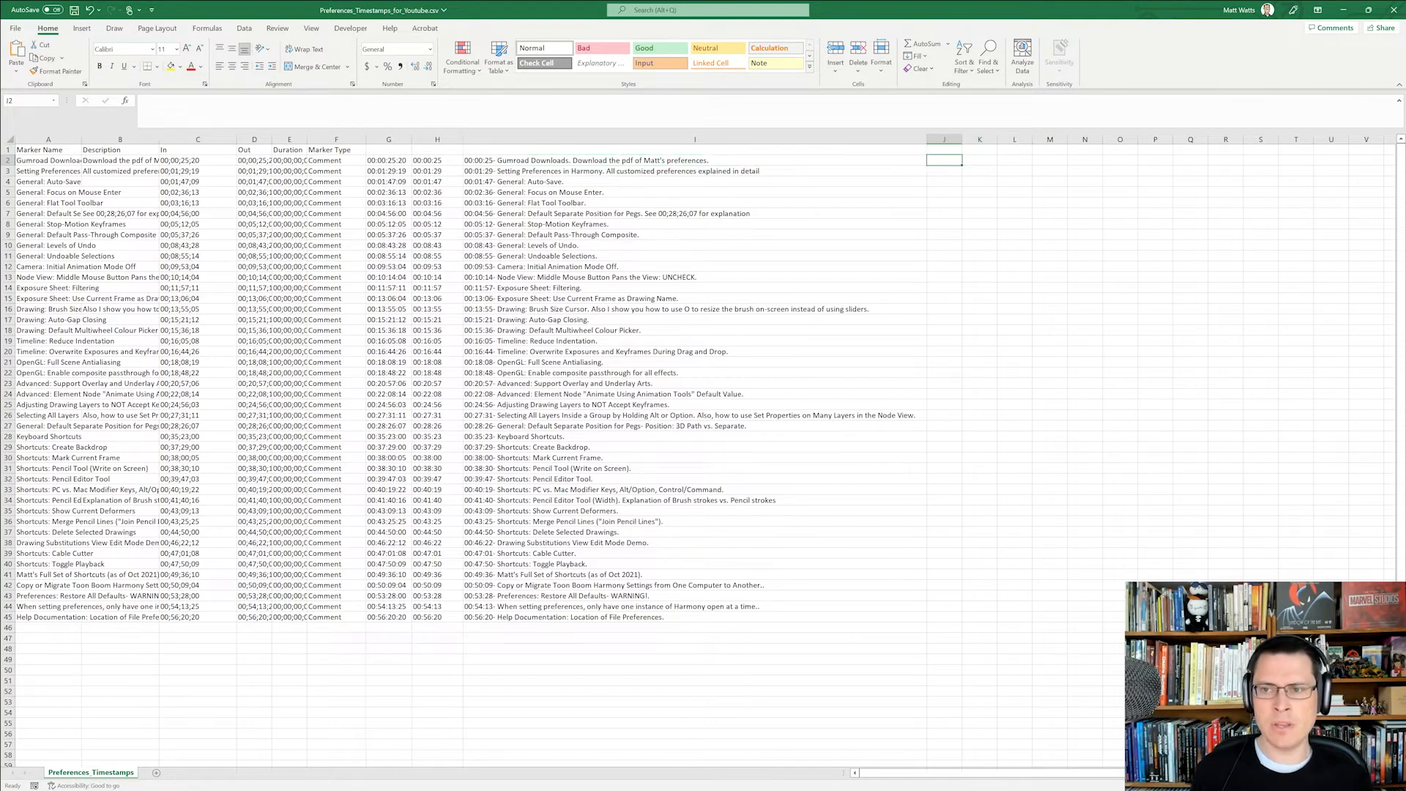
pyautogui.click(695, 159)
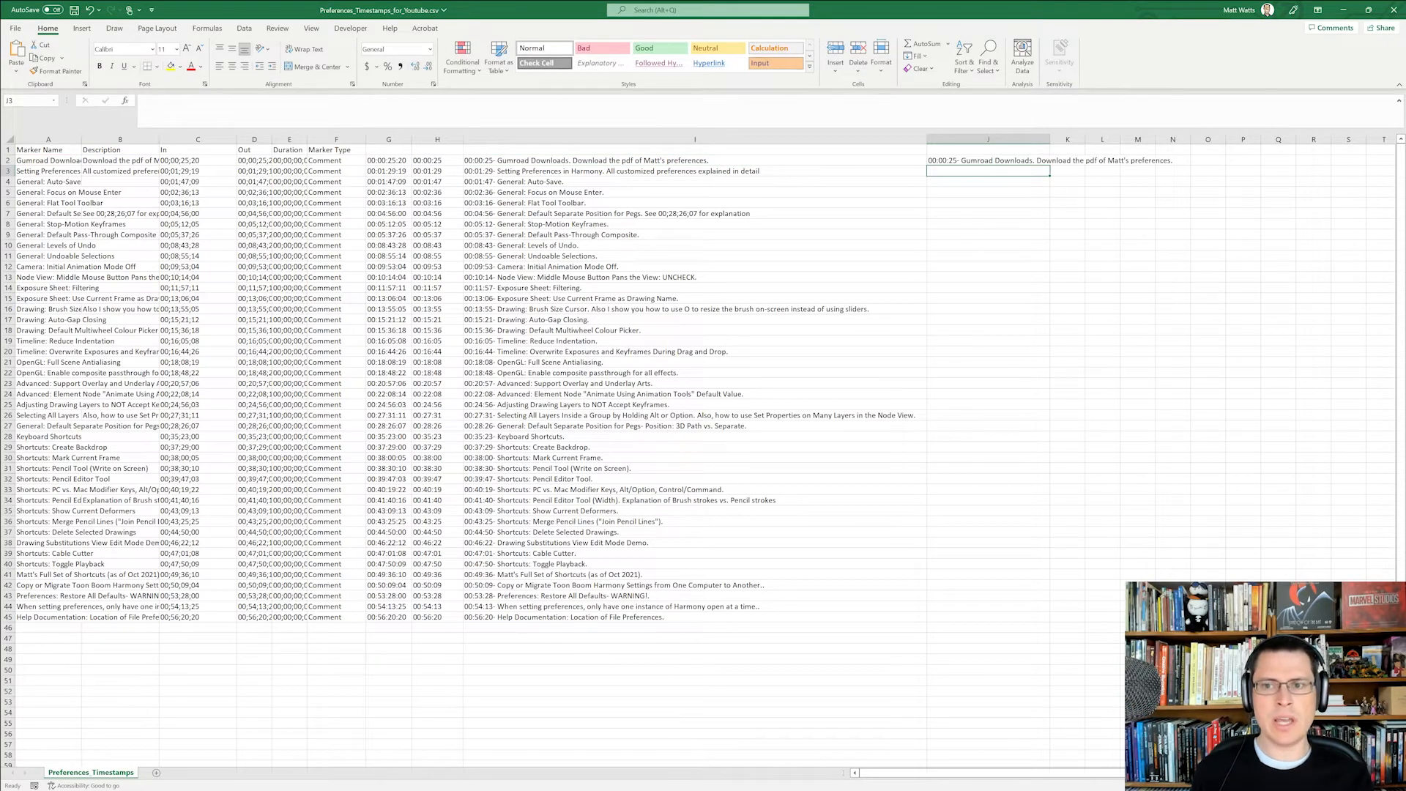
pyautogui.click(986, 159)
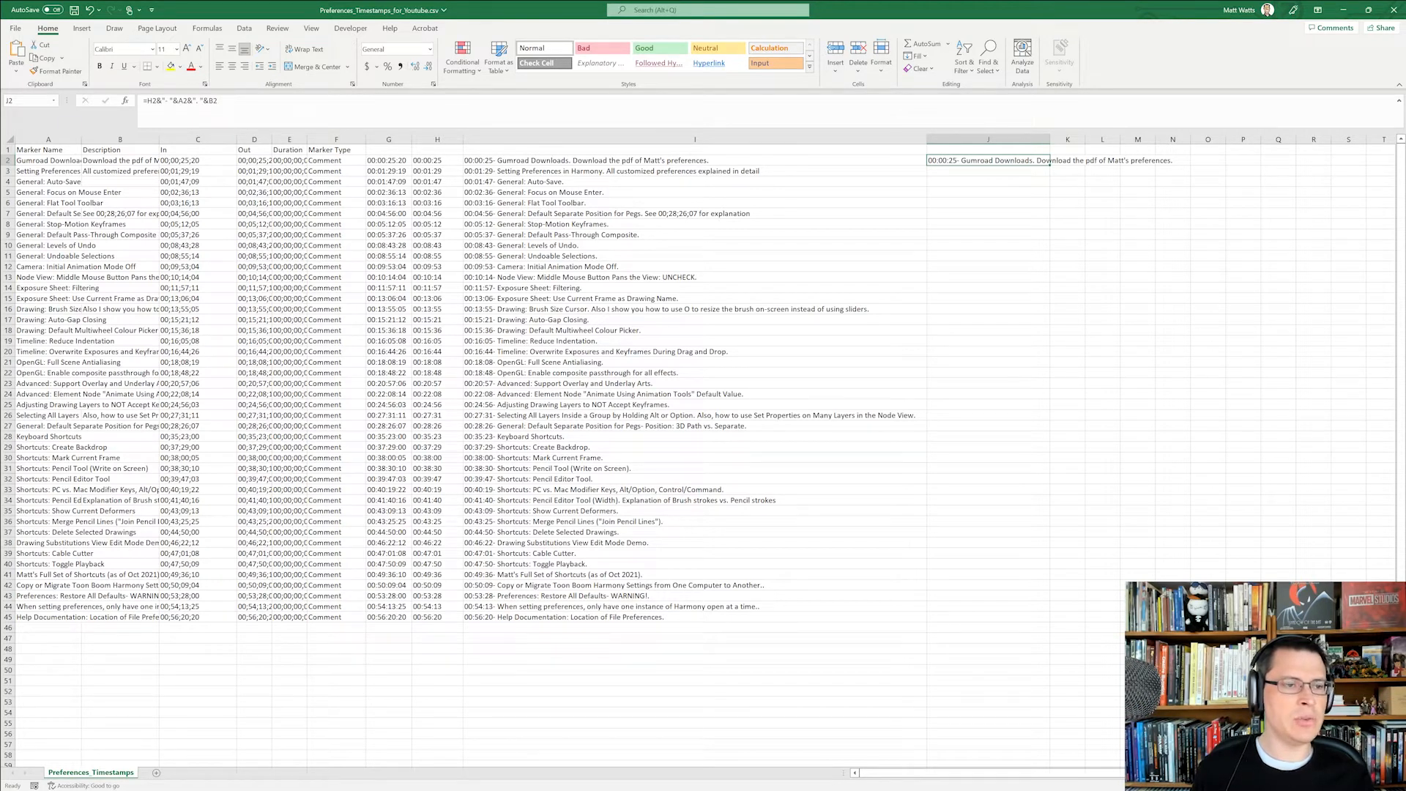
pyautogui.moveTo(163, 100)
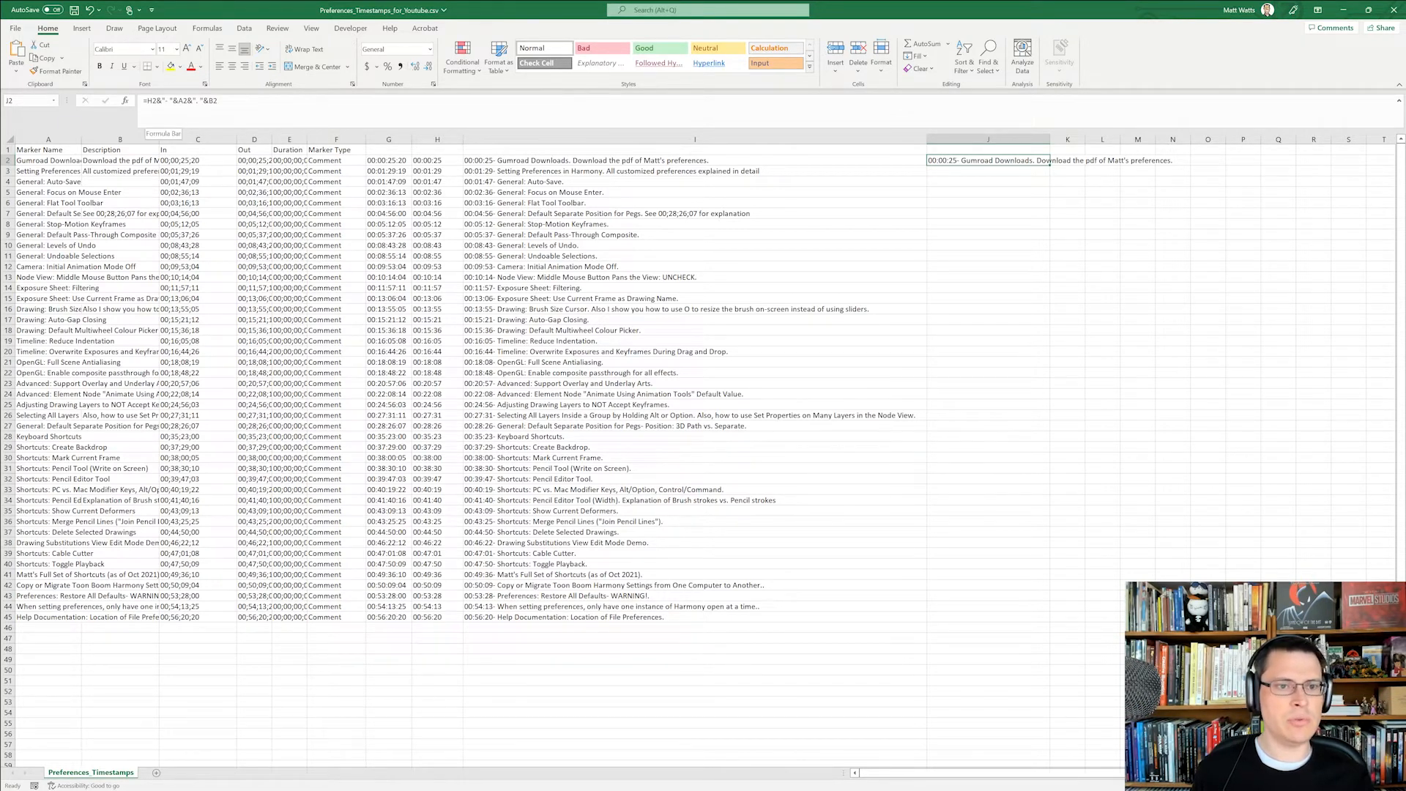
# In J2, replace H2 with the LEFT/LEN formula and G2 with SUBSTITUTE(C2,";",":")
pyautogui.click(438, 160)
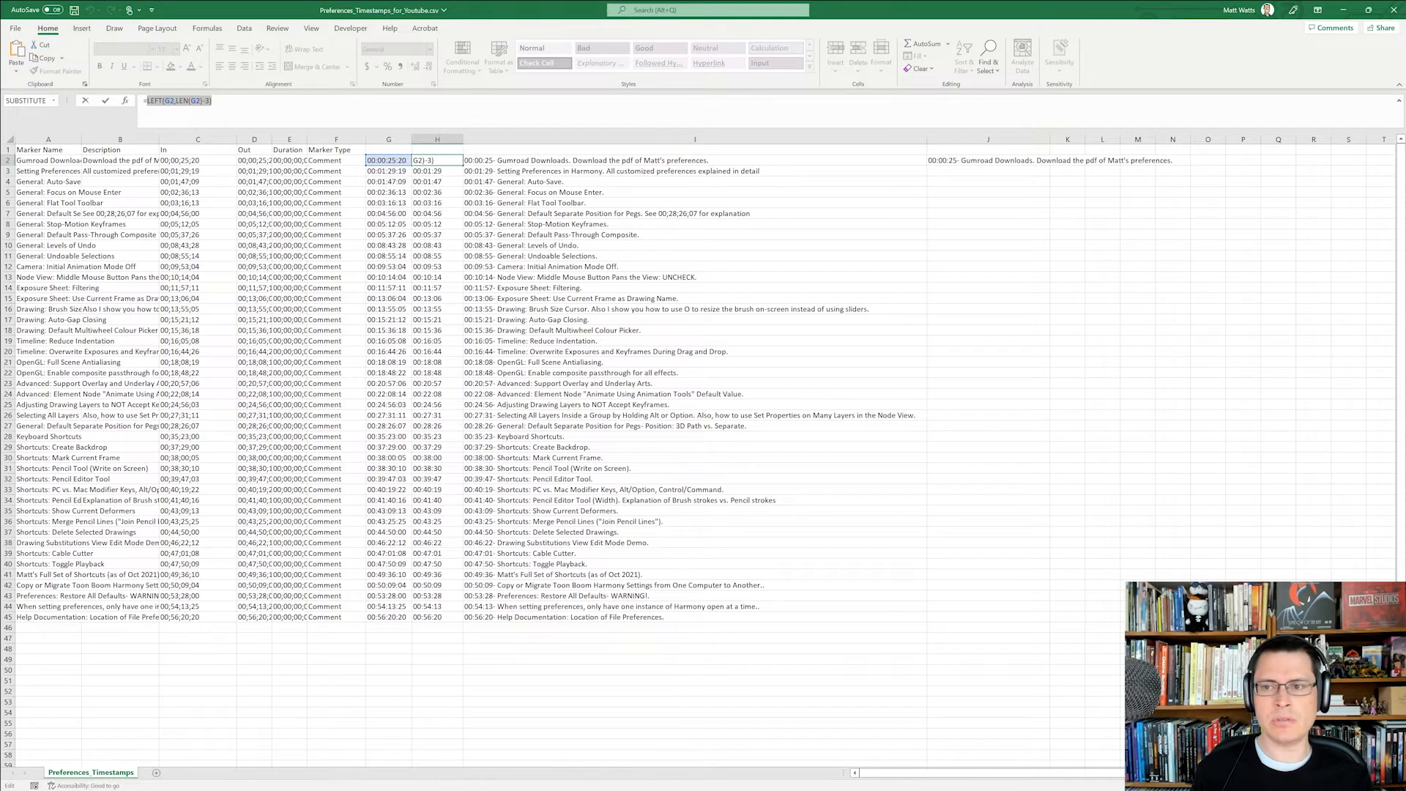
pyautogui.press('Return')
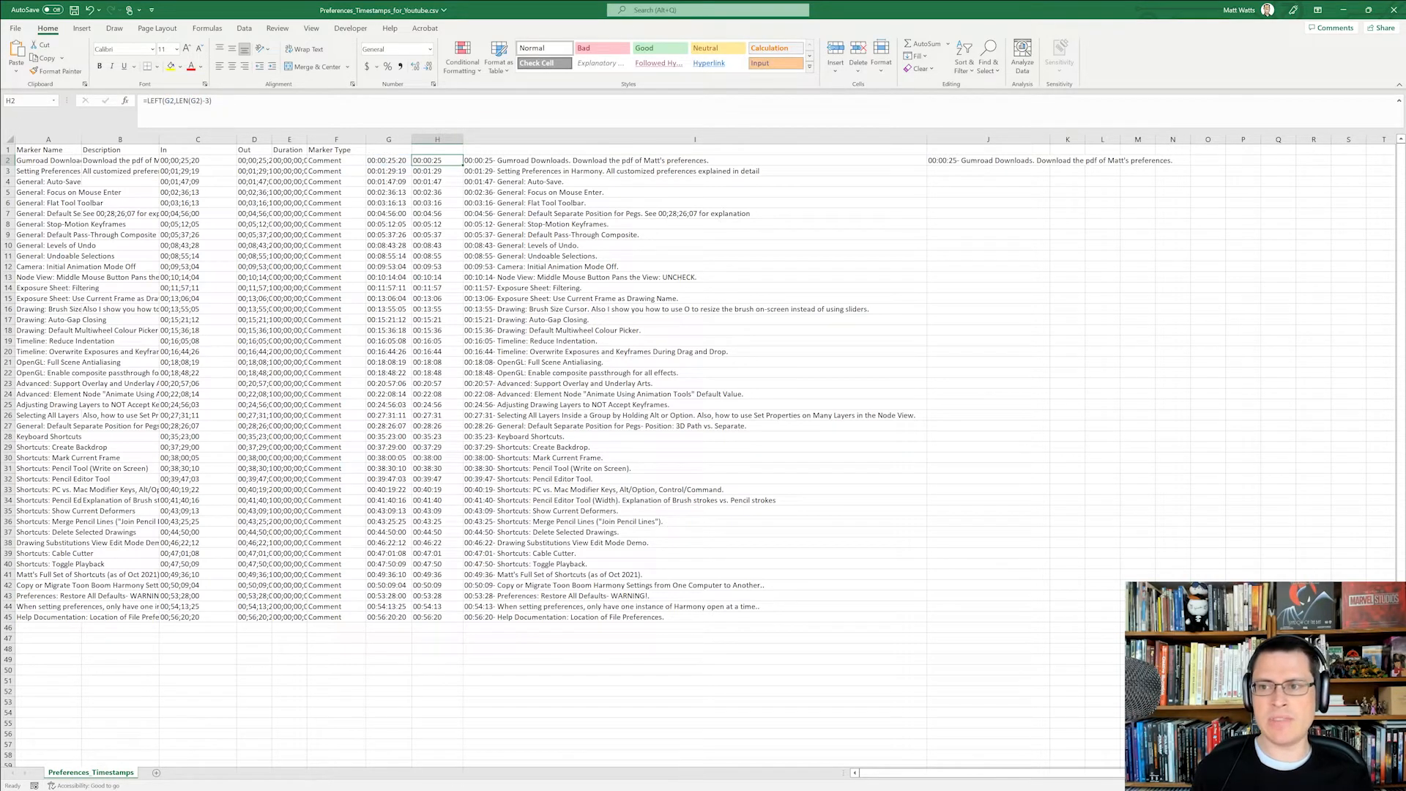
pyautogui.click(987, 159)
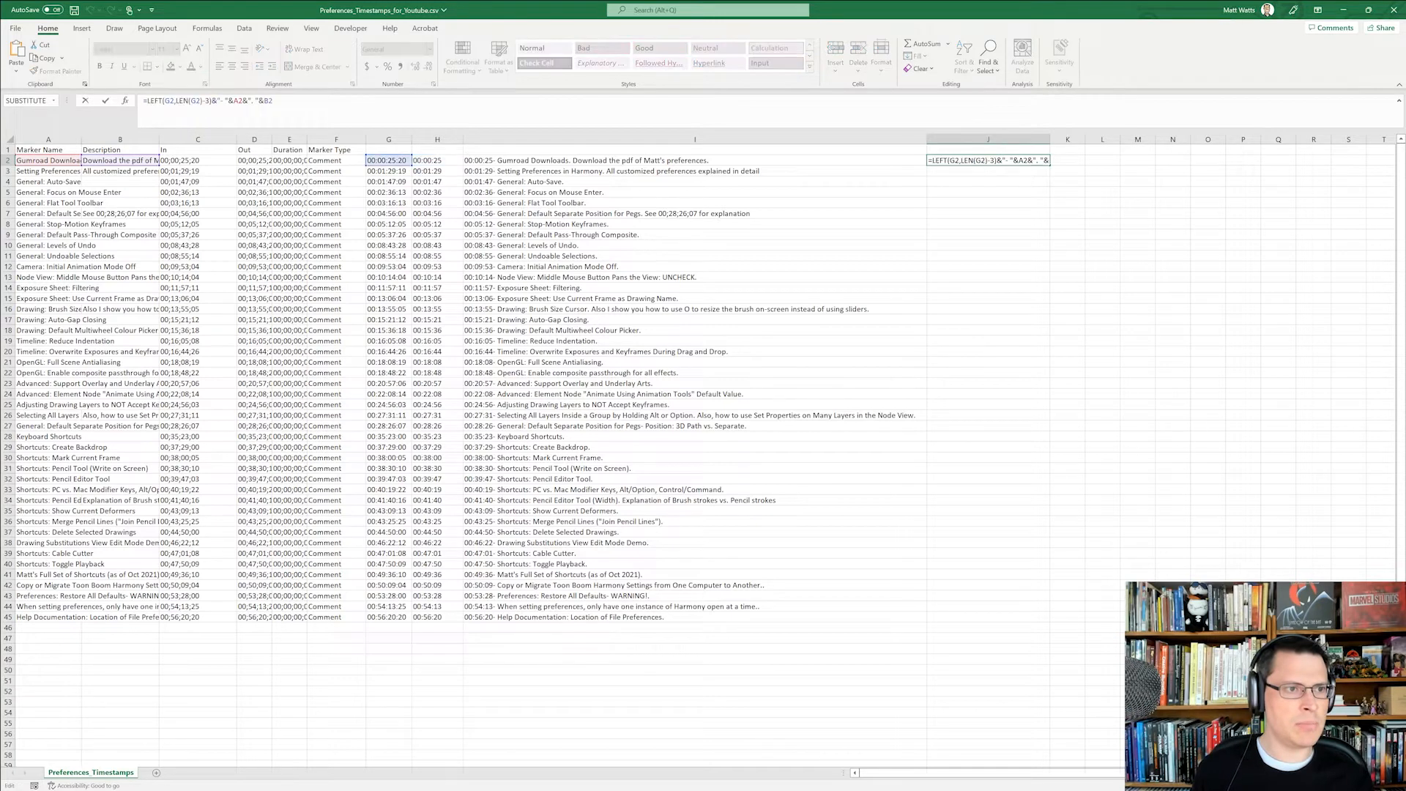
pyautogui.press('Return')
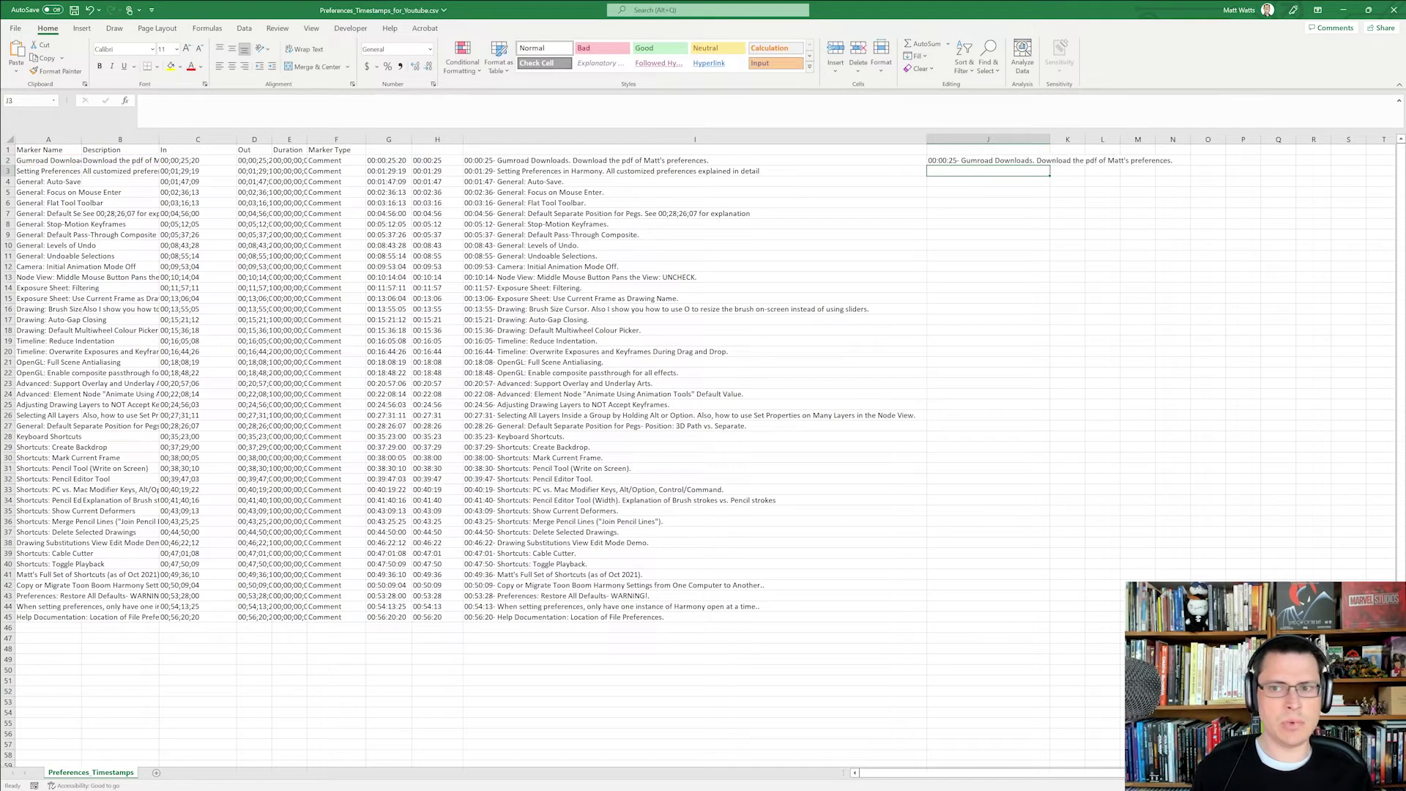
pyautogui.click(987, 161)
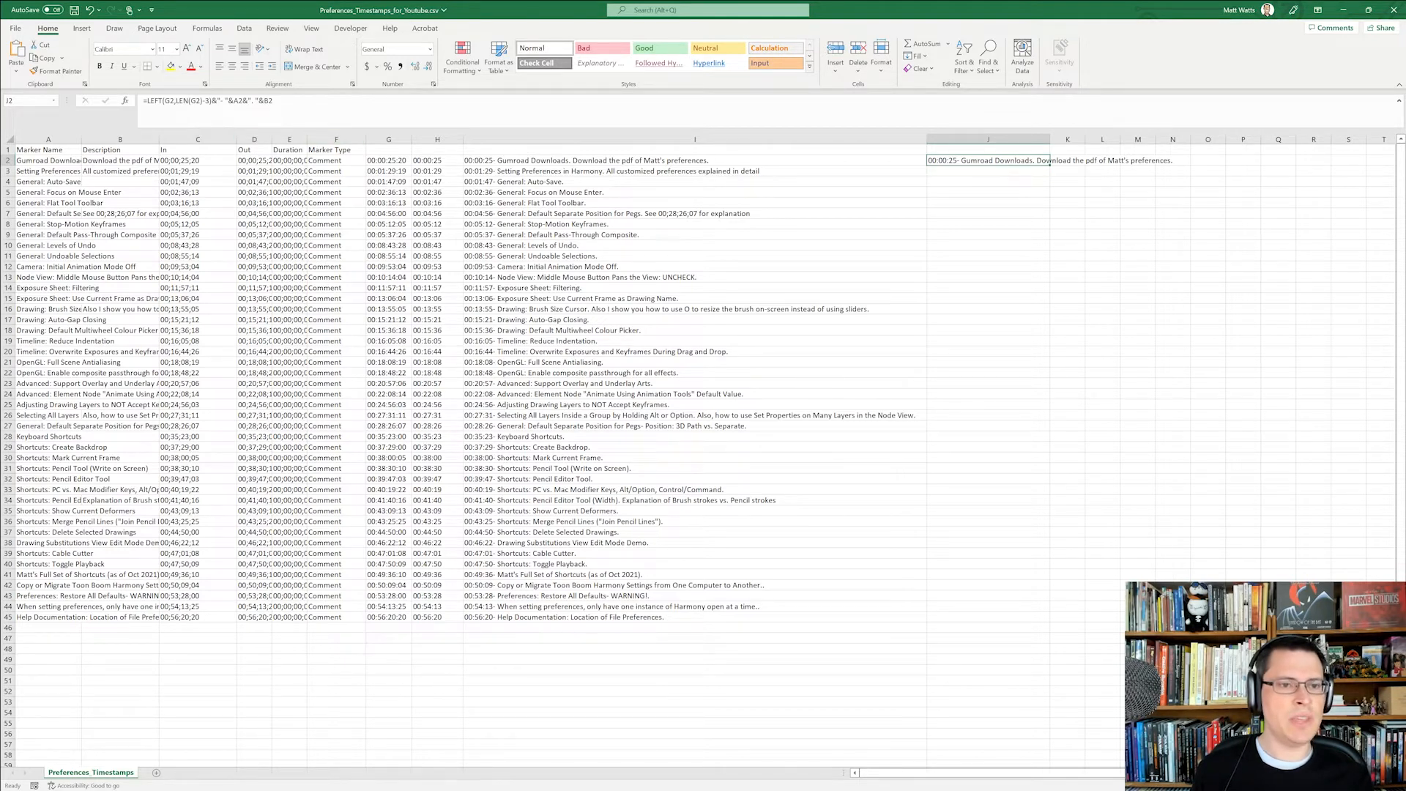
pyautogui.click(387, 161)
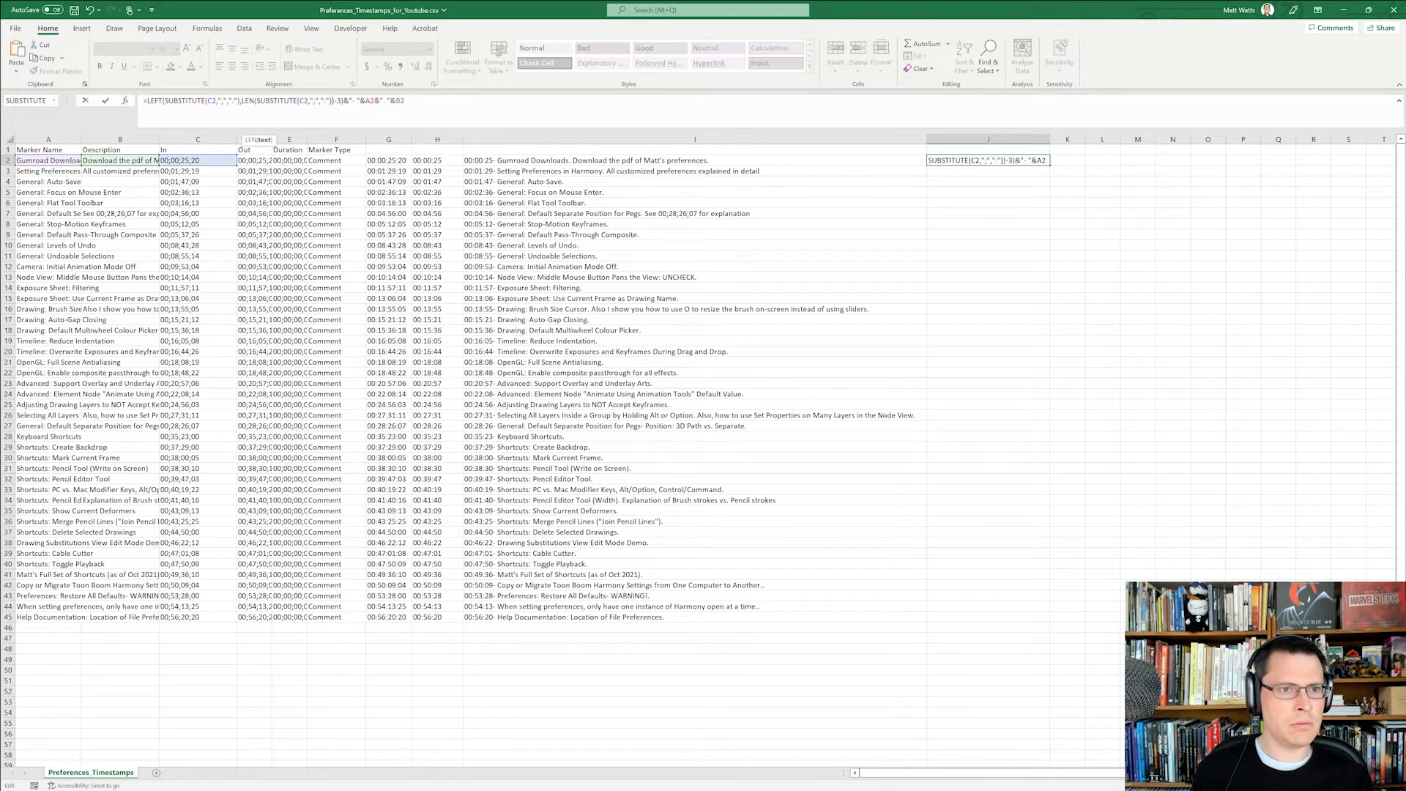
pyautogui.press('Return')
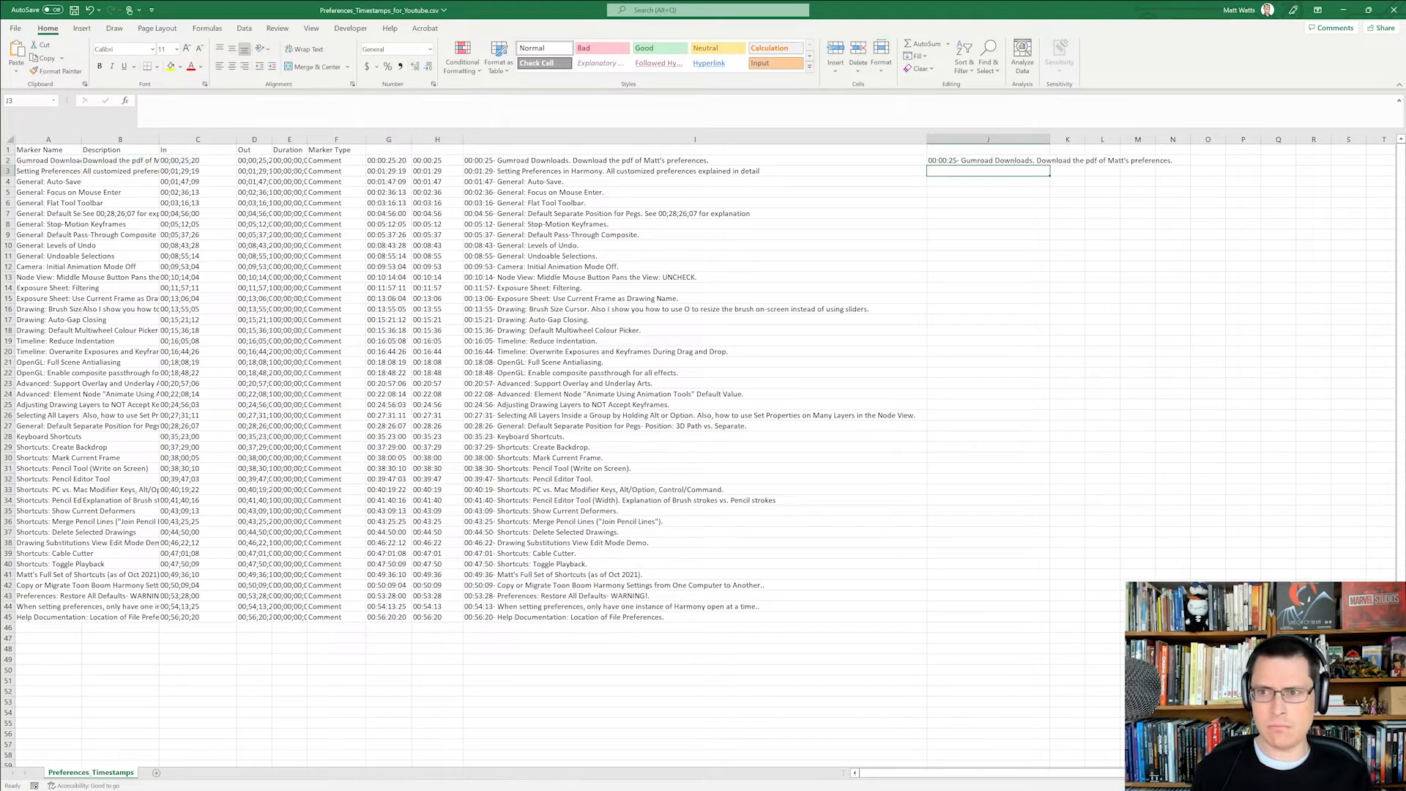
pyautogui.click(986, 171)
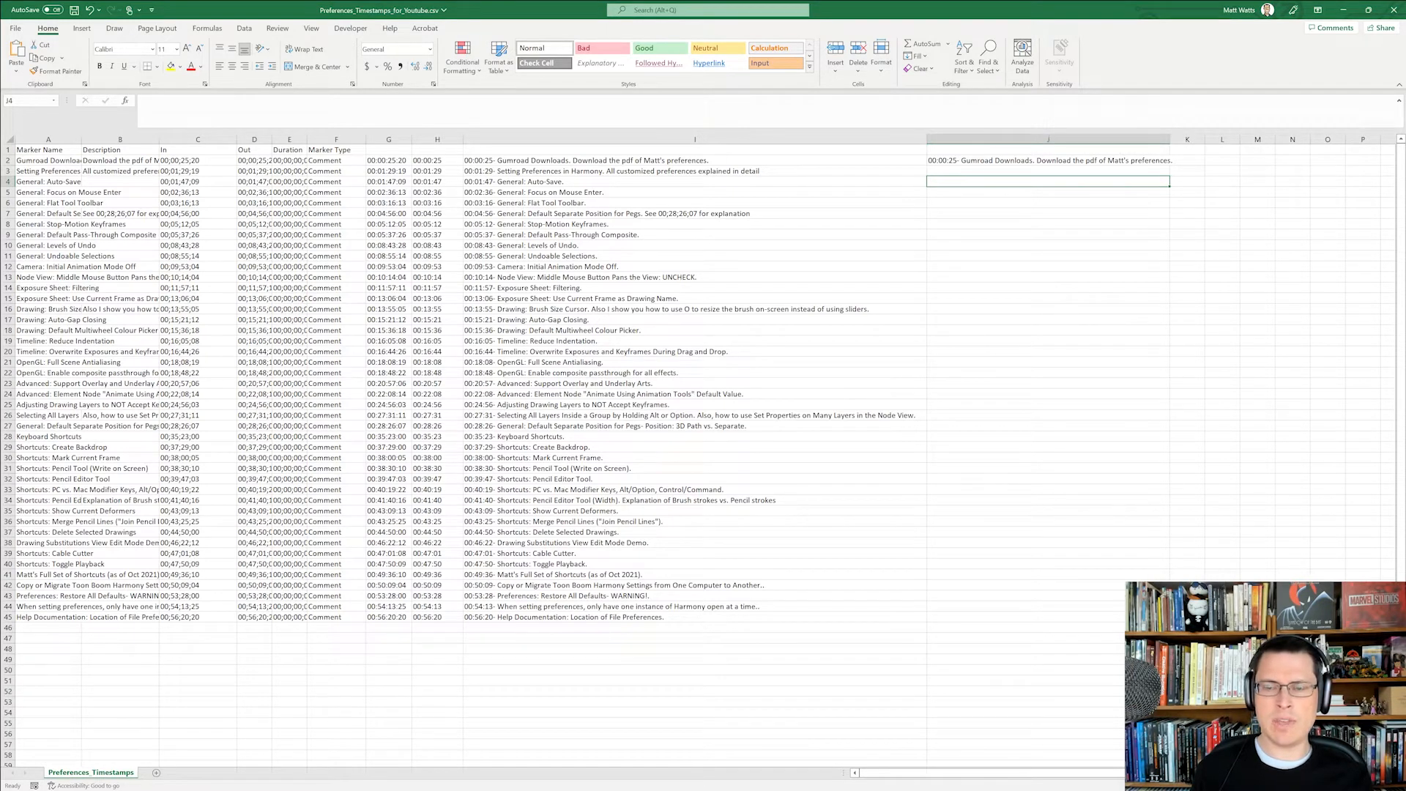
# Copy the nested J2 formula down column J to row 45 and spot-check a row
pyautogui.click(1046, 160)
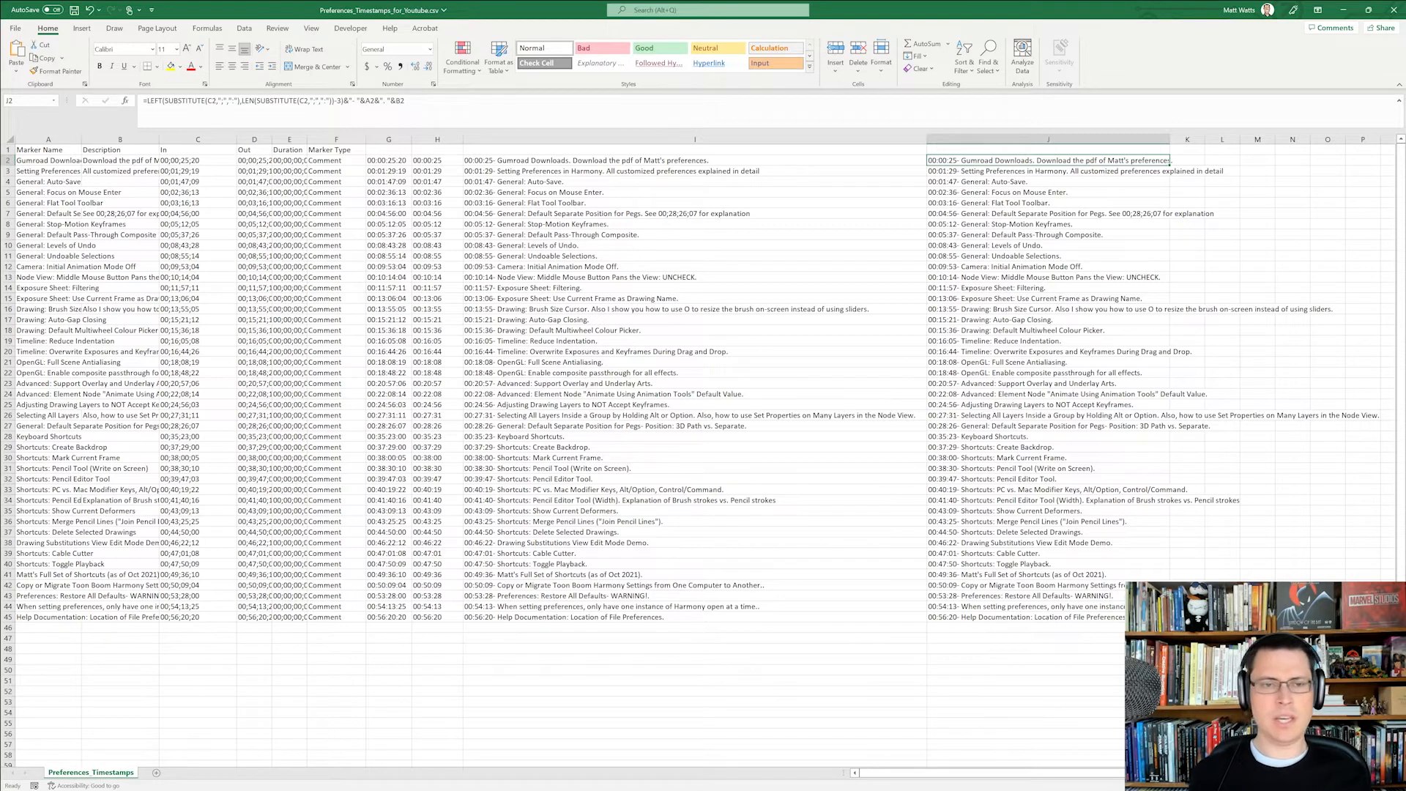
pyautogui.click(1046, 202)
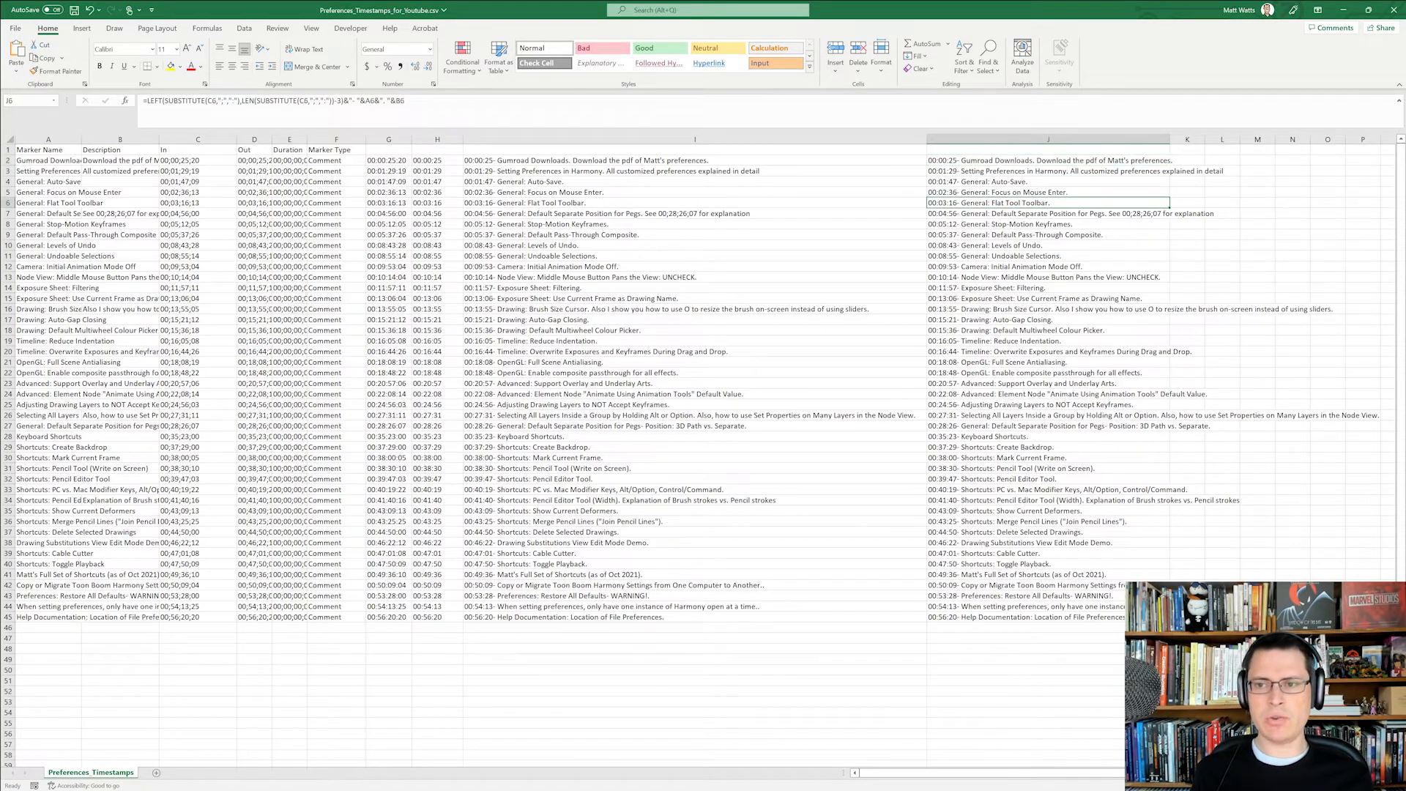
pyautogui.click(1046, 160)
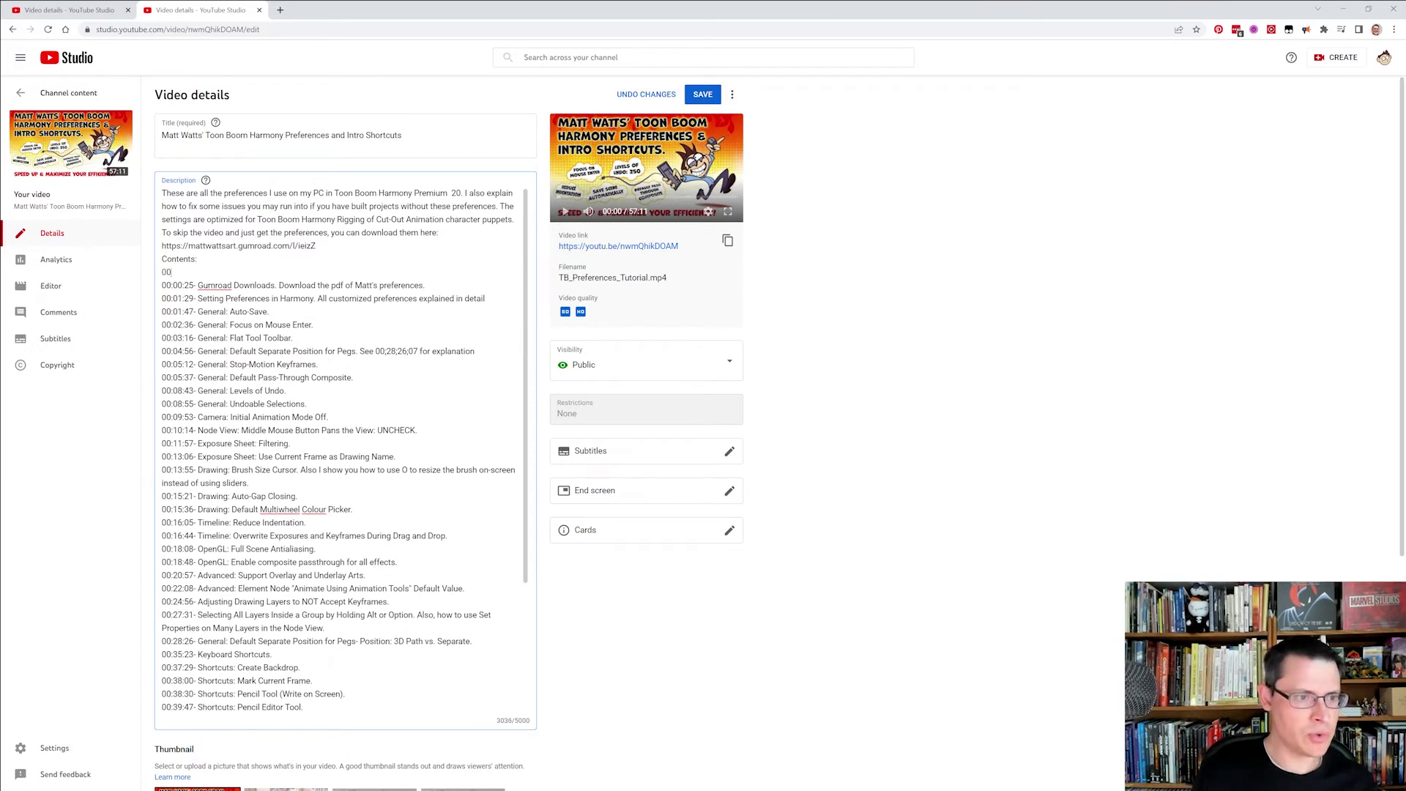
# Label the 00:00:00 chapter line 'Intro' and save the video description
pyautogui.write(':00:00-')
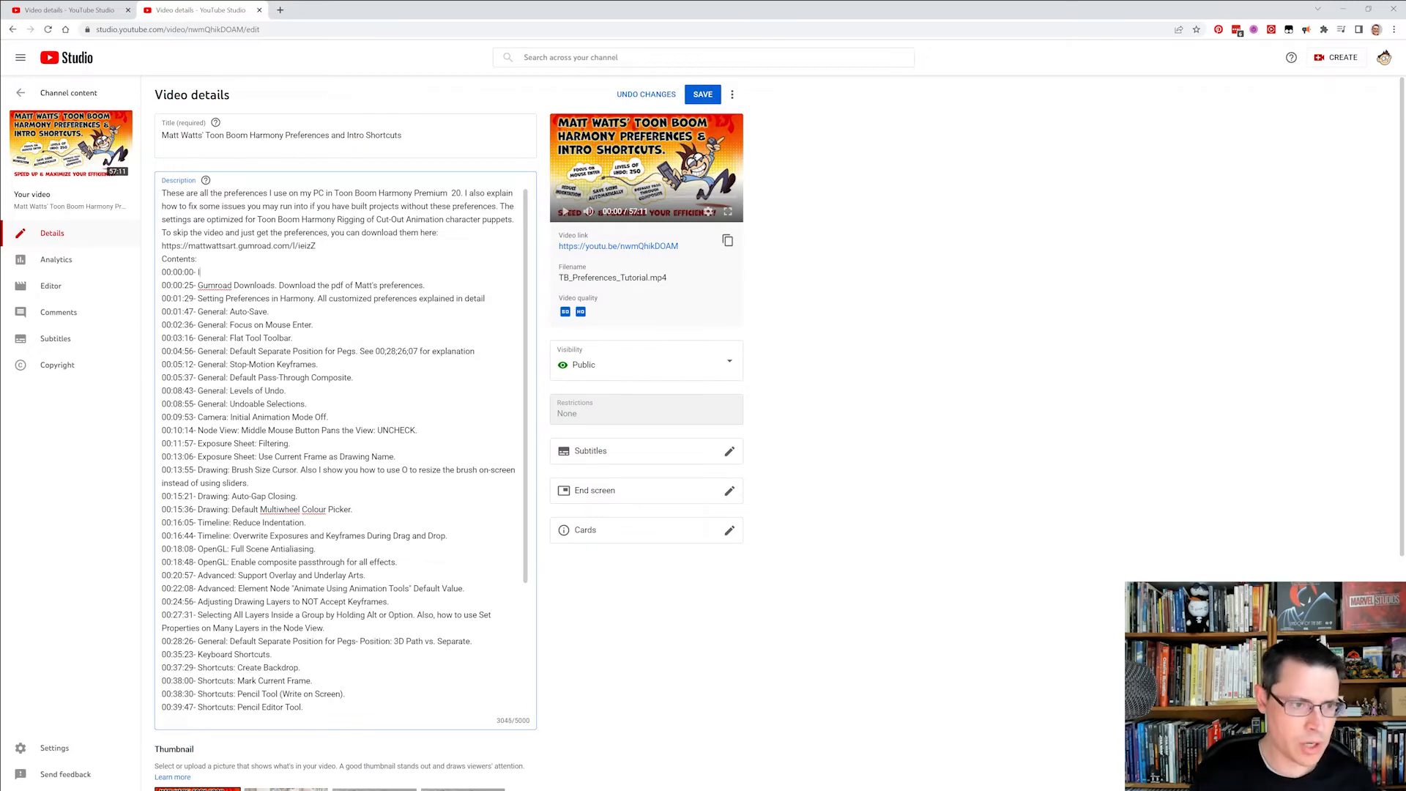
pyautogui.write('Intro')
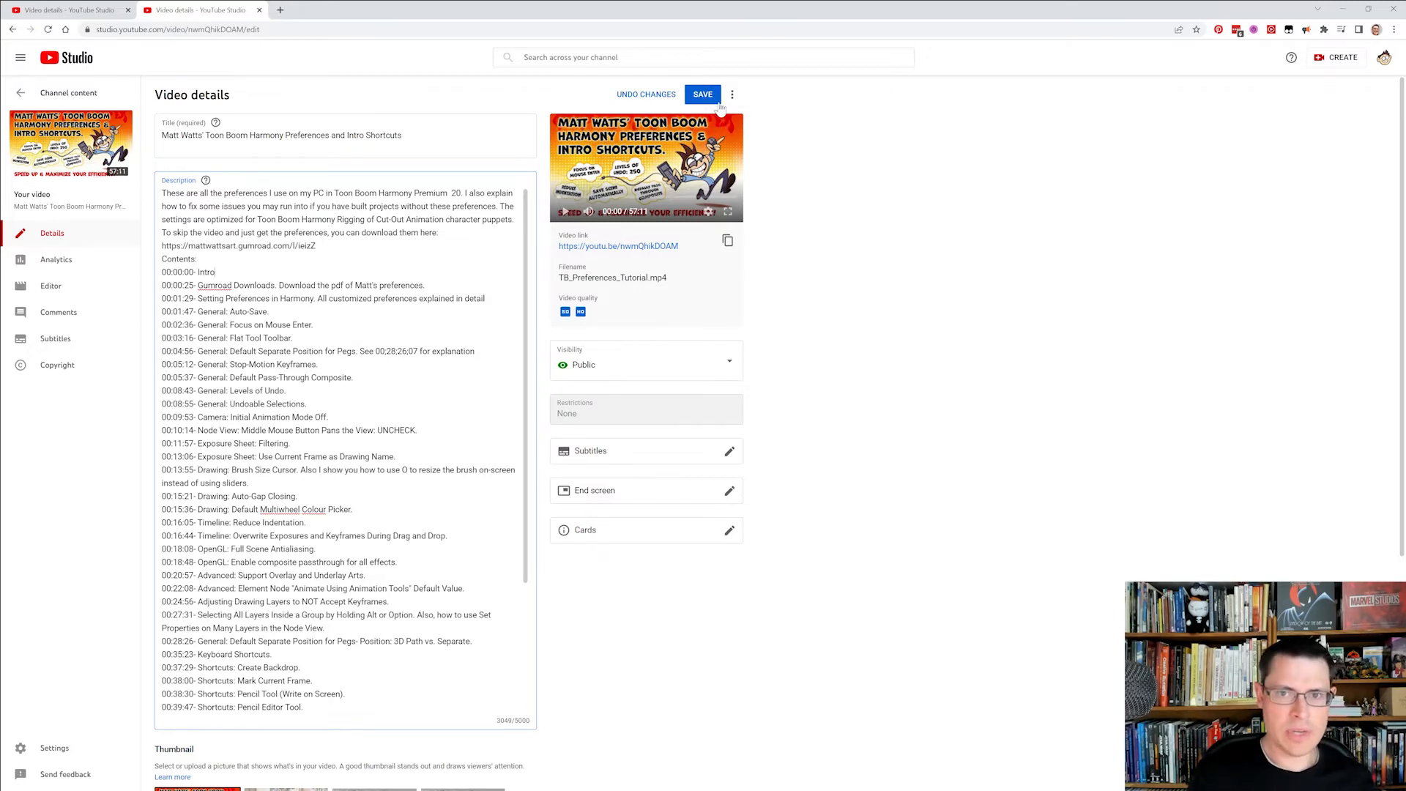
pyautogui.click(702, 94)
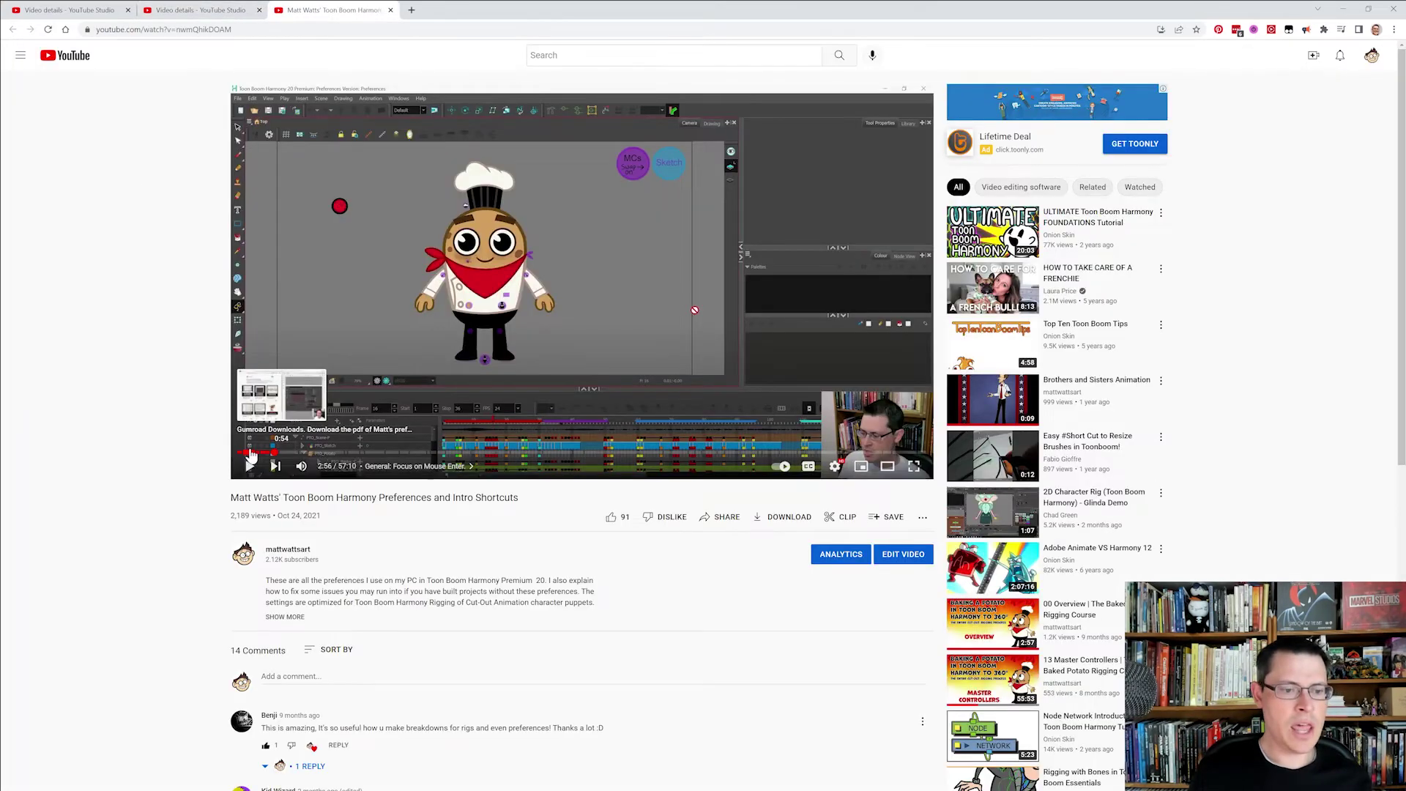
pyautogui.moveTo(285, 457)
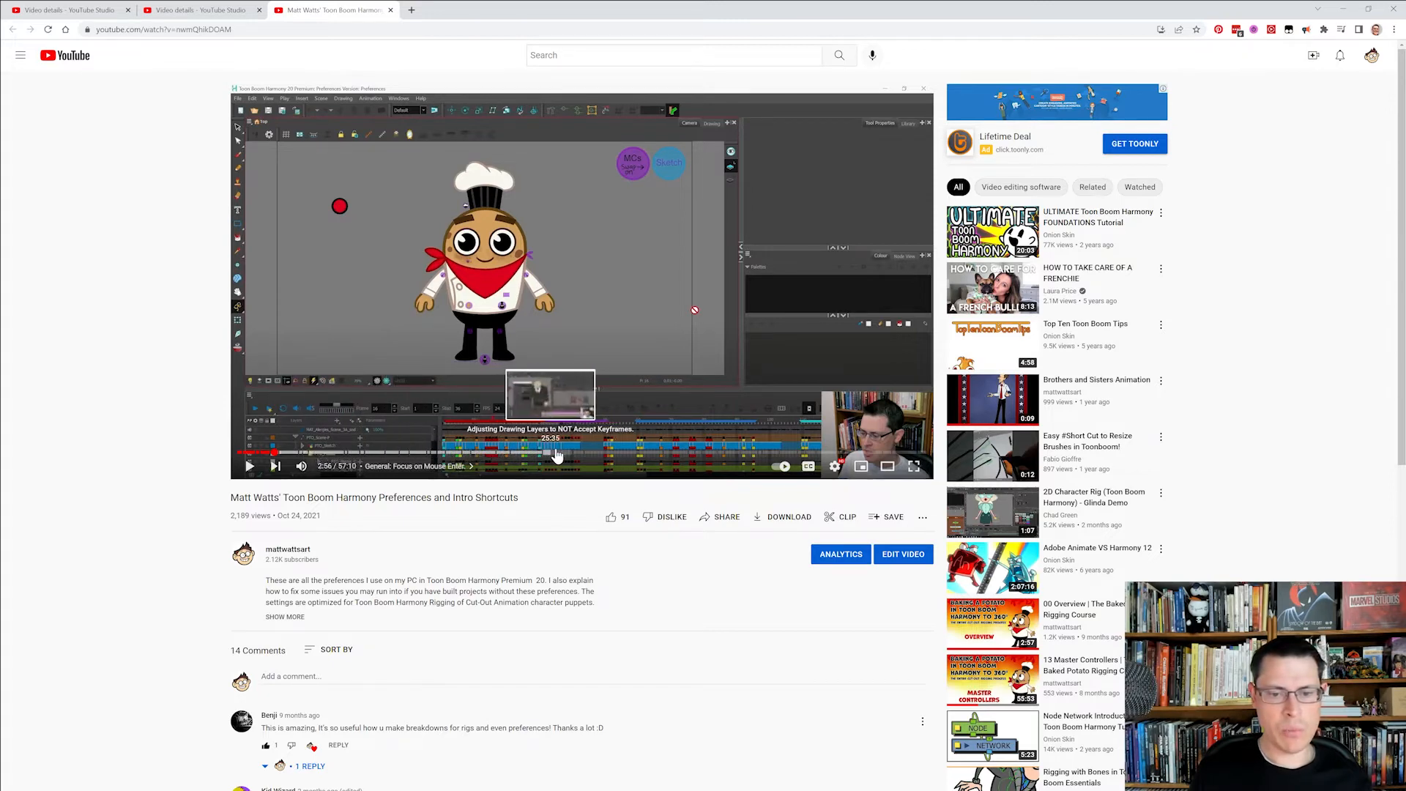
pyautogui.moveTo(768, 457)
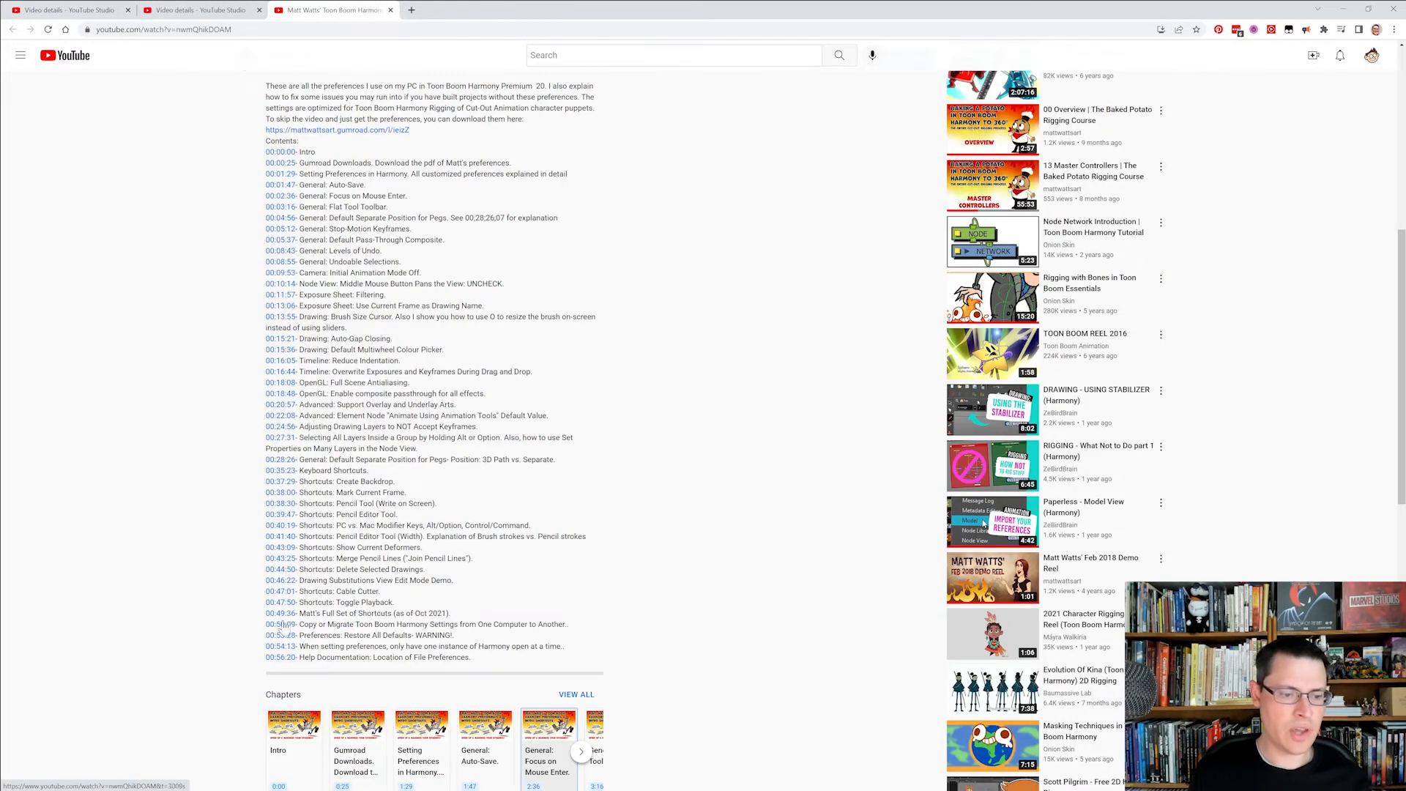
# Scroll the watch page to see the chapter timestamps under the description
pyautogui.scroll(3)
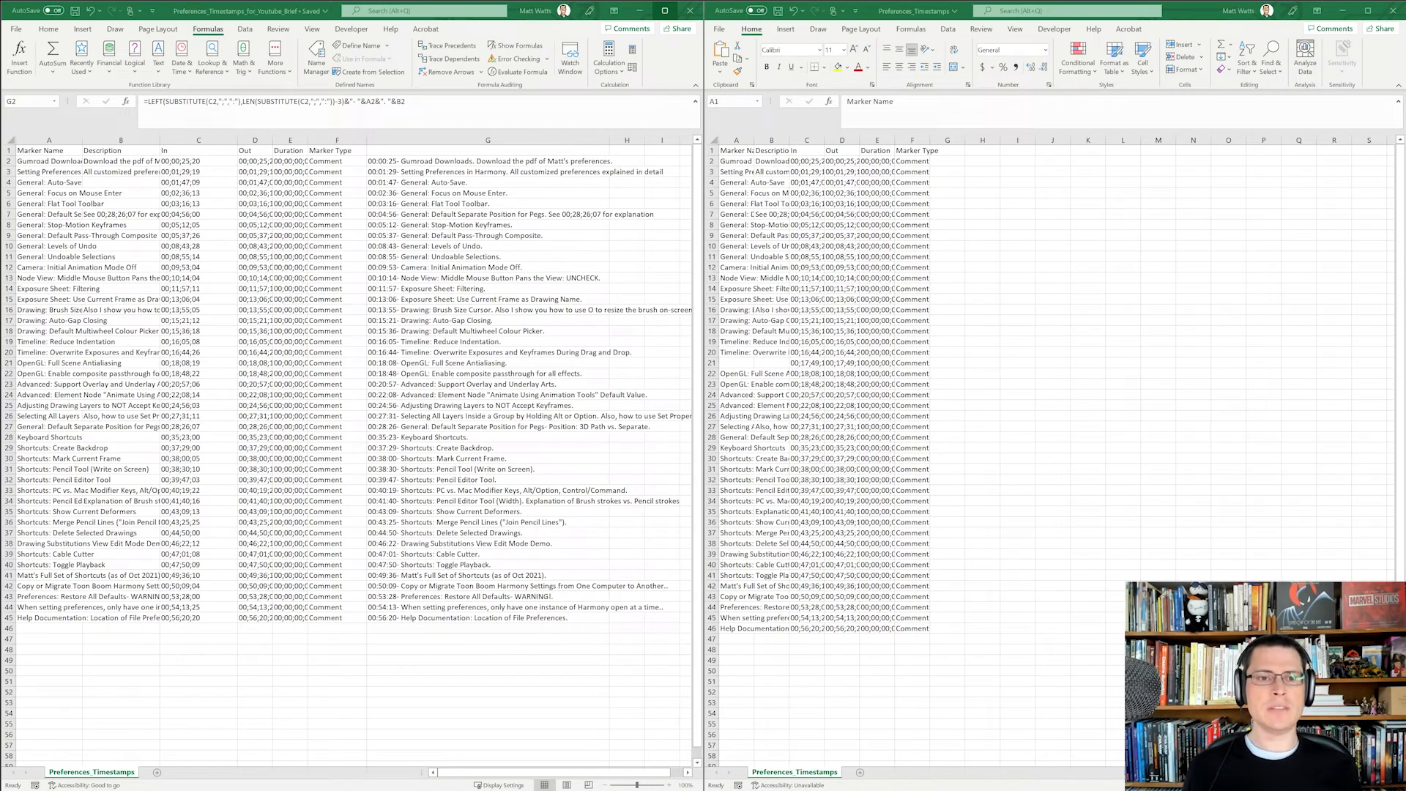
# Copy the G2 chapter formula into column G of Preferences_Timestamps
pyautogui.click(488, 161)
pyautogui.write('=G5')
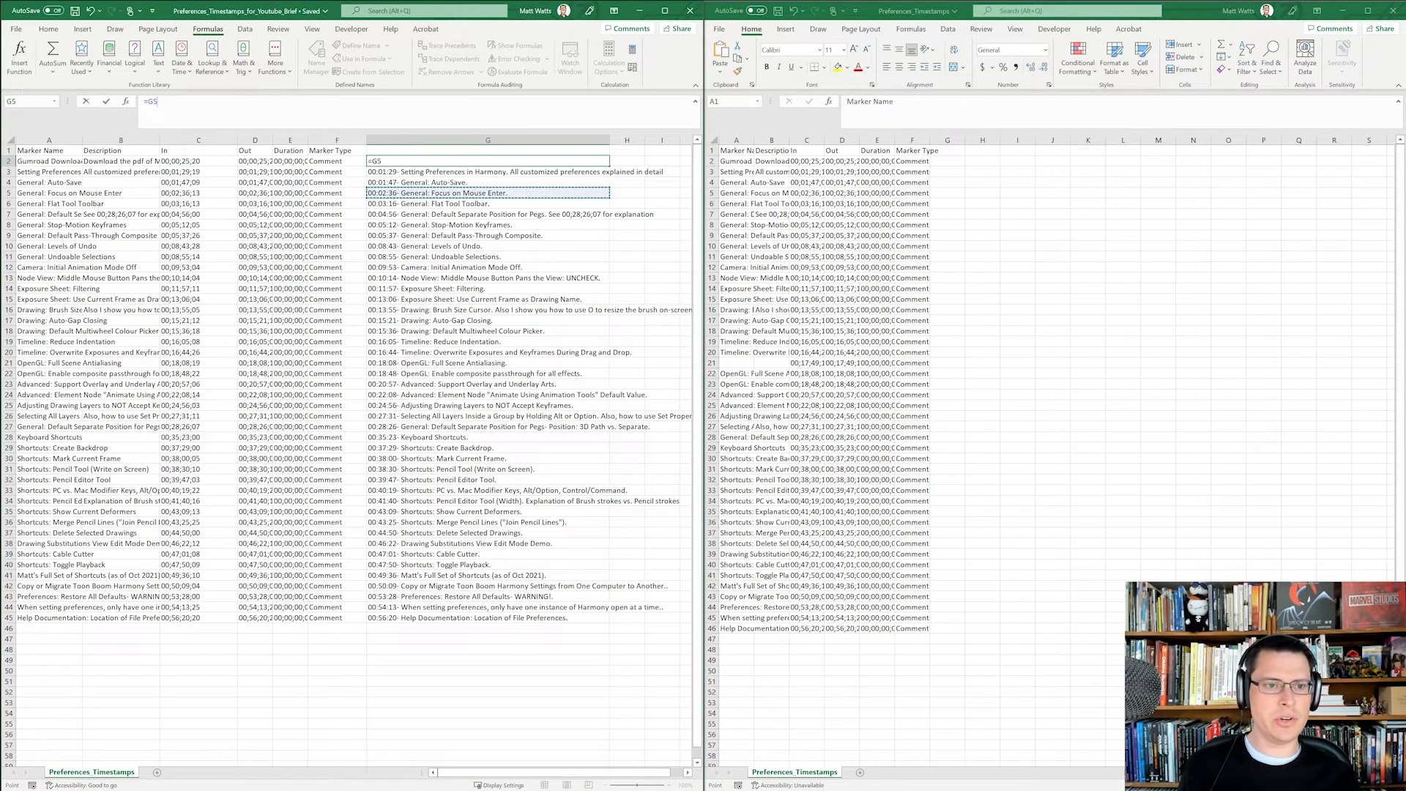
pyautogui.click(488, 160)
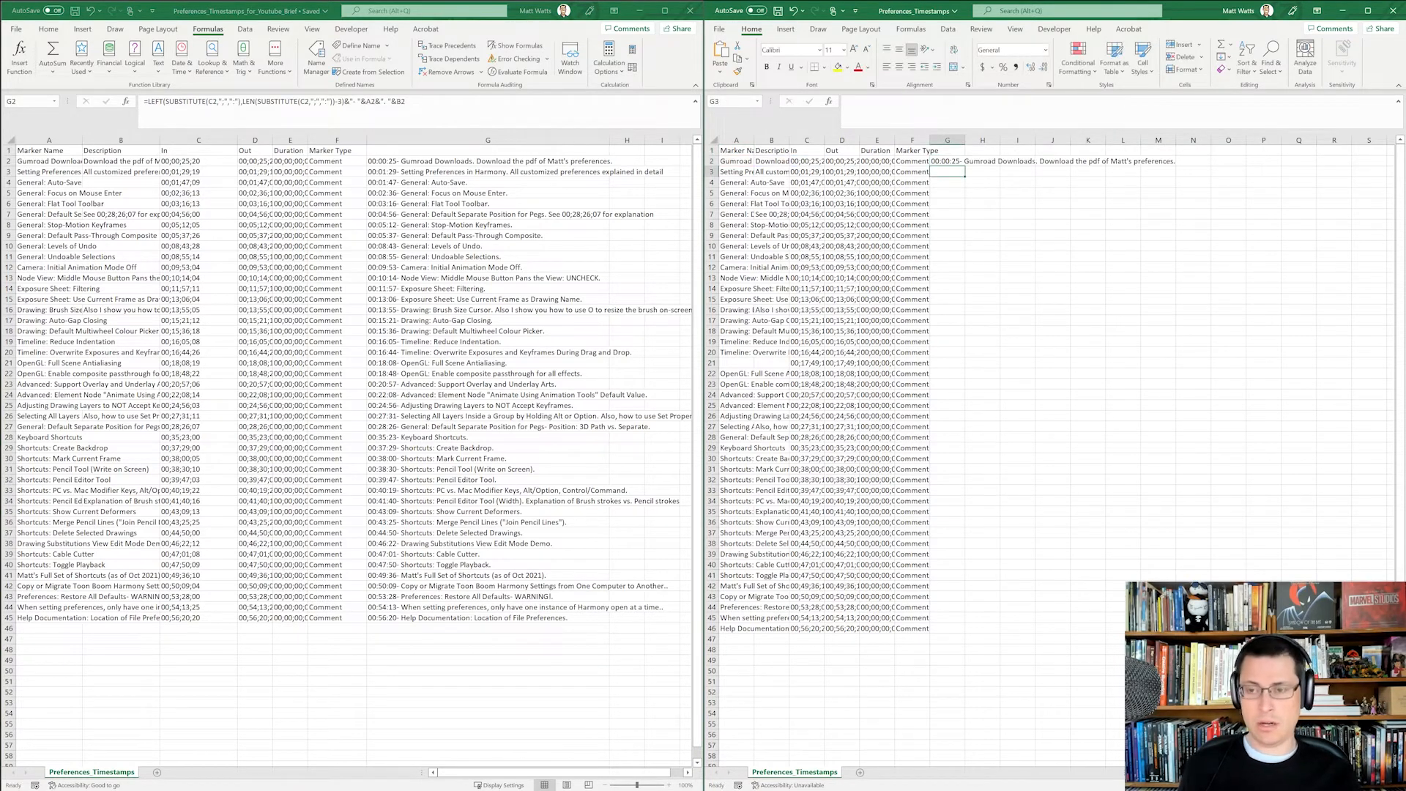
pyautogui.click(946, 161)
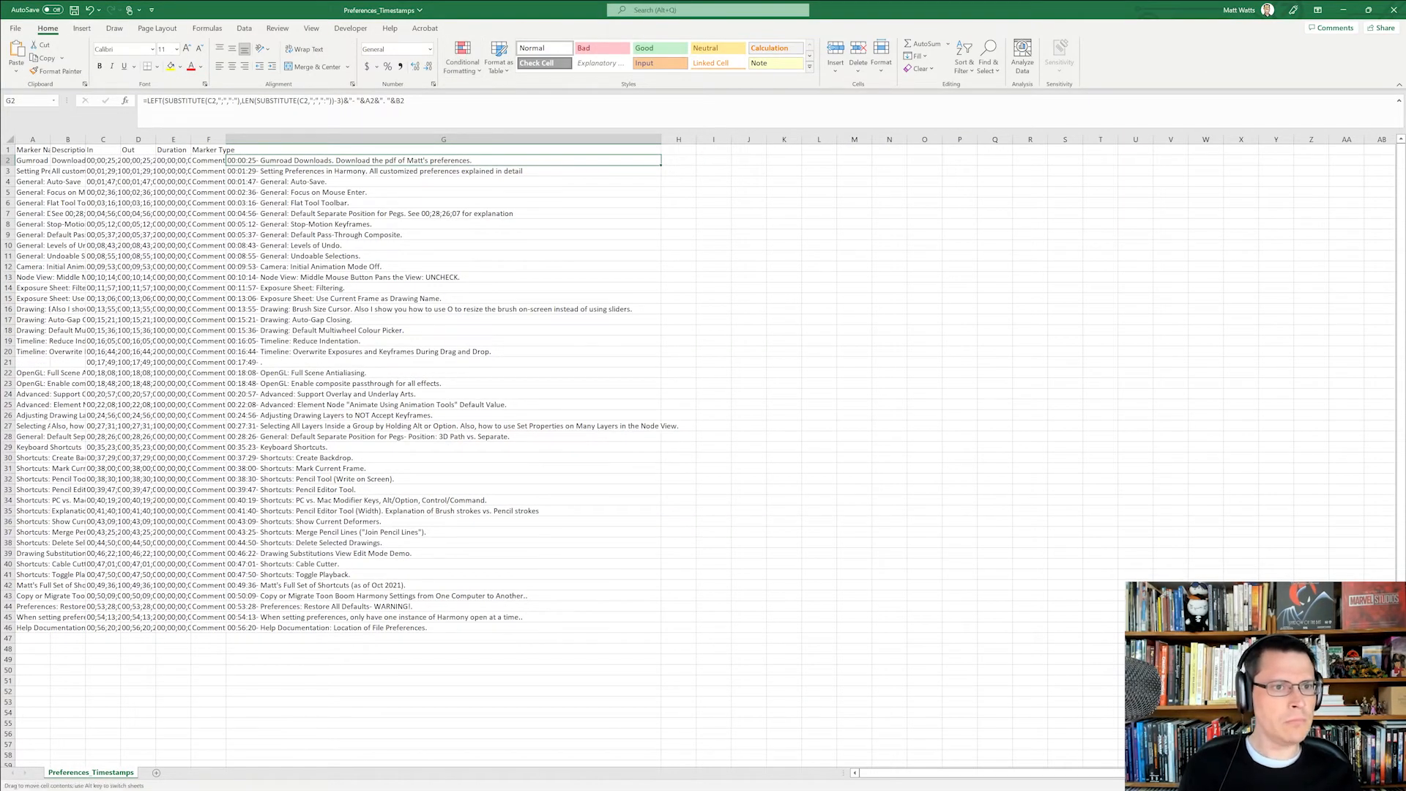
# Define the workbook name PREMIERE_MARKERS_TIMESTAMPS referring to the chapter-line formula
pyautogui.click(206, 28)
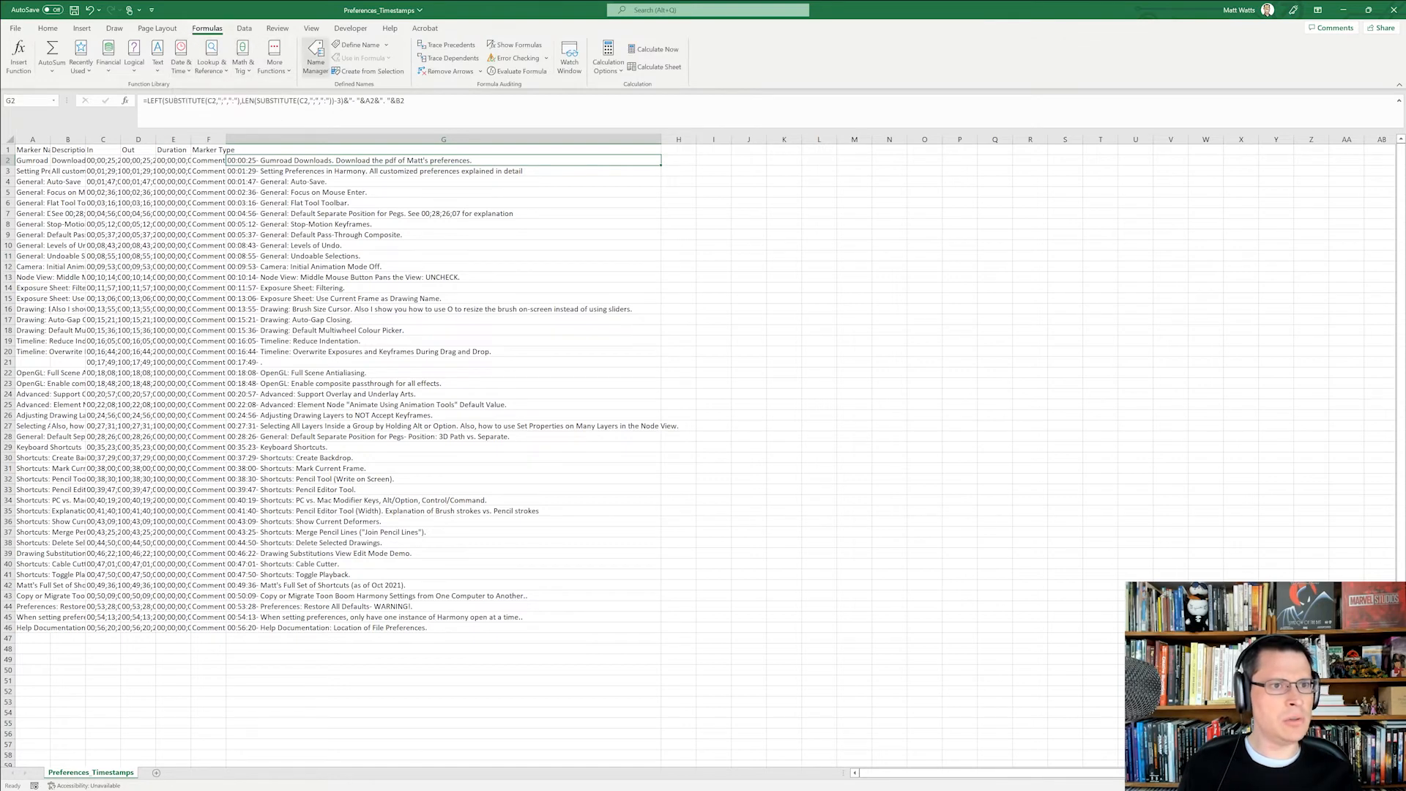
pyautogui.click(358, 44)
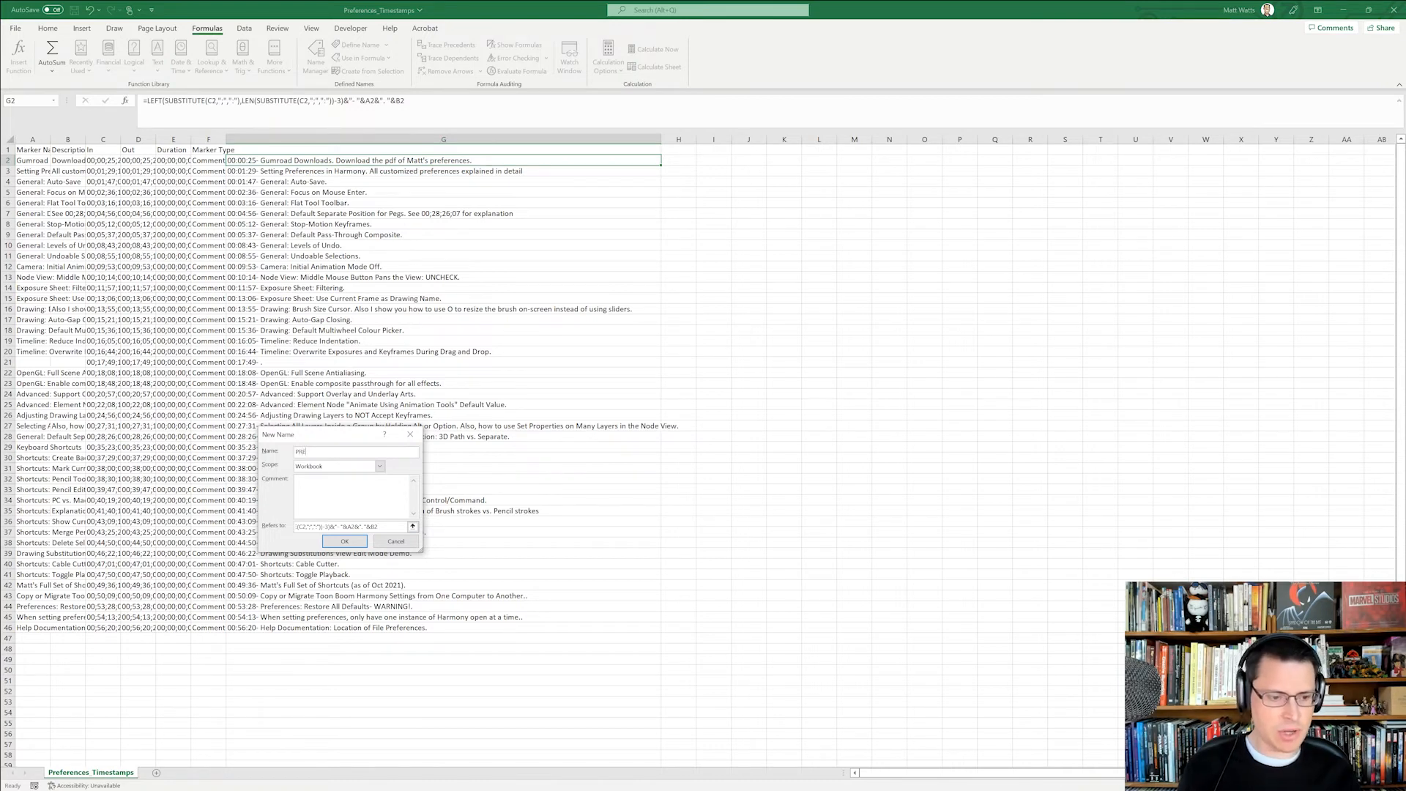
pyautogui.write('PREMIERE_MAR')
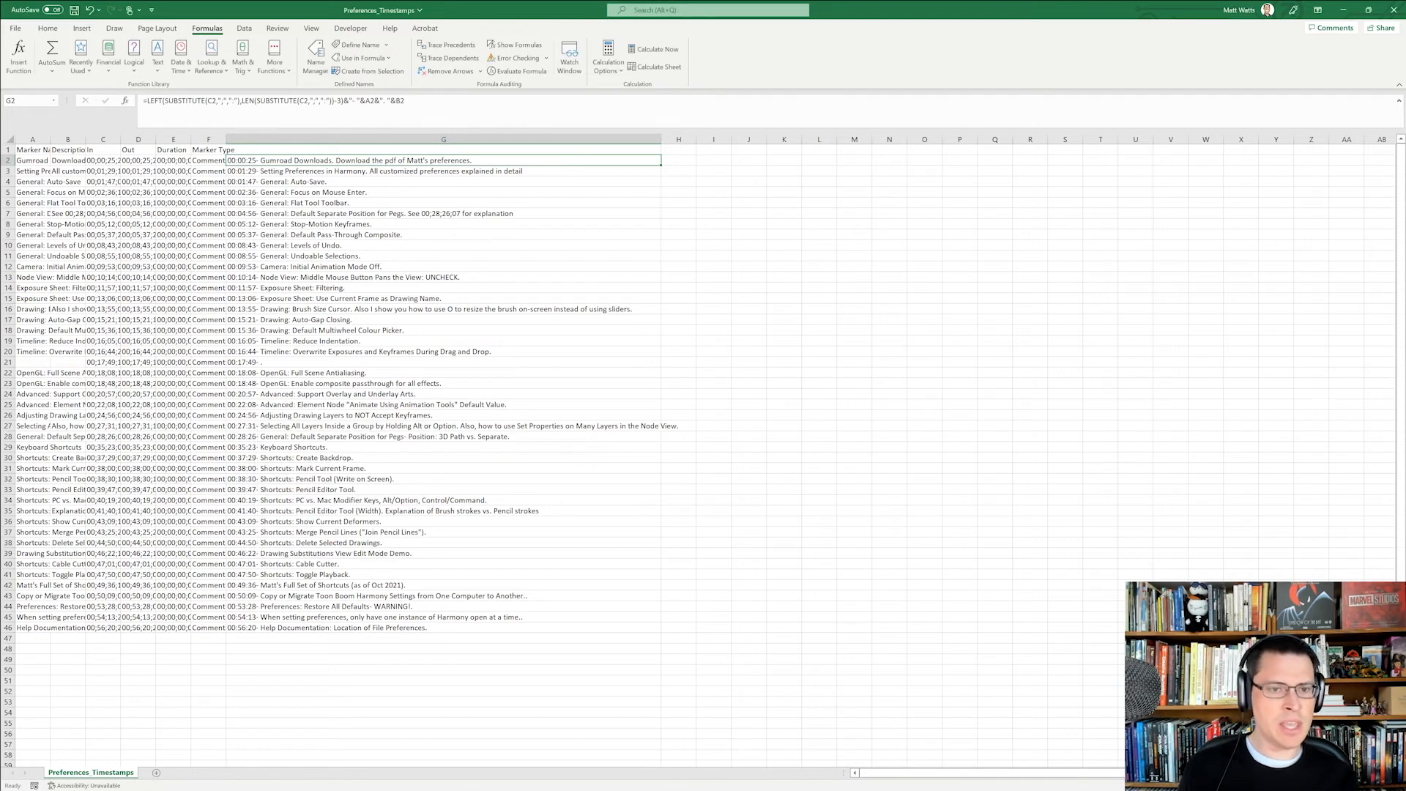
pyautogui.click(747, 213)
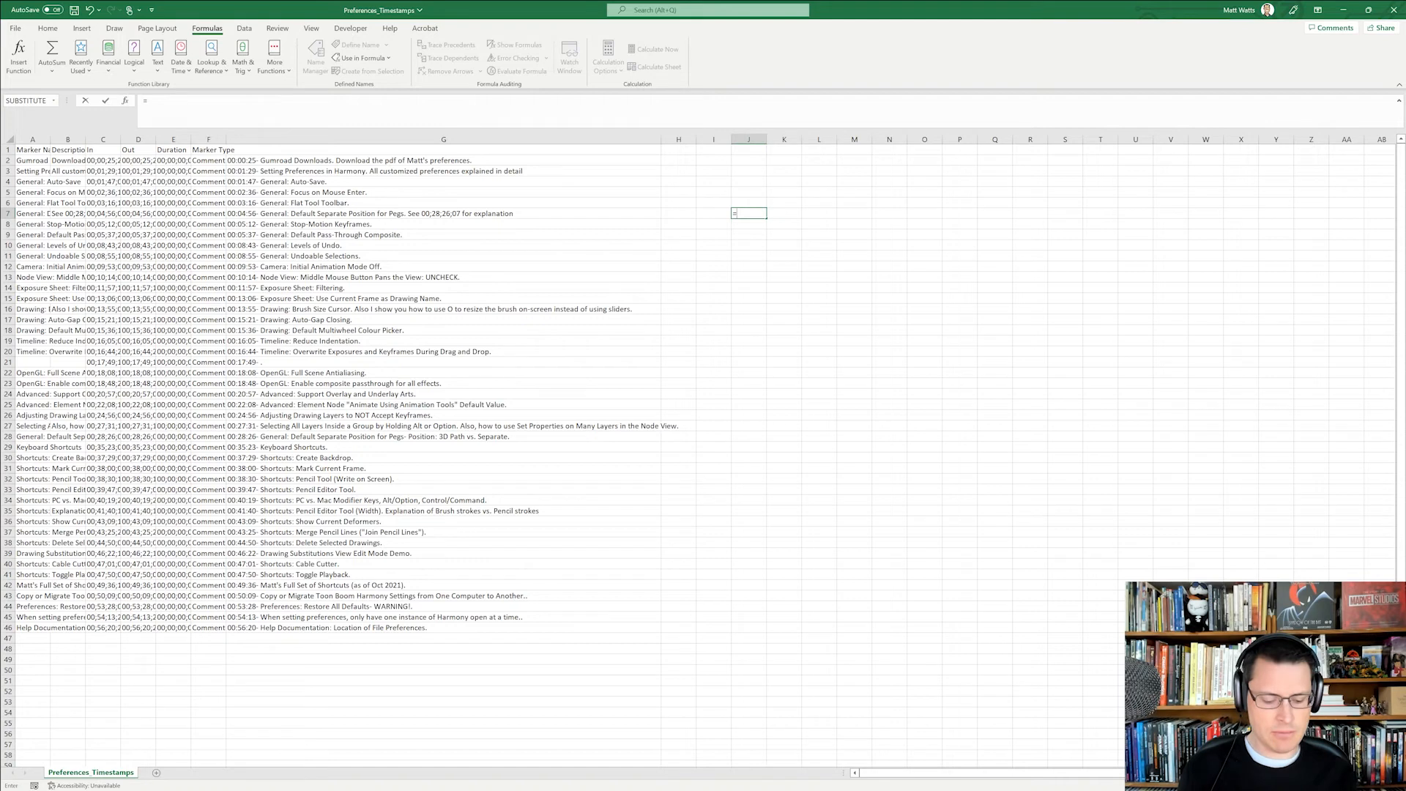
# Enter =PREMIERE_MARKERS_TIMESTAMPS in J7 and compare it with the G3 formula
pyautogui.write('=PREM')
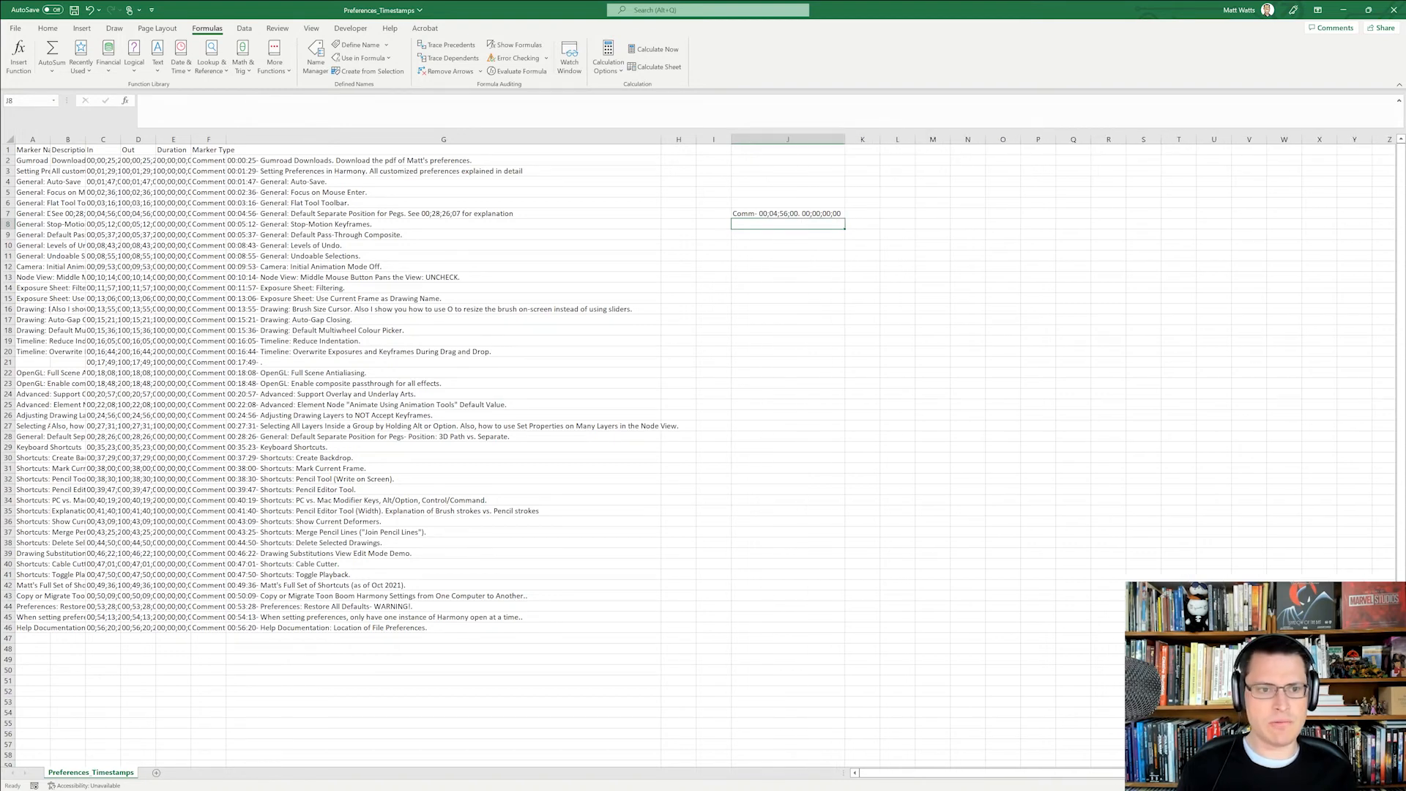
pyautogui.click(787, 213)
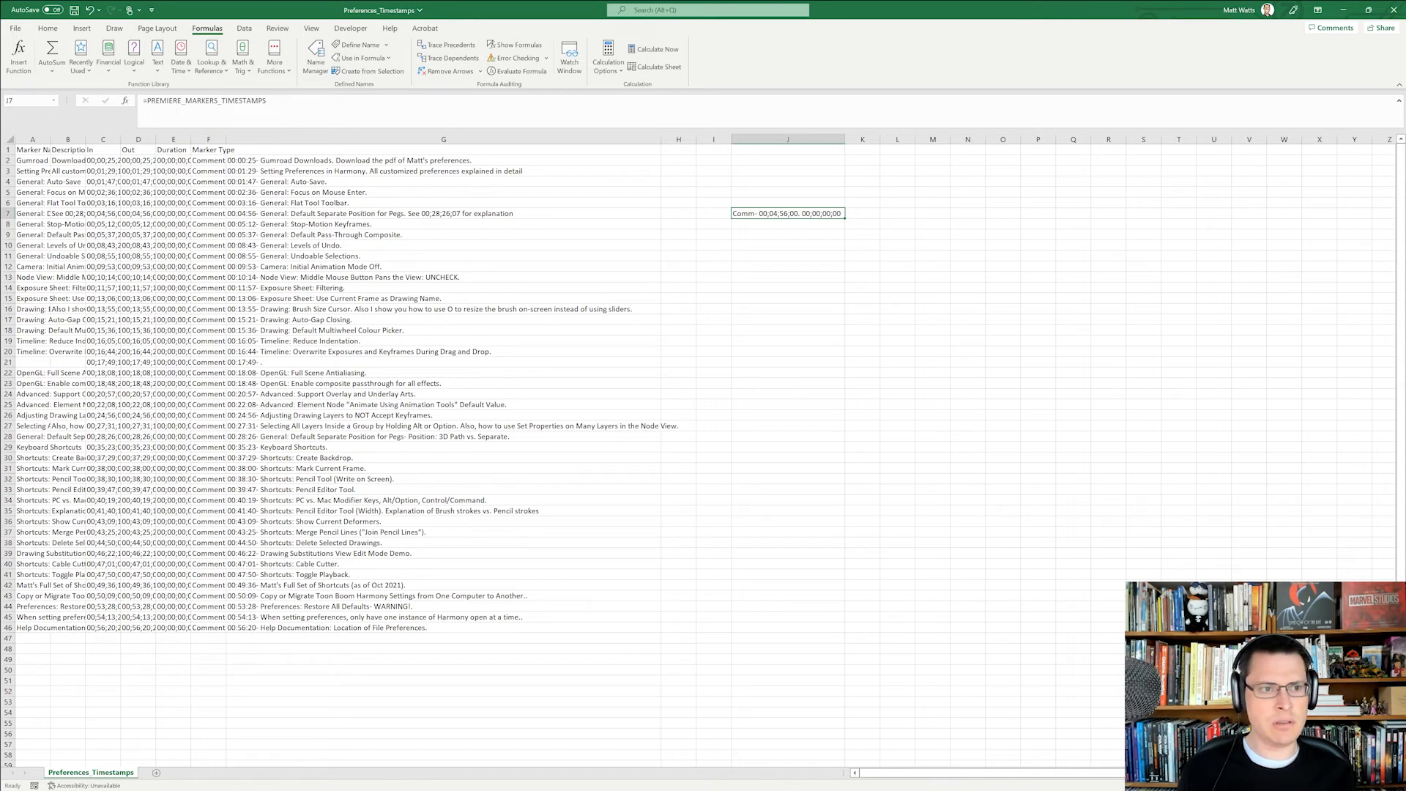
pyautogui.click(443, 638)
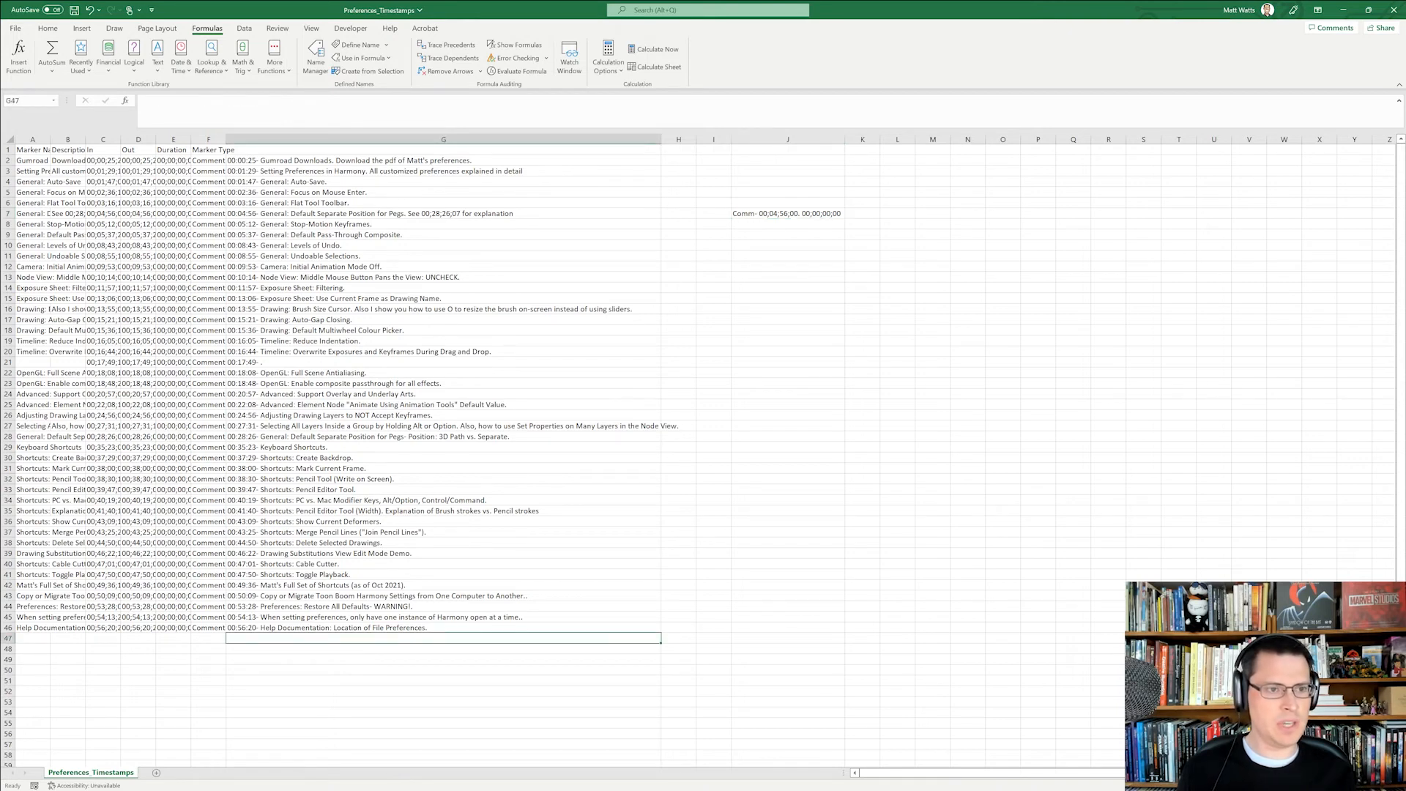
pyautogui.click(443, 170)
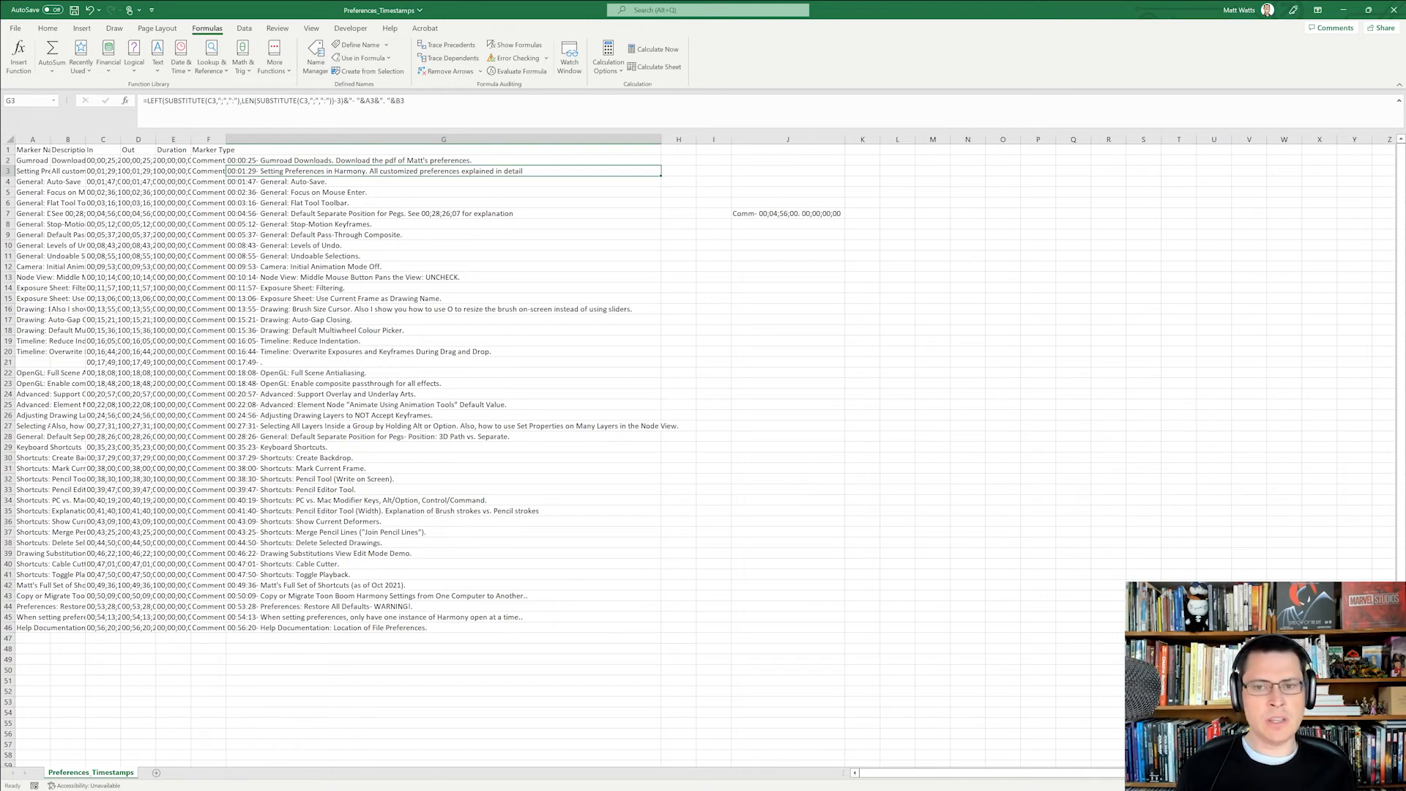
pyautogui.click(787, 213)
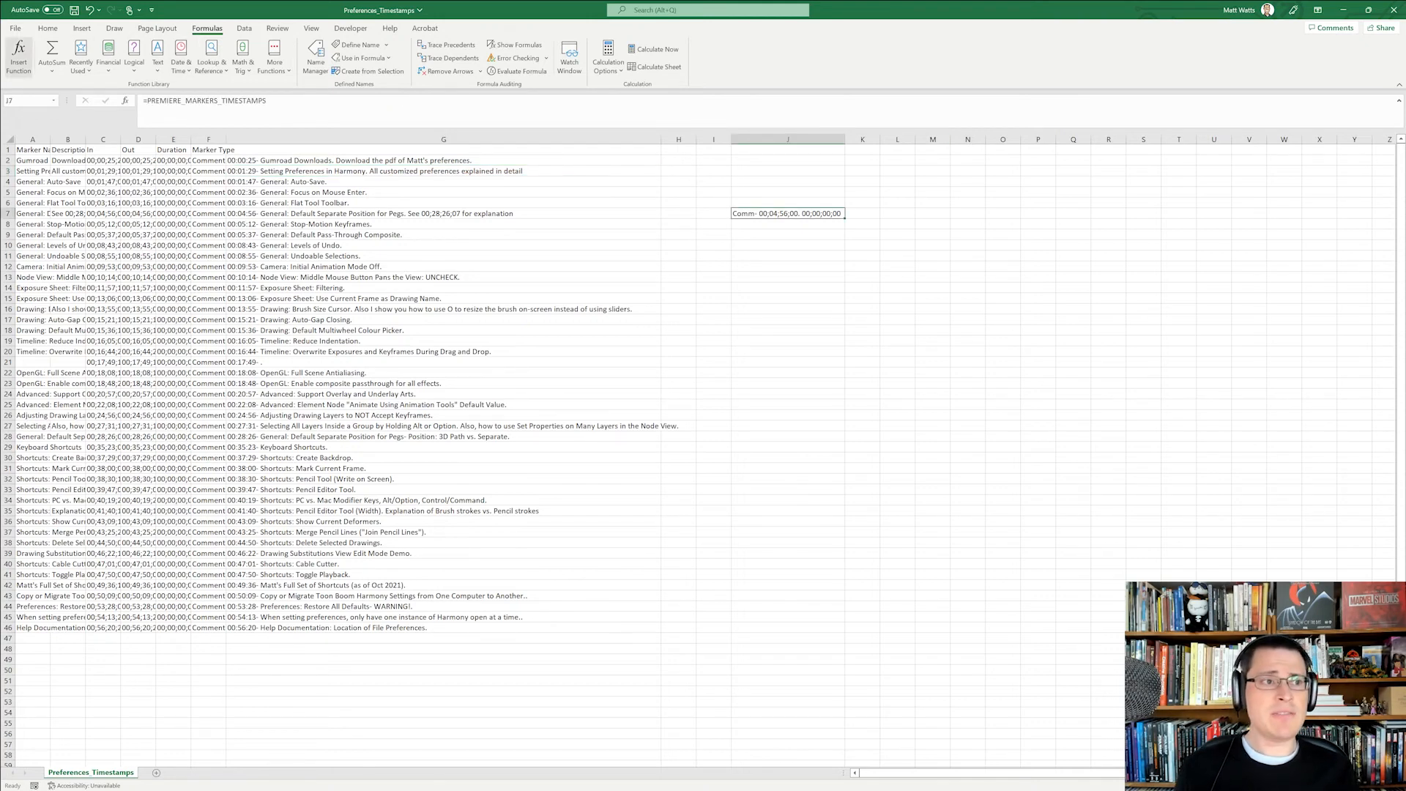
pyautogui.click(16, 27)
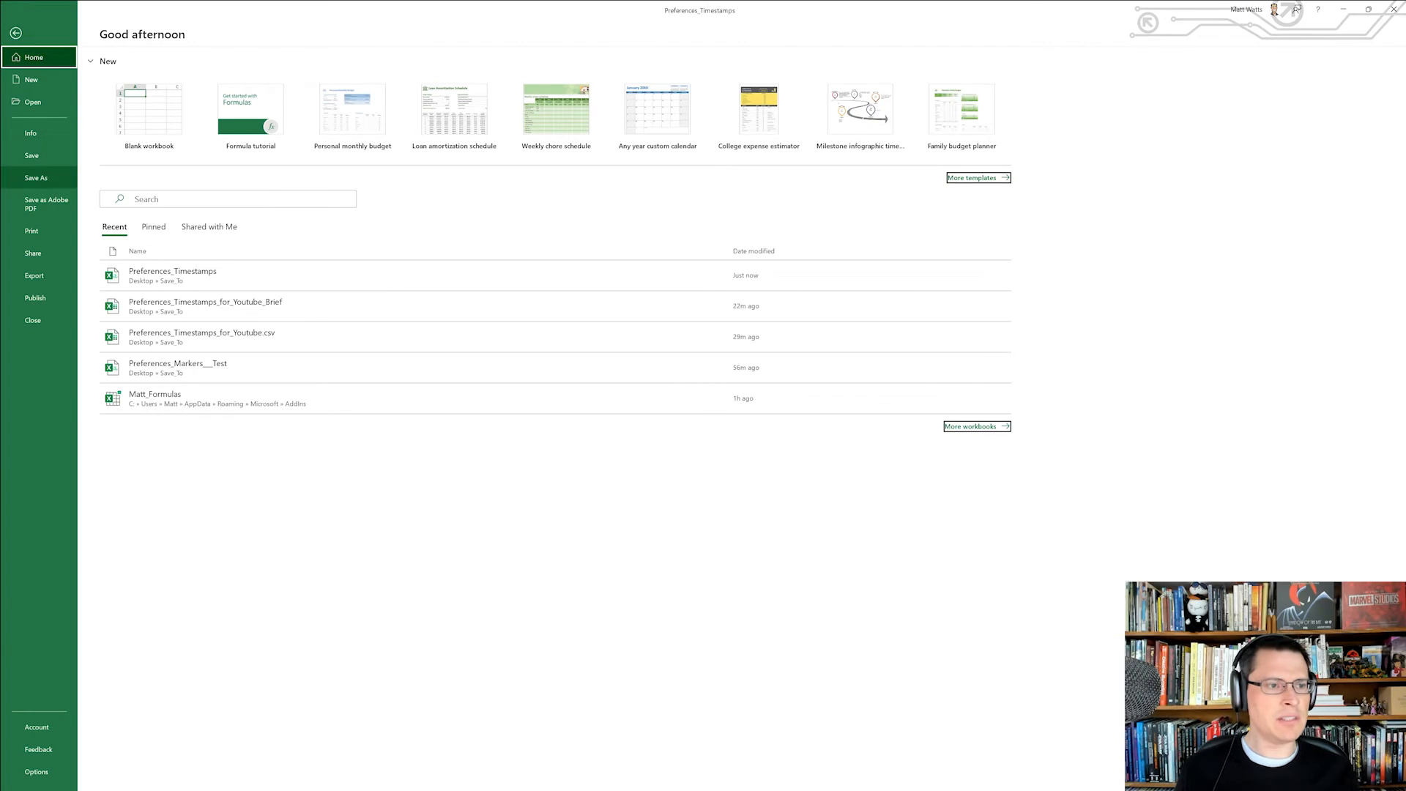
pyautogui.click(37, 176)
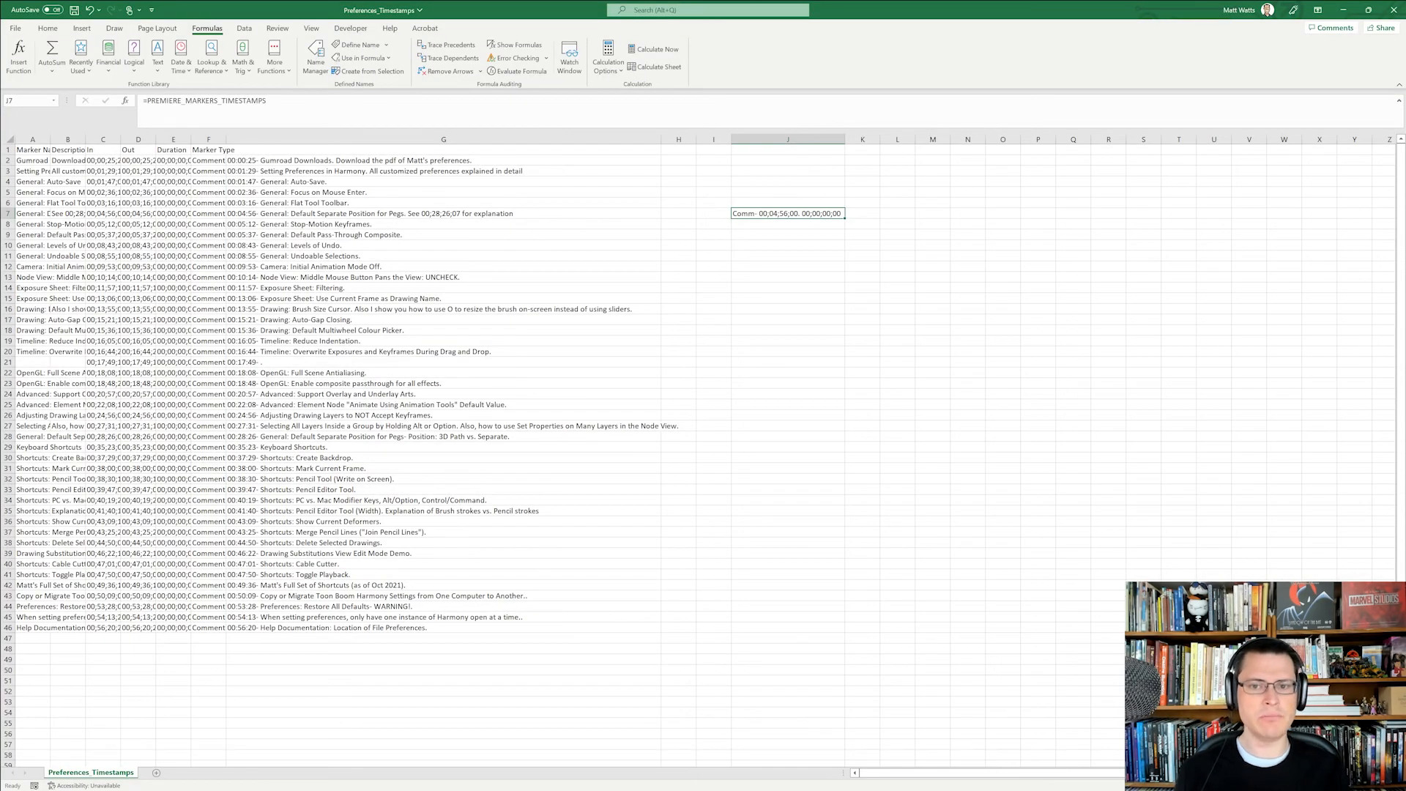
pyautogui.click(443, 160)
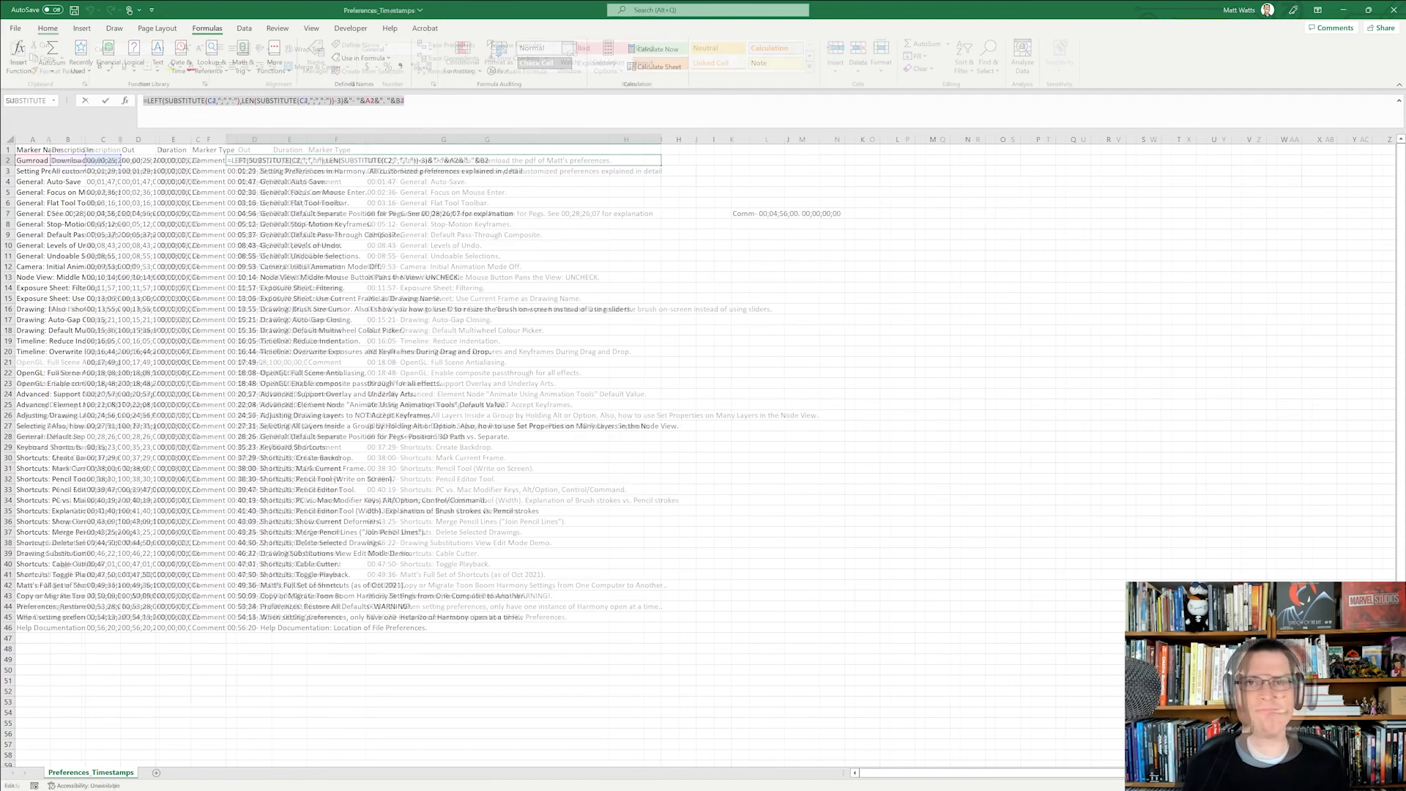
# Open Timestamps_for_Youtube and review the G2 chapter formula and D10 Out timecode
pyautogui.press('Return')
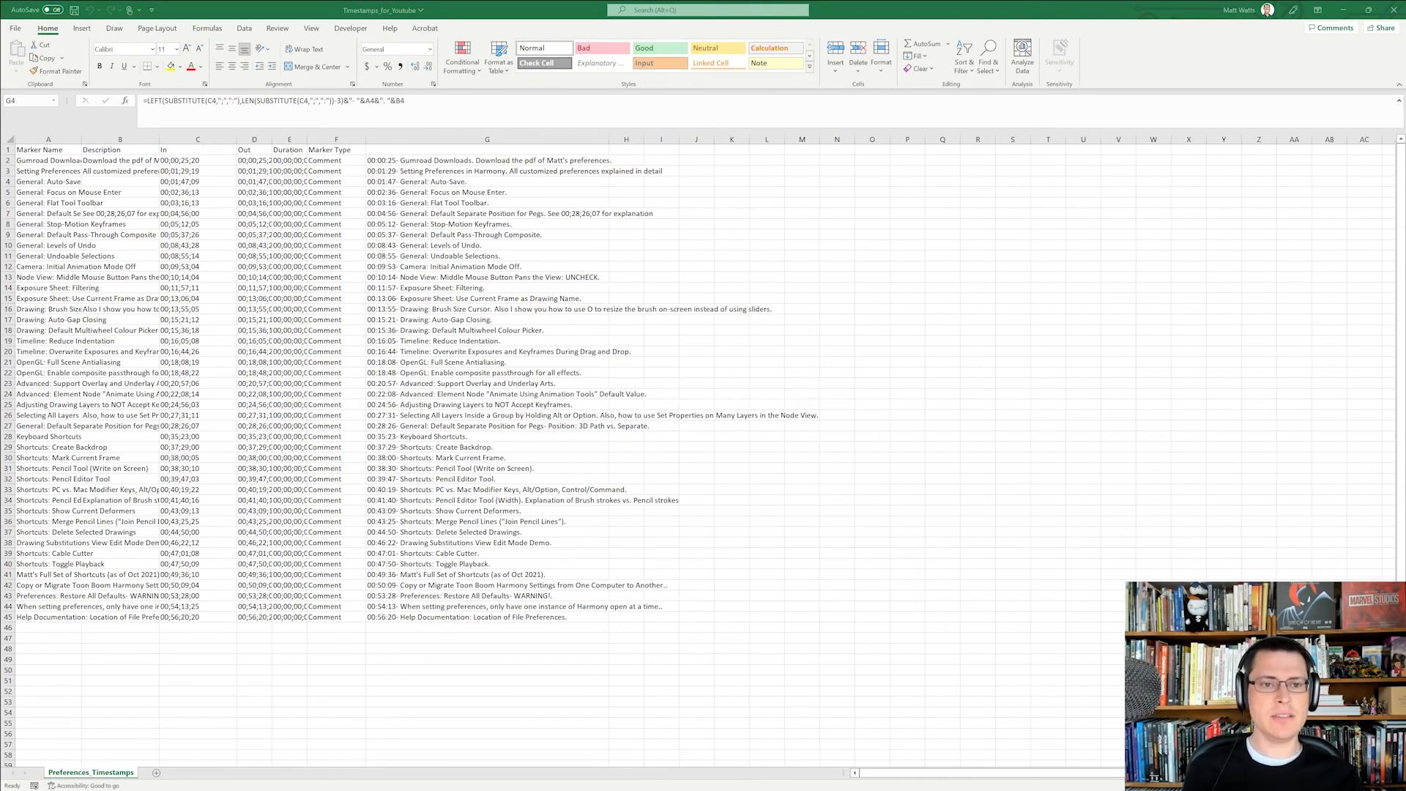
pyautogui.click(487, 160)
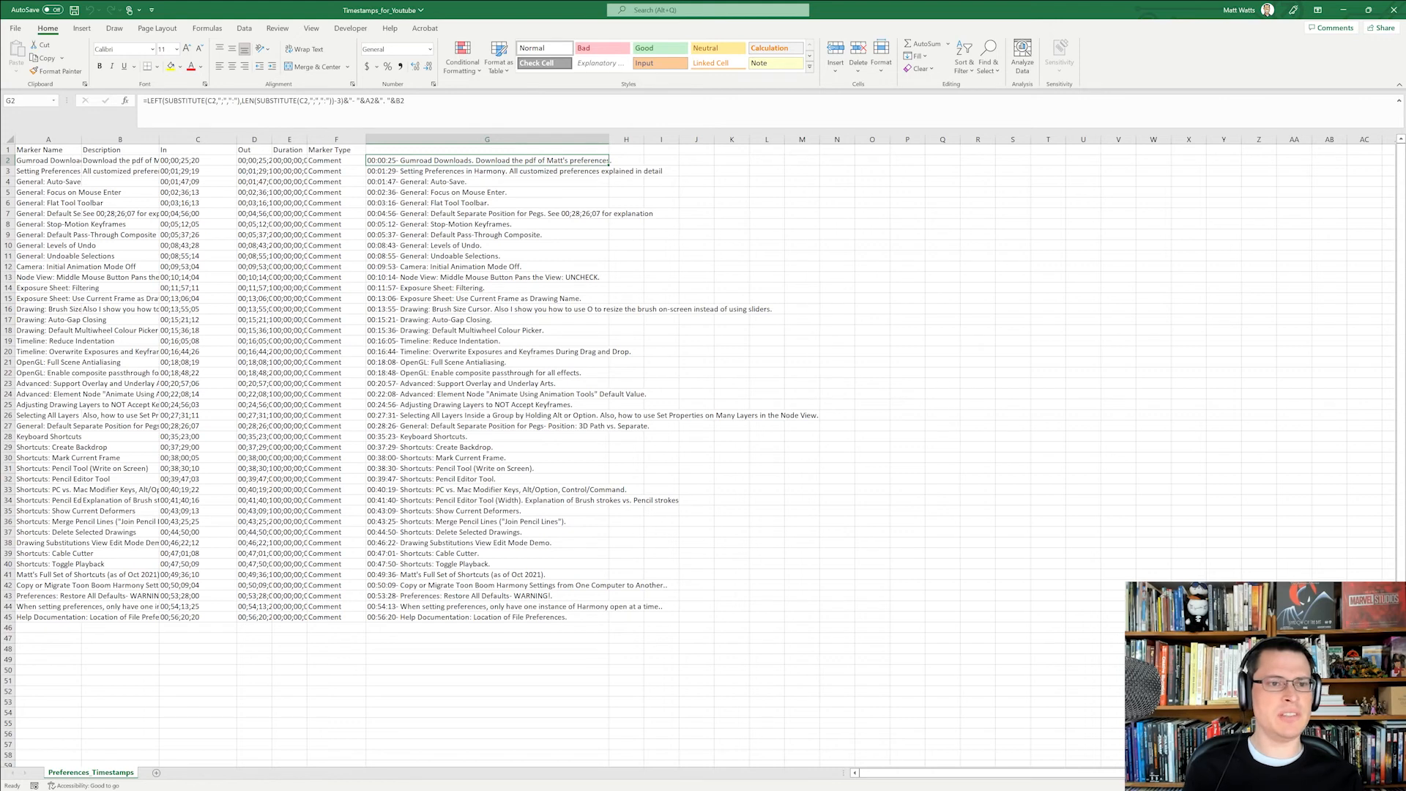
pyautogui.click(255, 244)
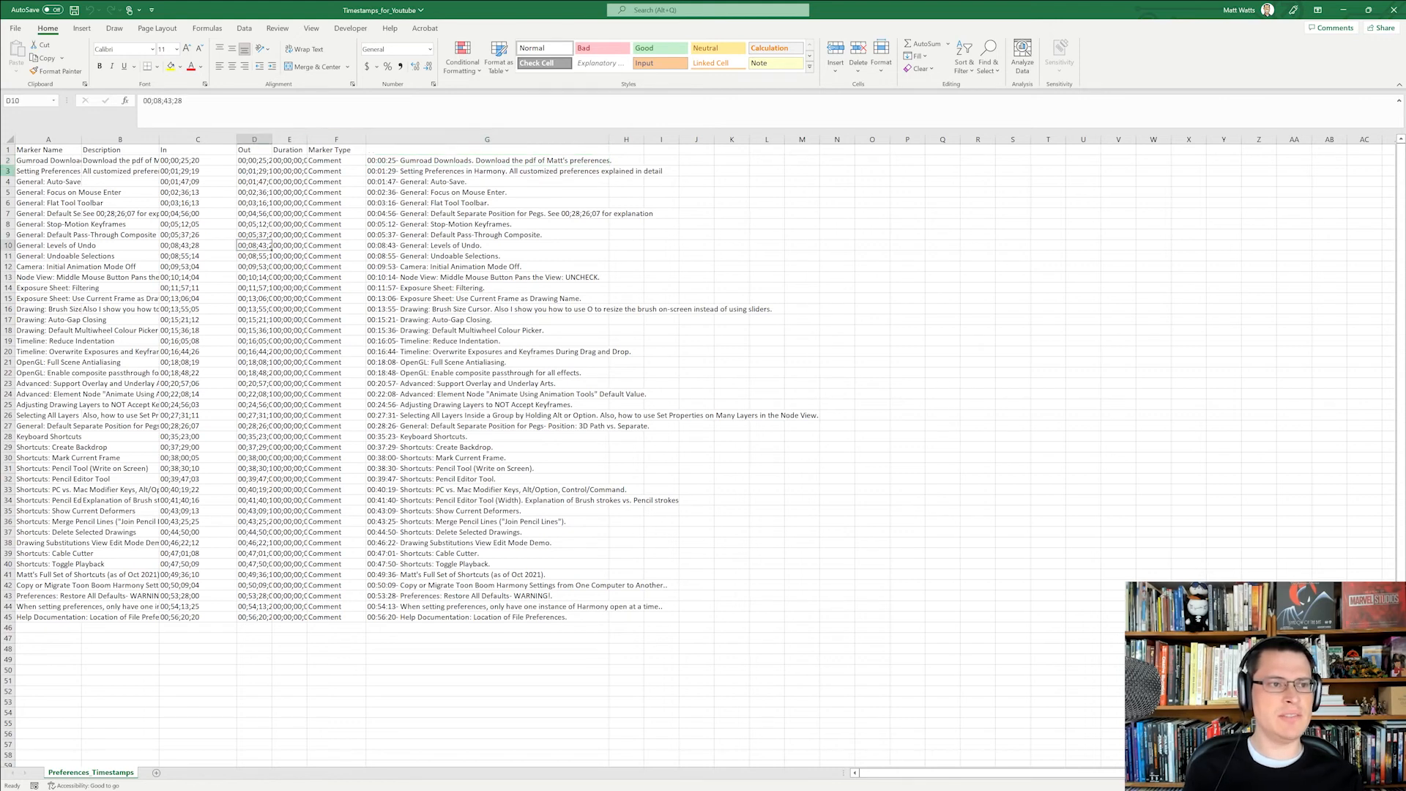
pyautogui.click(16, 28)
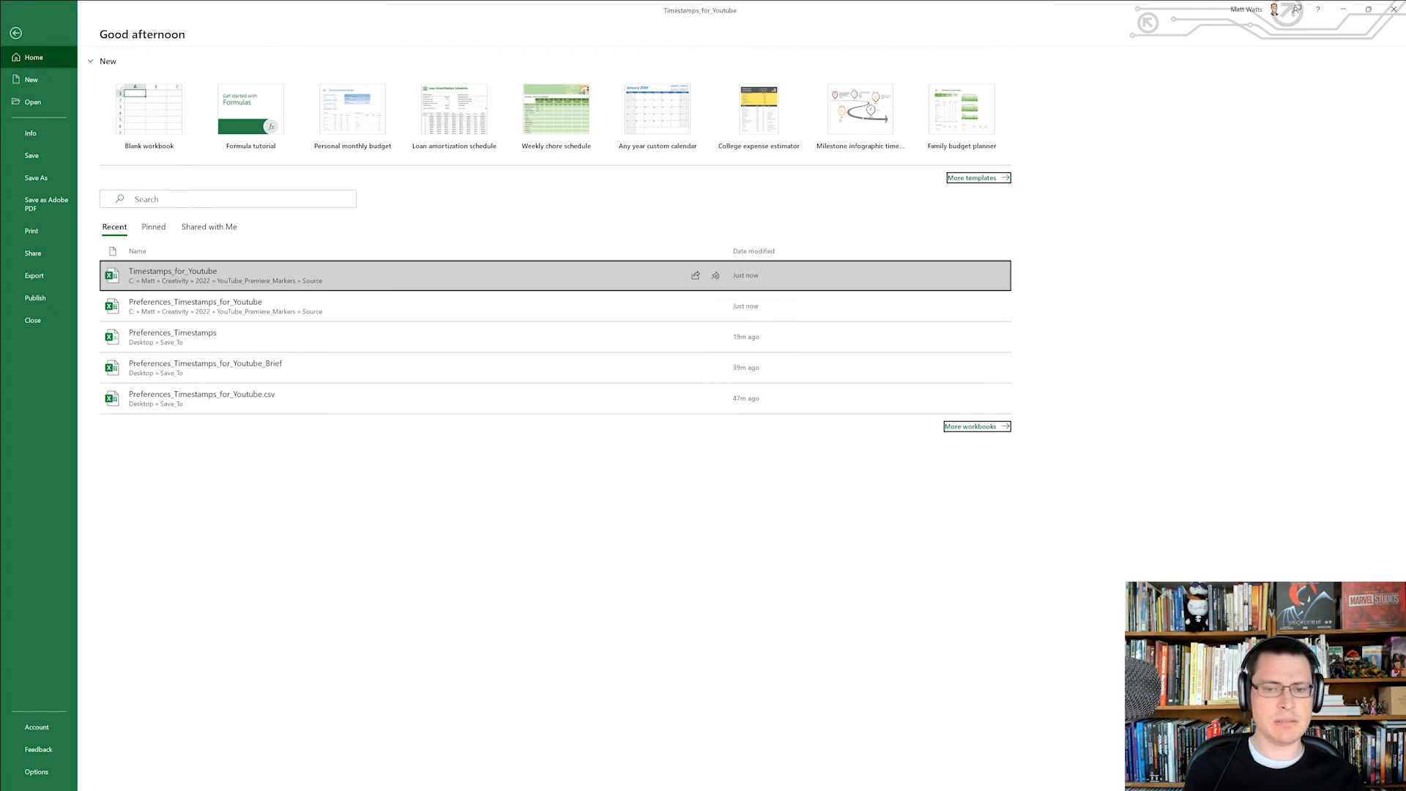
# Check the Pinned list to confirm Timestamps_for_Youtube is the only pinned workbook
pyautogui.click(152, 226)
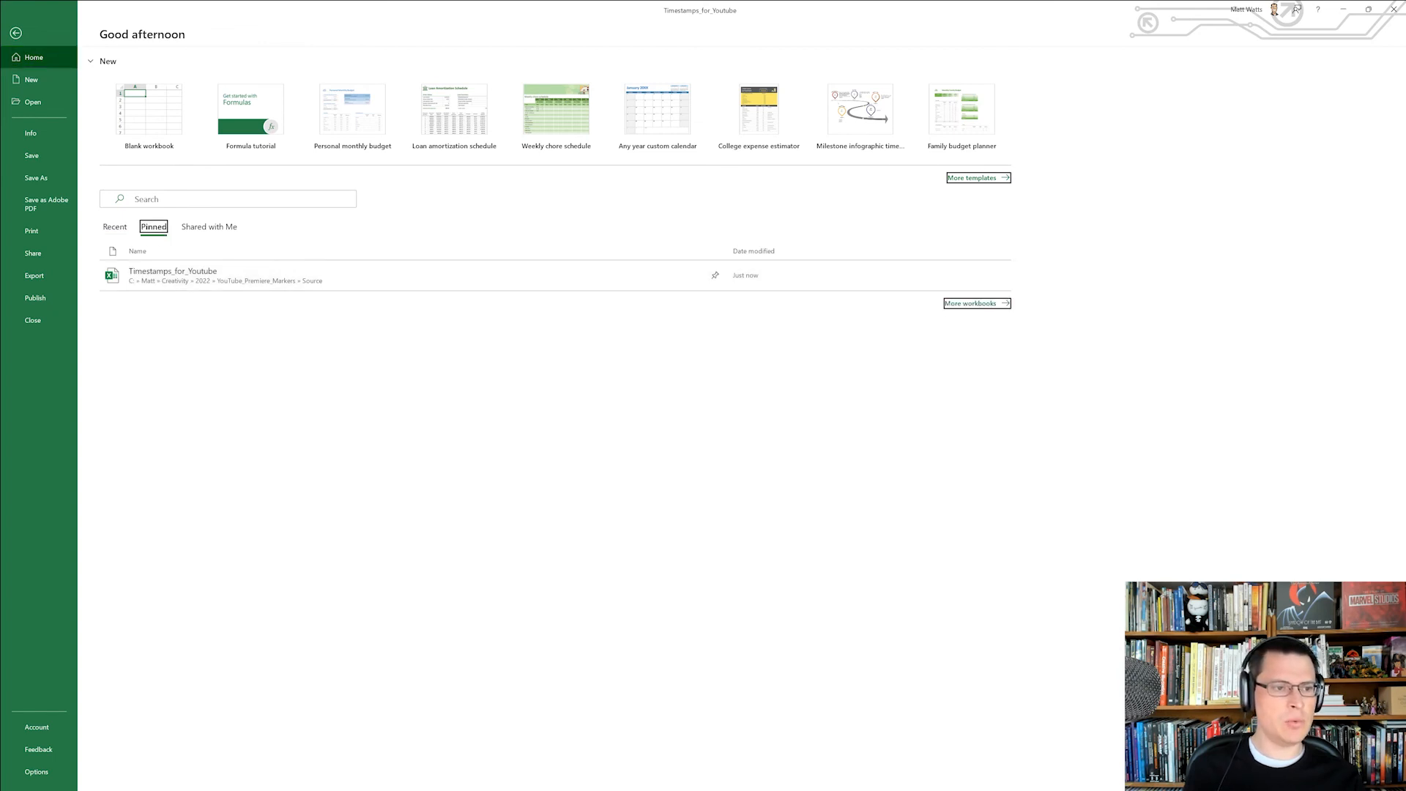
pyautogui.click(115, 227)
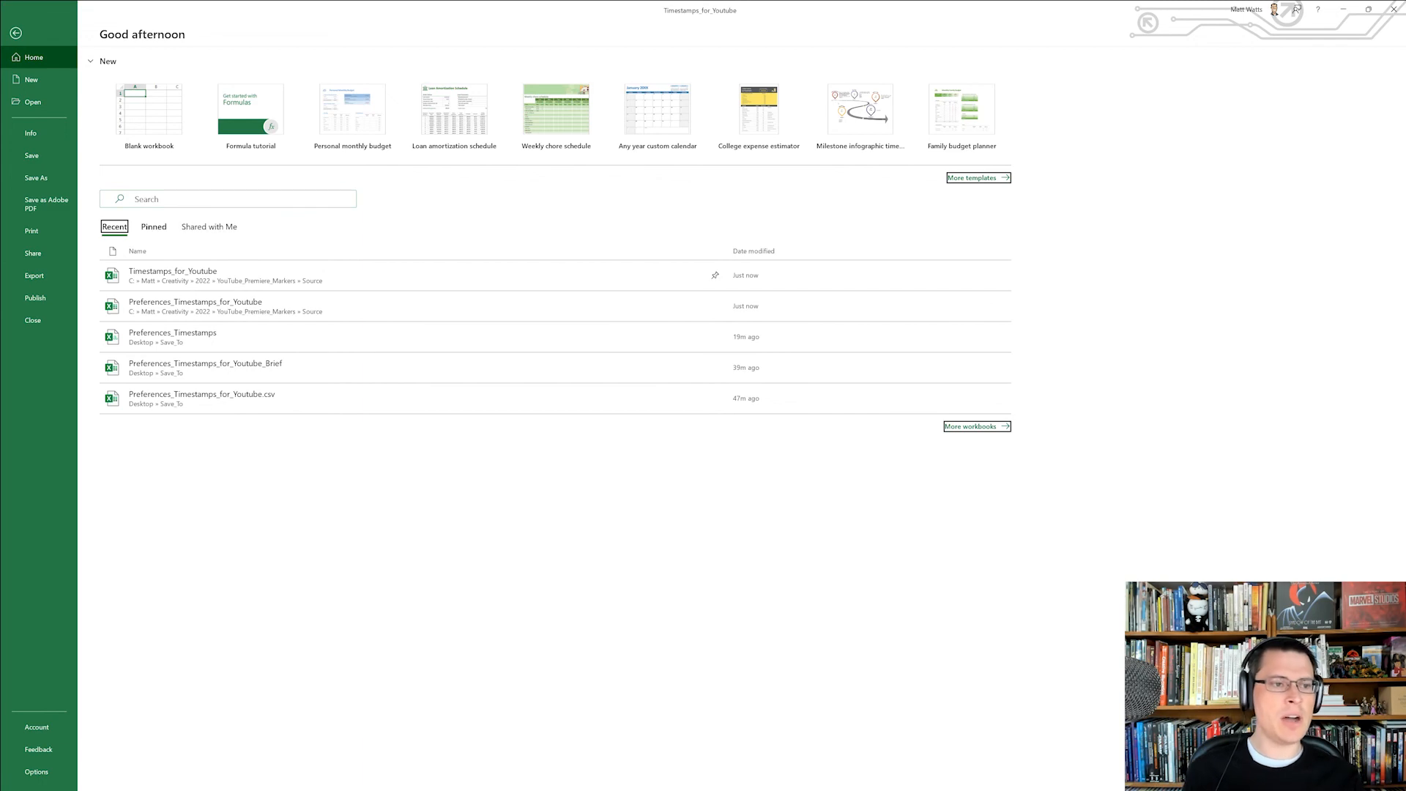
pyautogui.click(153, 226)
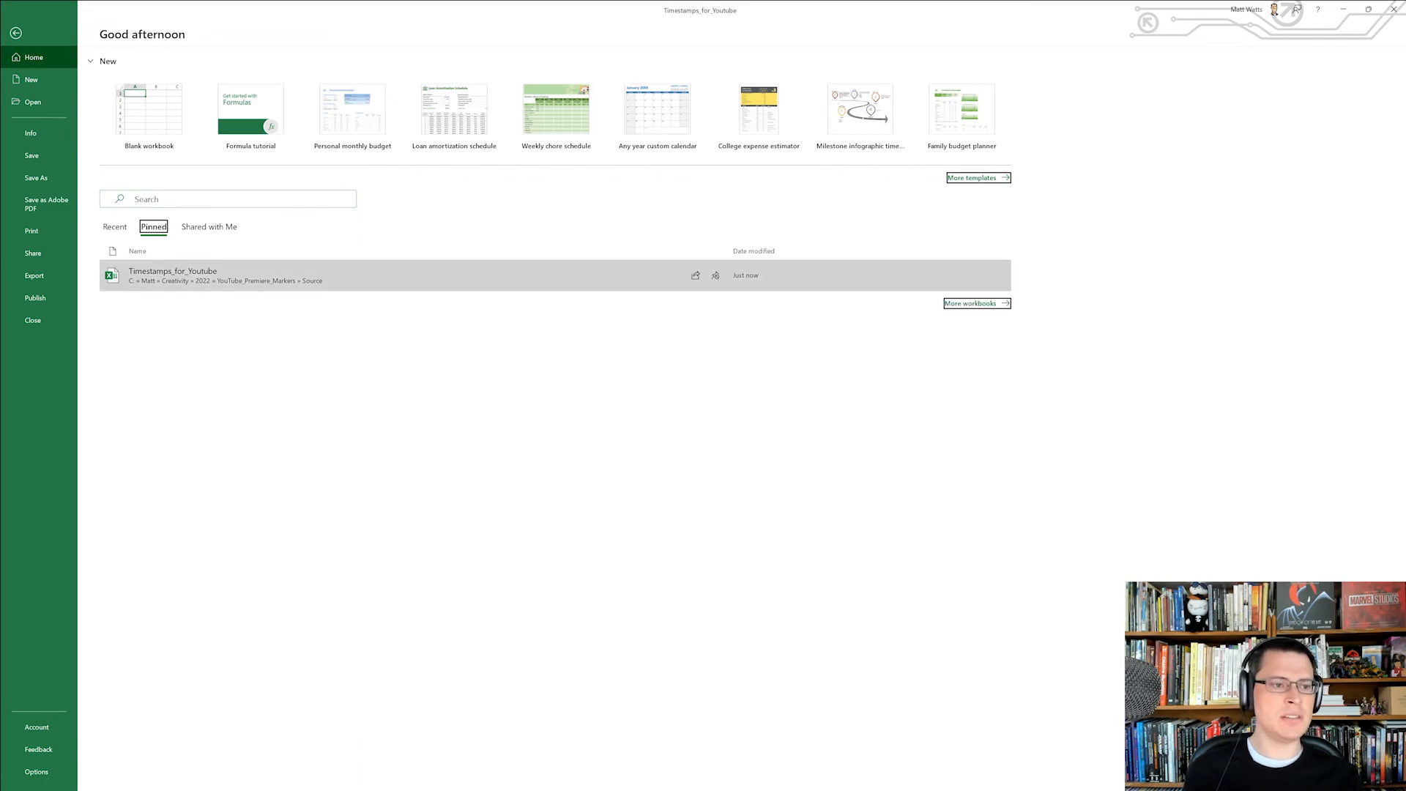